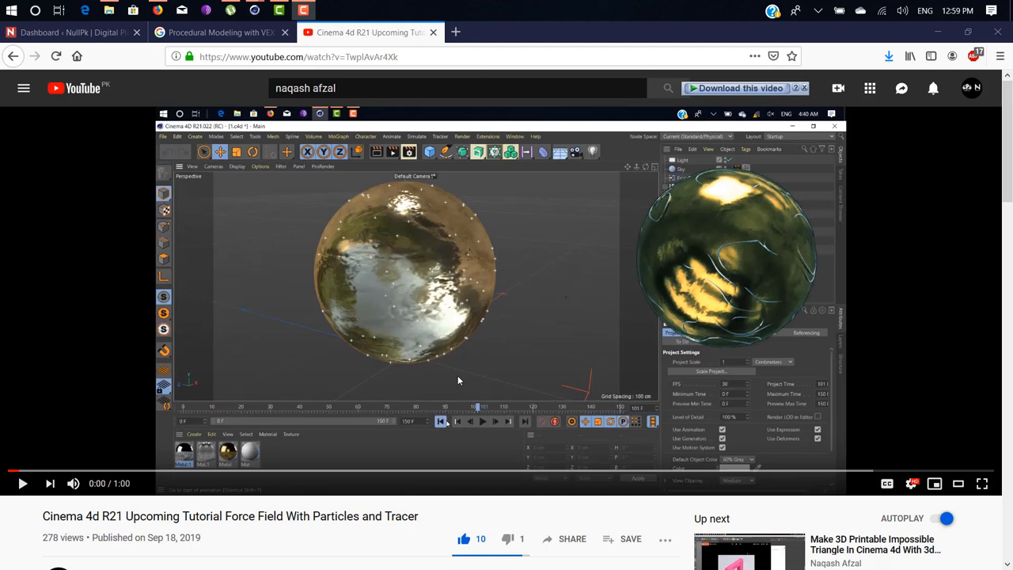
mouse_move(495, 250)
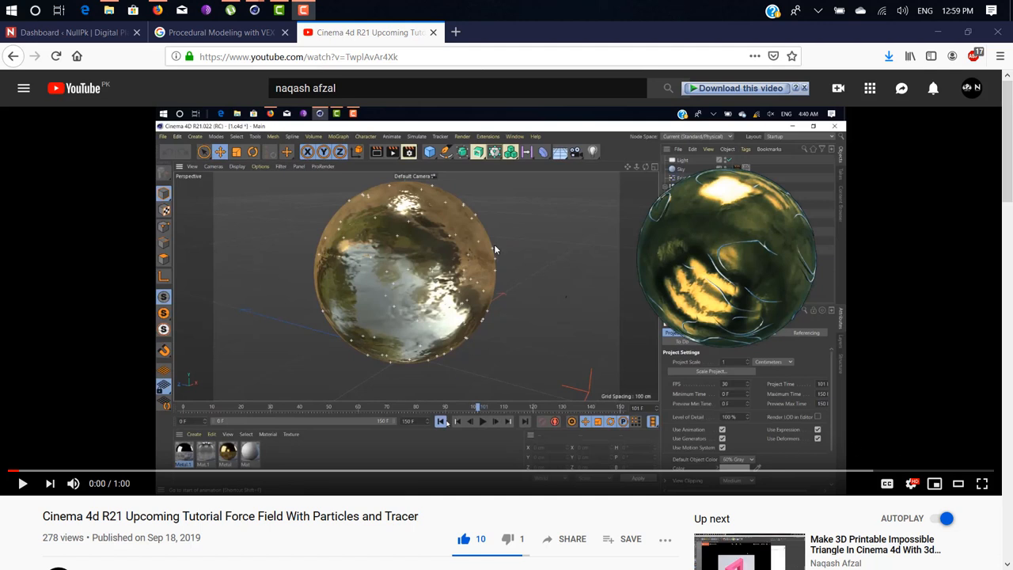
mouse_move(427, 305)
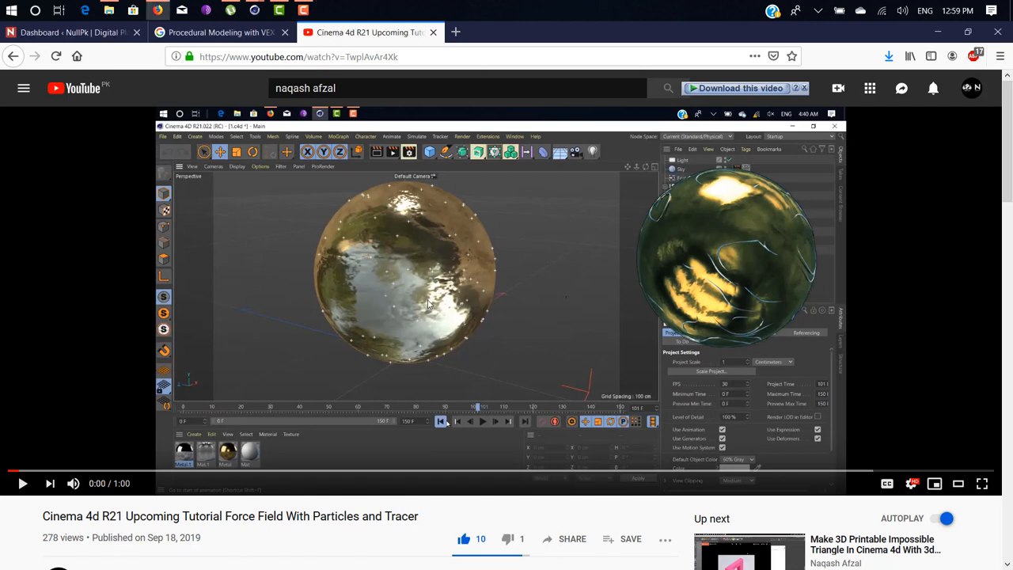
Play the YouTube particle-tracer tutorial preview and pause it at 0:10 on the traced sphere
left_click(22, 483)
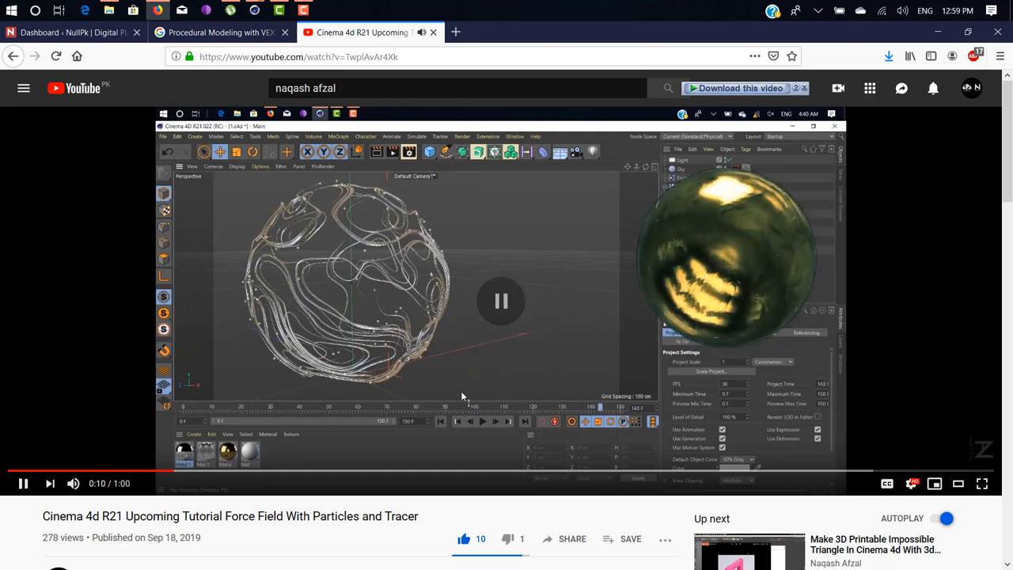
left_click(500, 301)
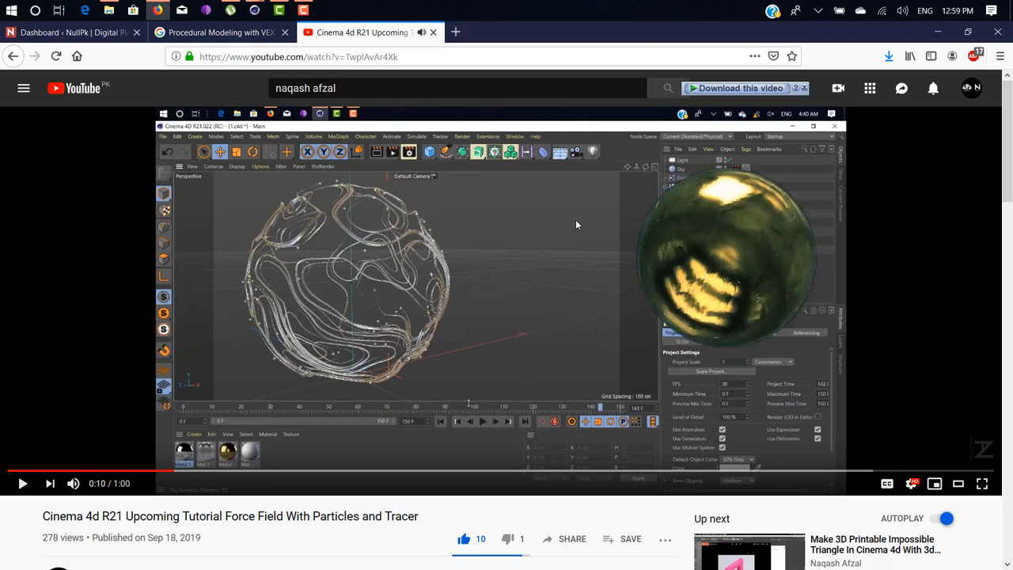
mouse_move(330, 347)
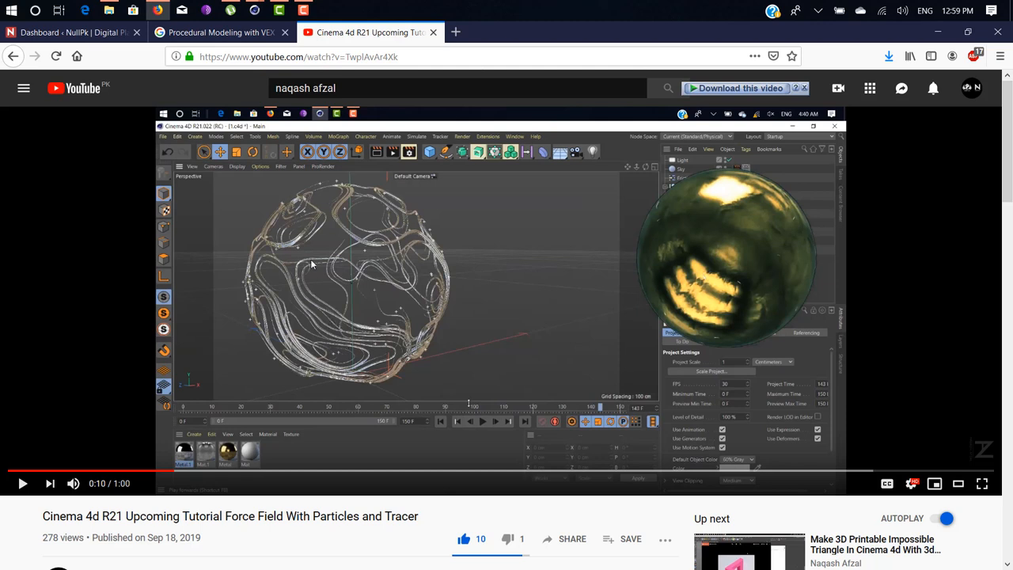
mouse_move(243, 259)
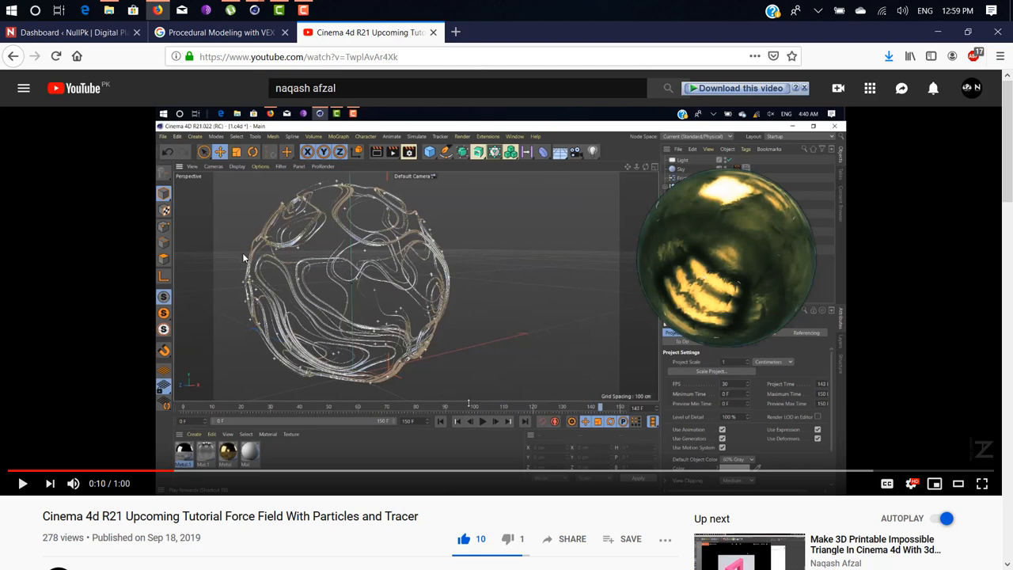
mouse_move(341, 255)
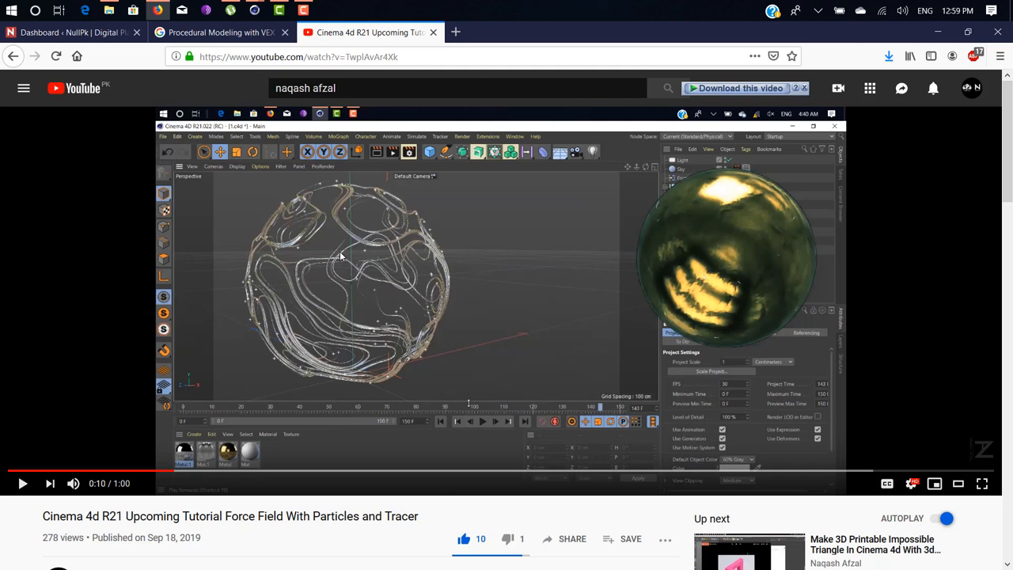
mouse_move(388, 248)
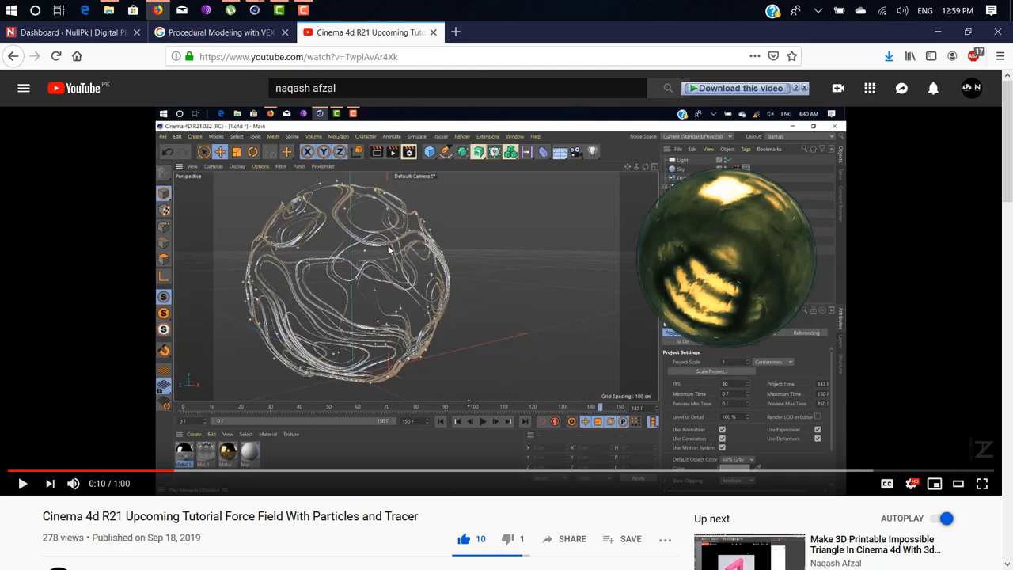
mouse_move(391, 263)
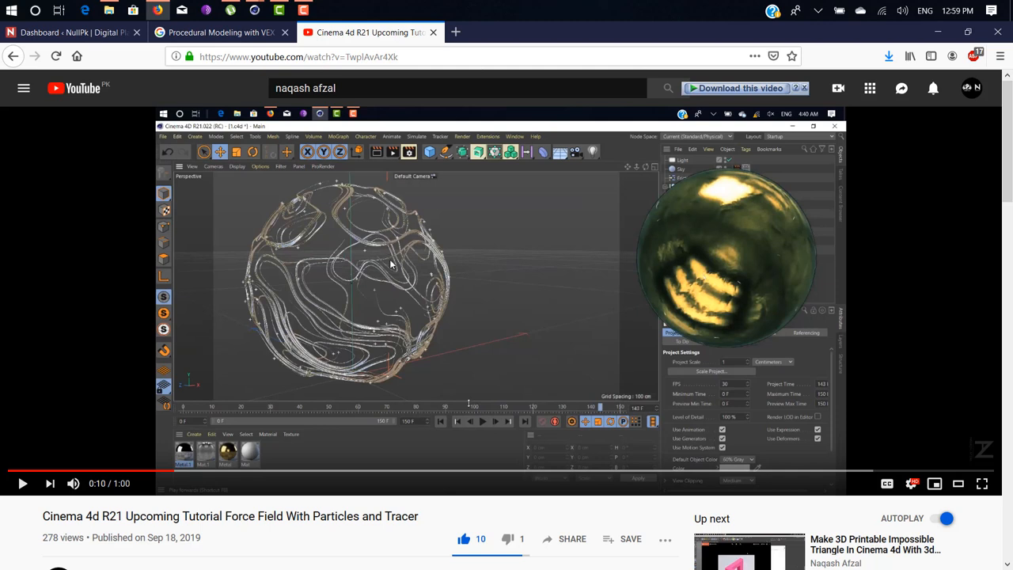
mouse_move(369, 291)
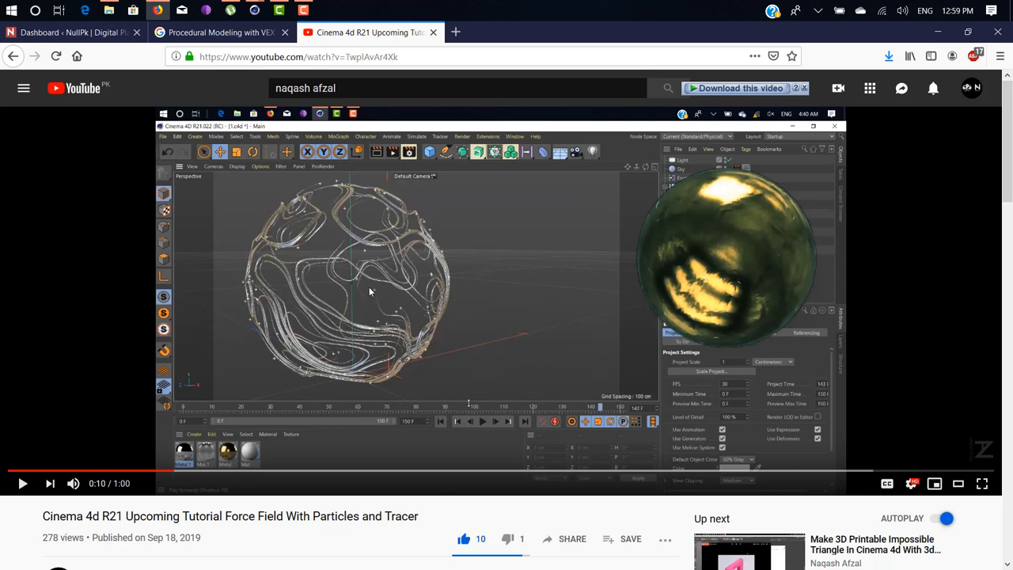
mouse_move(357, 279)
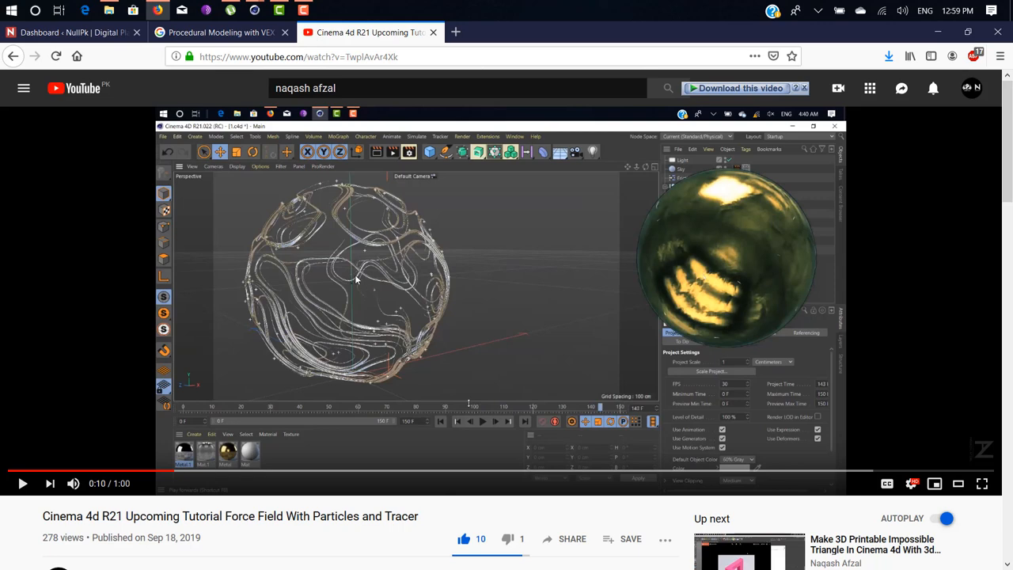
scroll("down", 3)
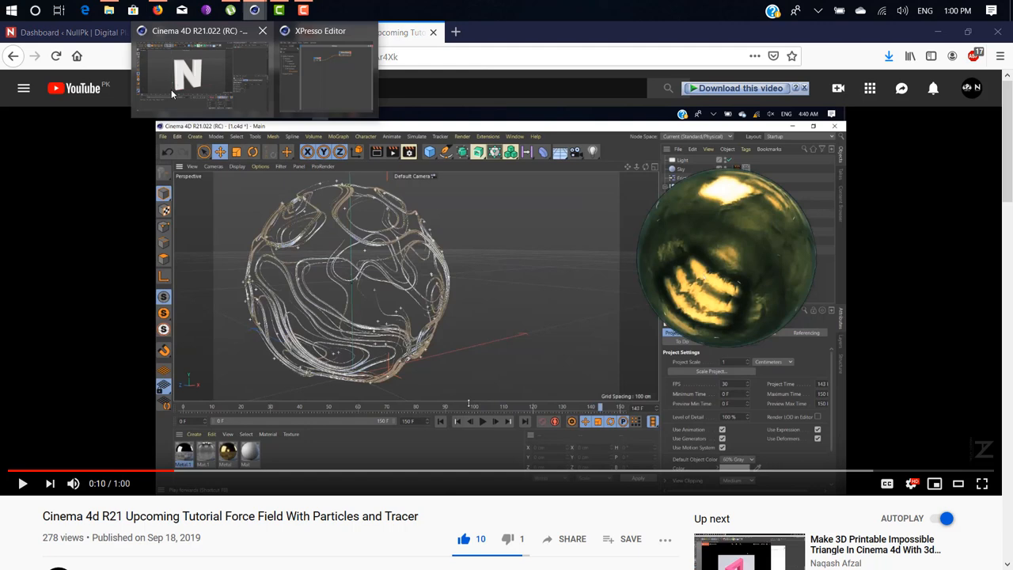
Bring Cinema 4D forward and orbit around the extruded letter N to see its depth
left_click(201, 72)
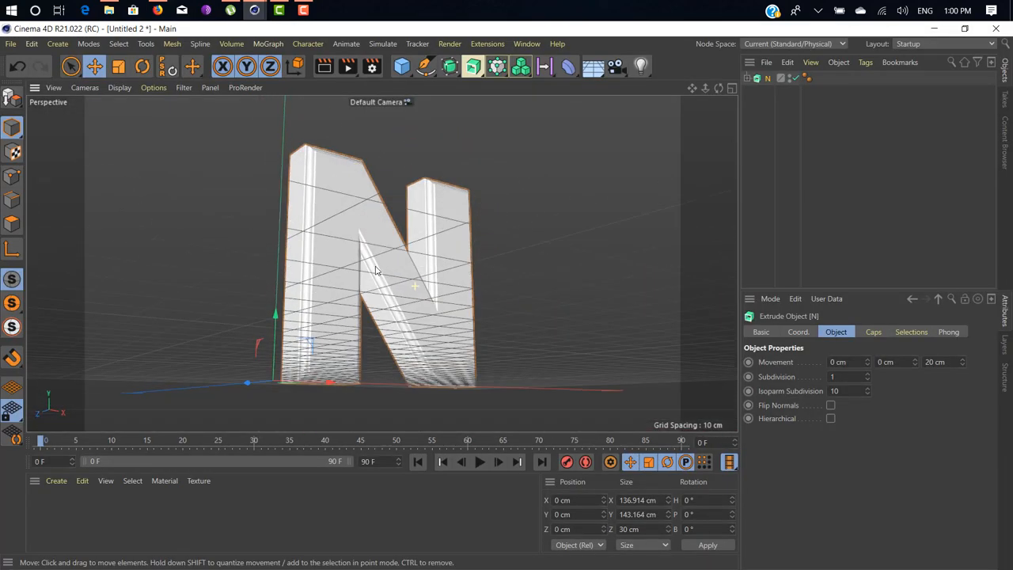
scroll("up", 3)
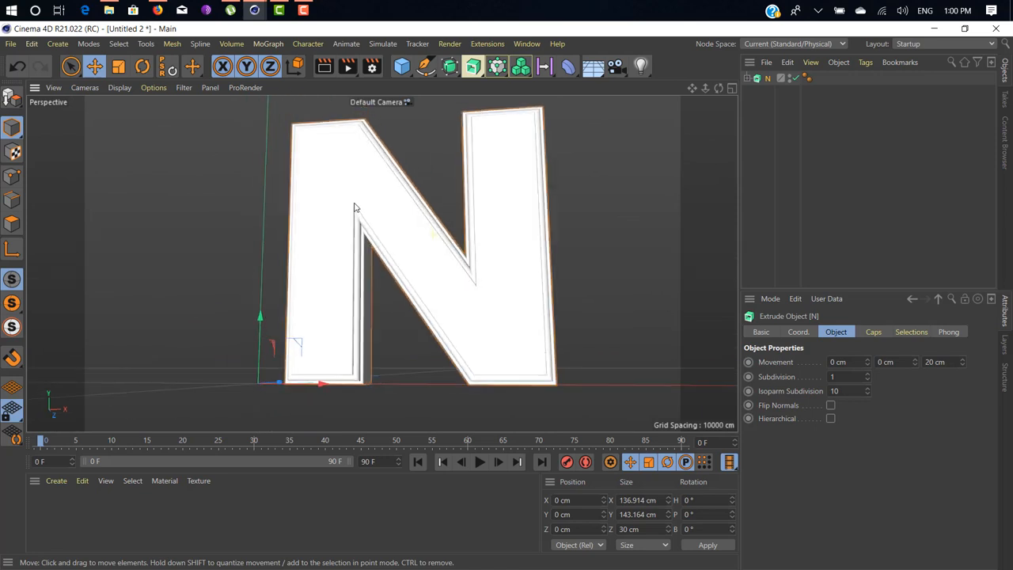
left_click_drag(354, 209, 454, 252)
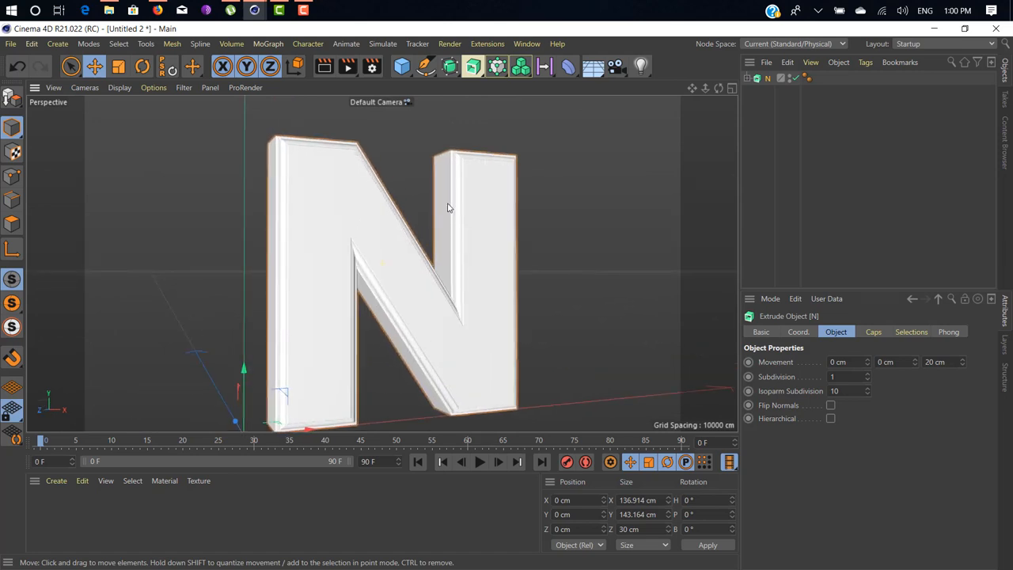
left_click_drag(447, 208, 458, 212)
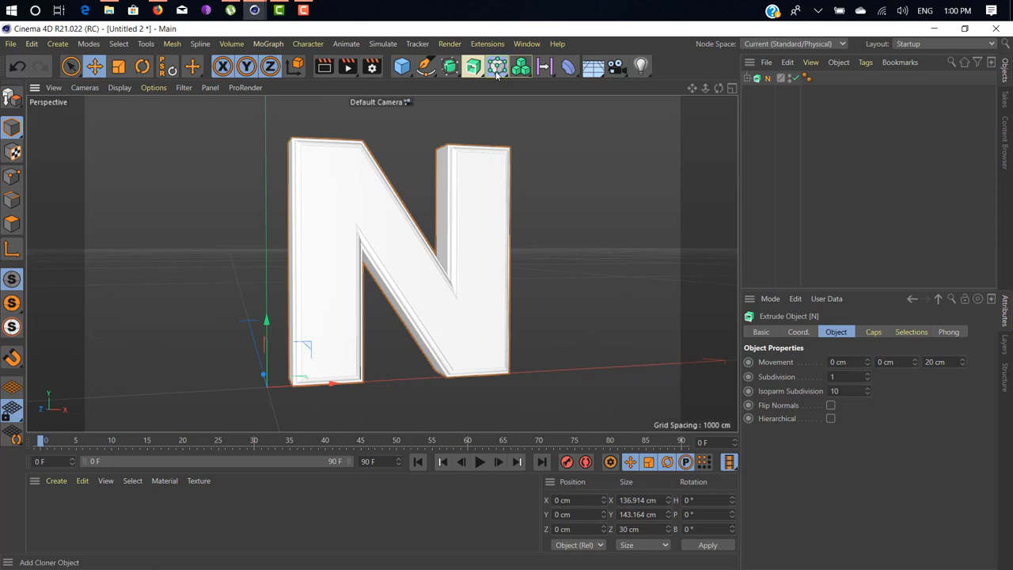
Add a Volume Builder, nest the N extrusion under it, and set Volume Type to Vector
left_click(497, 67)
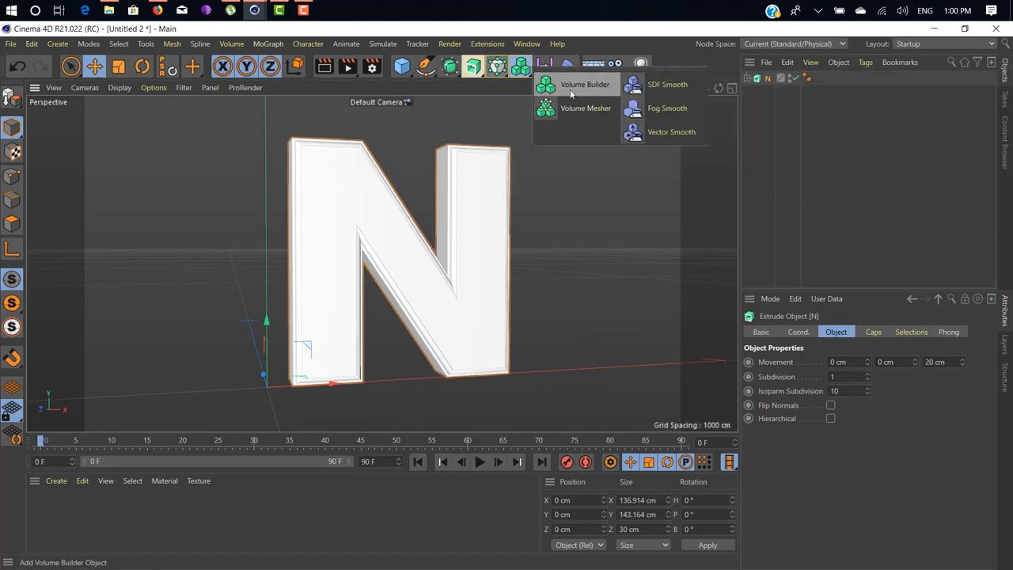
left_click(585, 84)
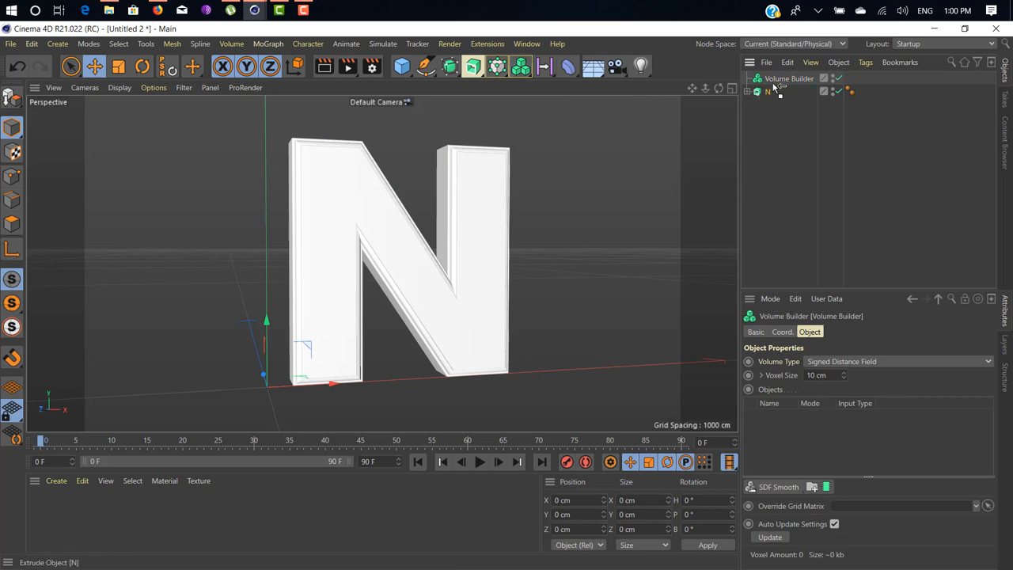
left_click(774, 91)
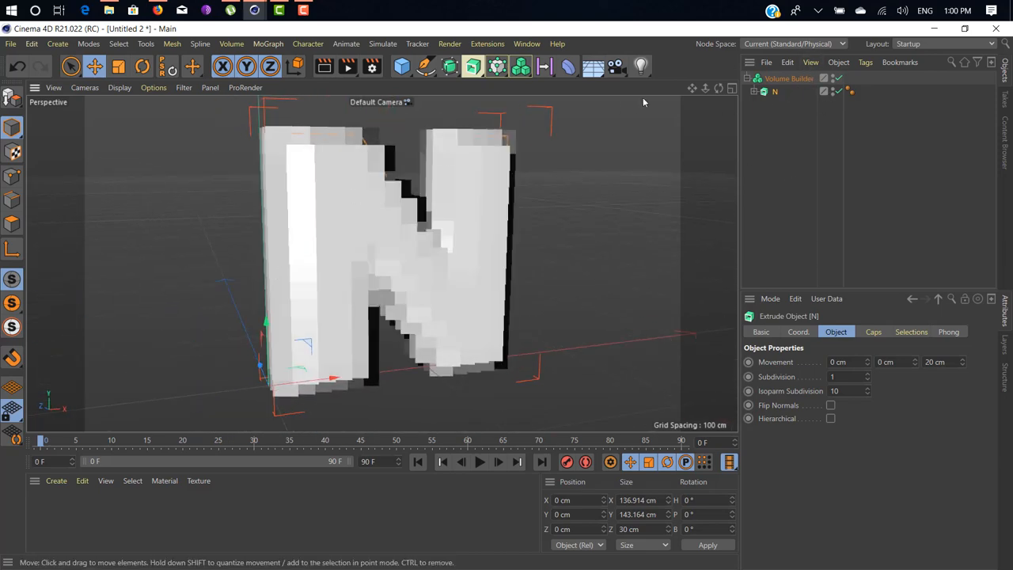
left_click(789, 78)
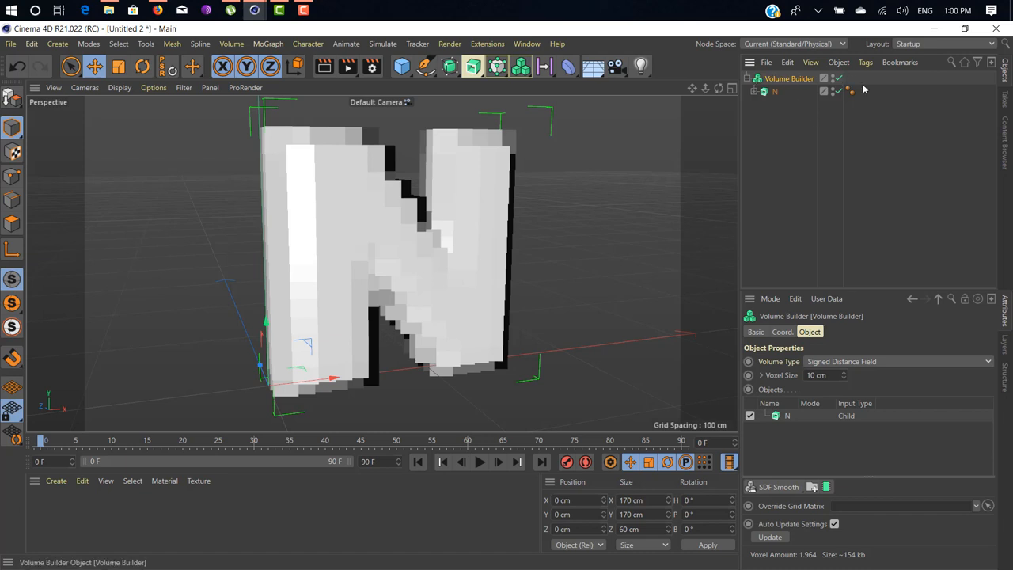
mouse_move(777, 366)
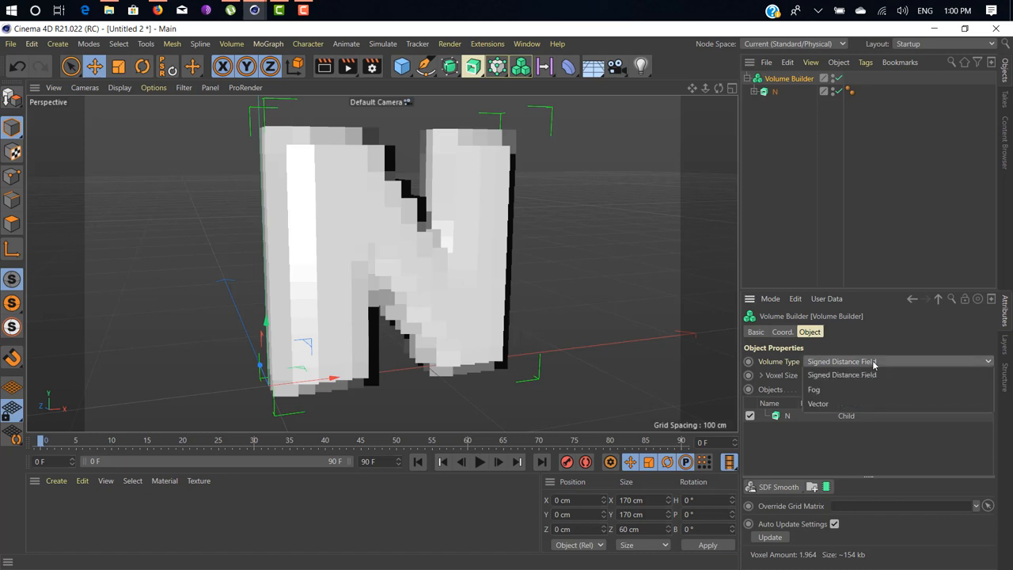
left_click(818, 404)
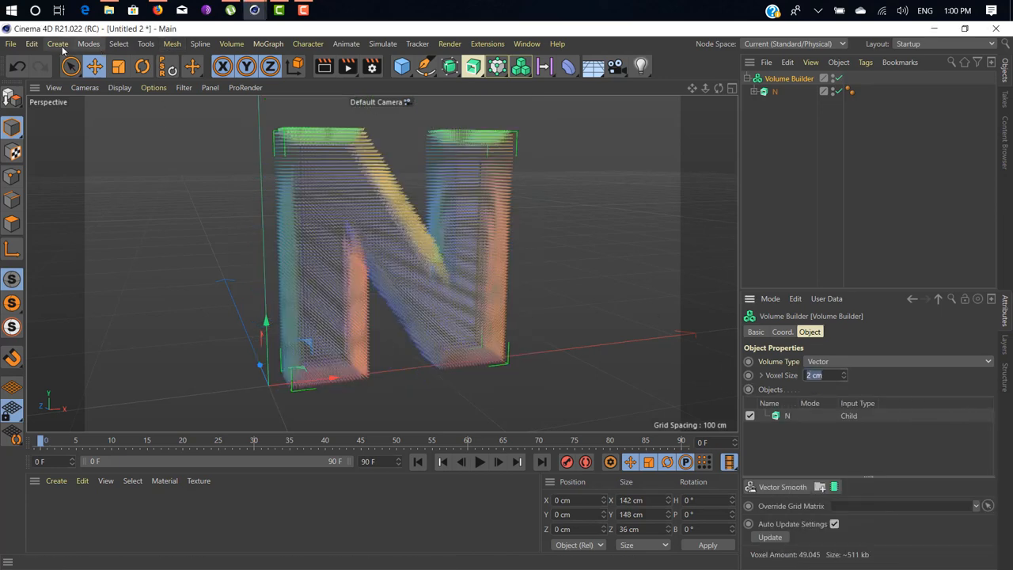
Add a Random Field and place it inside the Volume Builder alongside the N
left_click(57, 44)
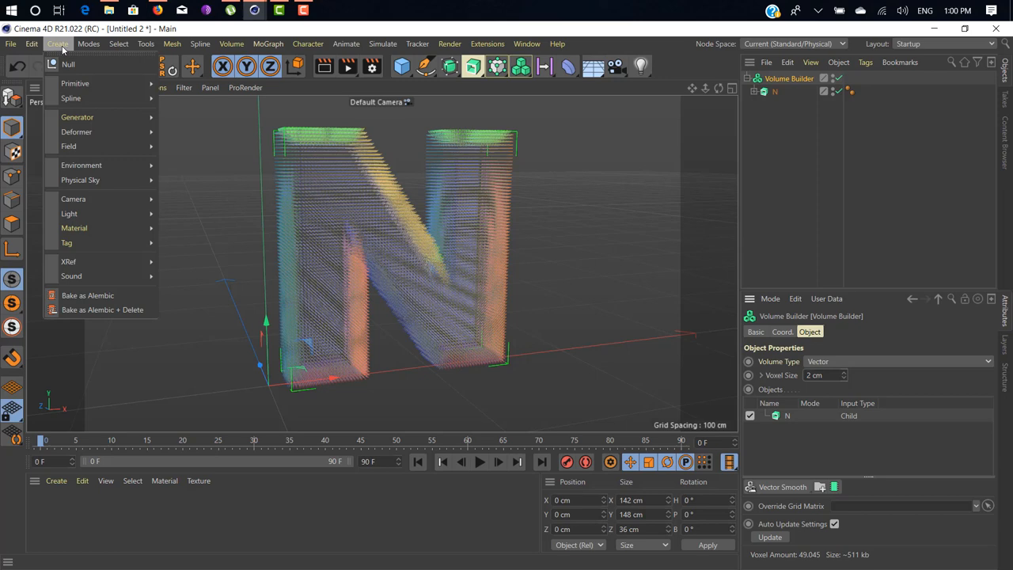
left_click(146, 43)
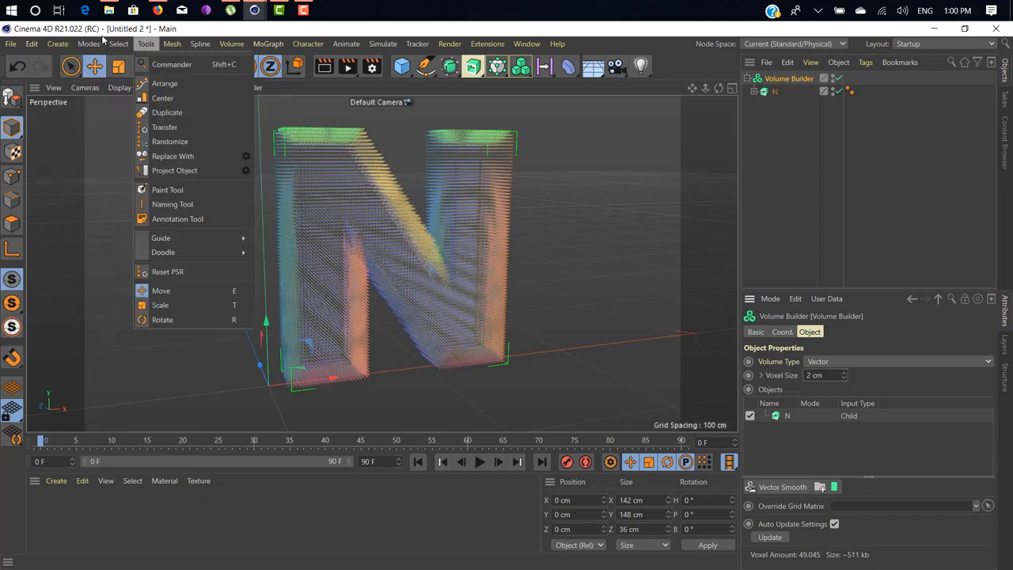
left_click(57, 44)
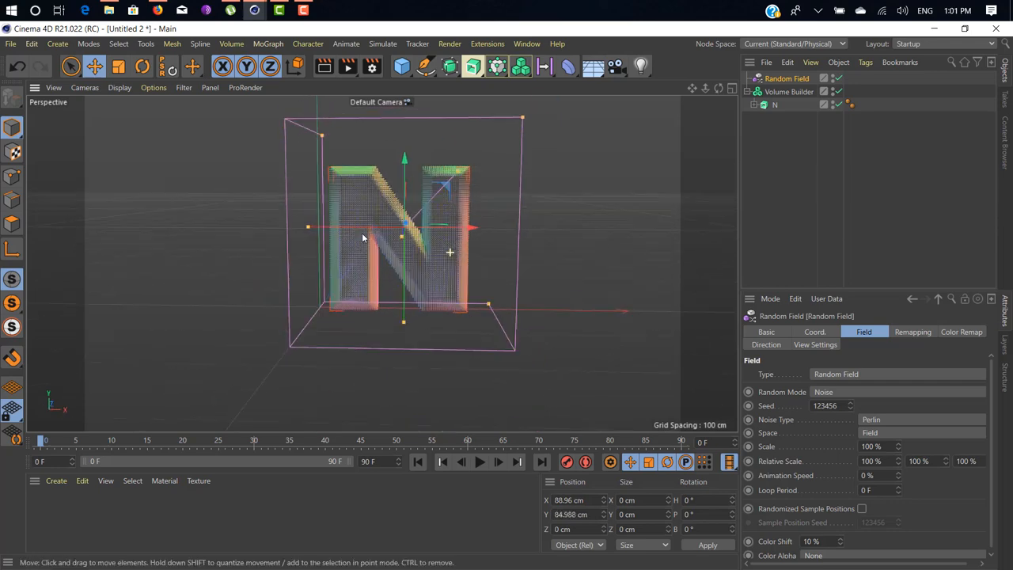
left_click_drag(363, 238, 455, 241)
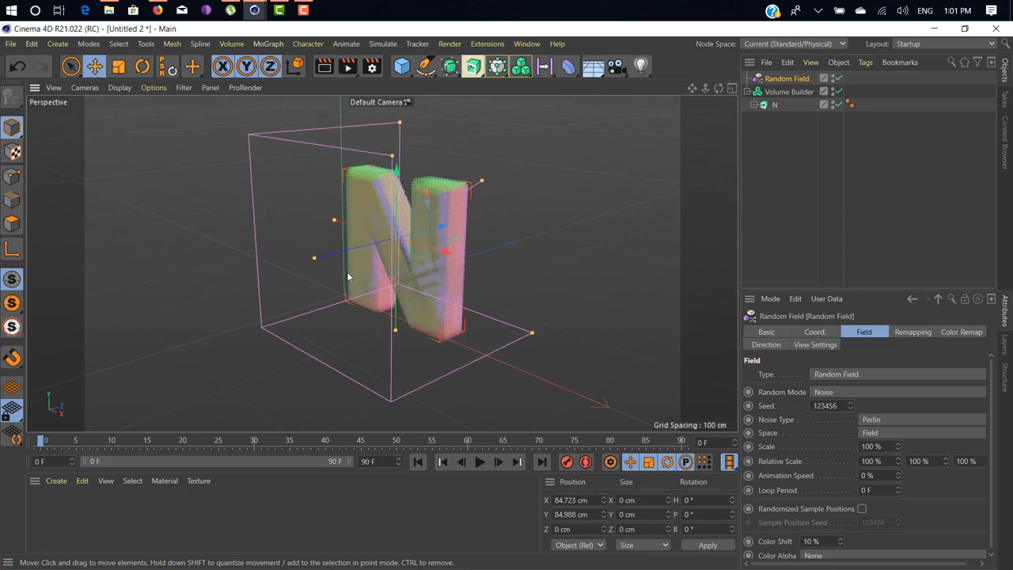
left_click_drag(347, 276, 382, 256)
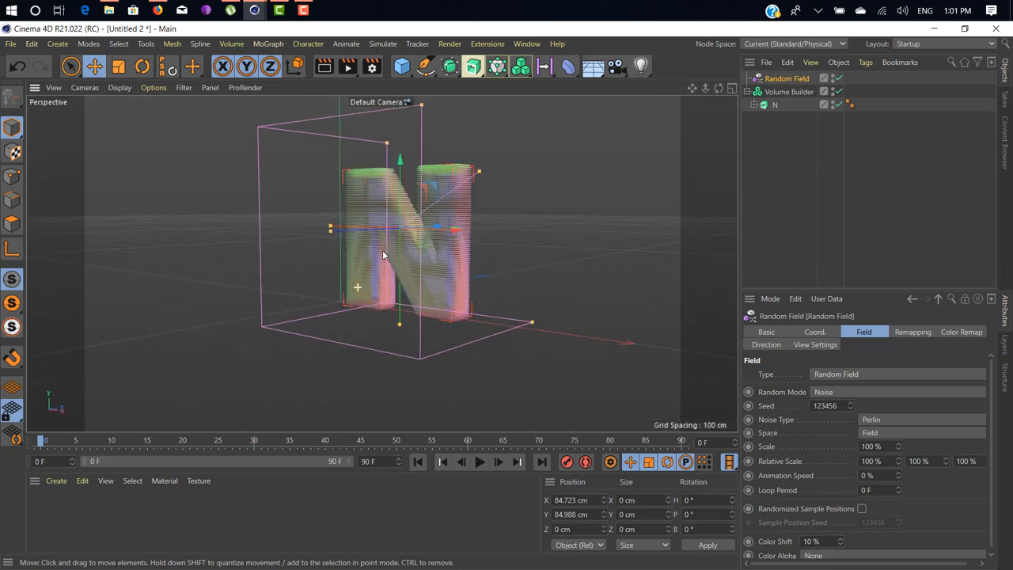
left_click_drag(384, 255, 528, 296)
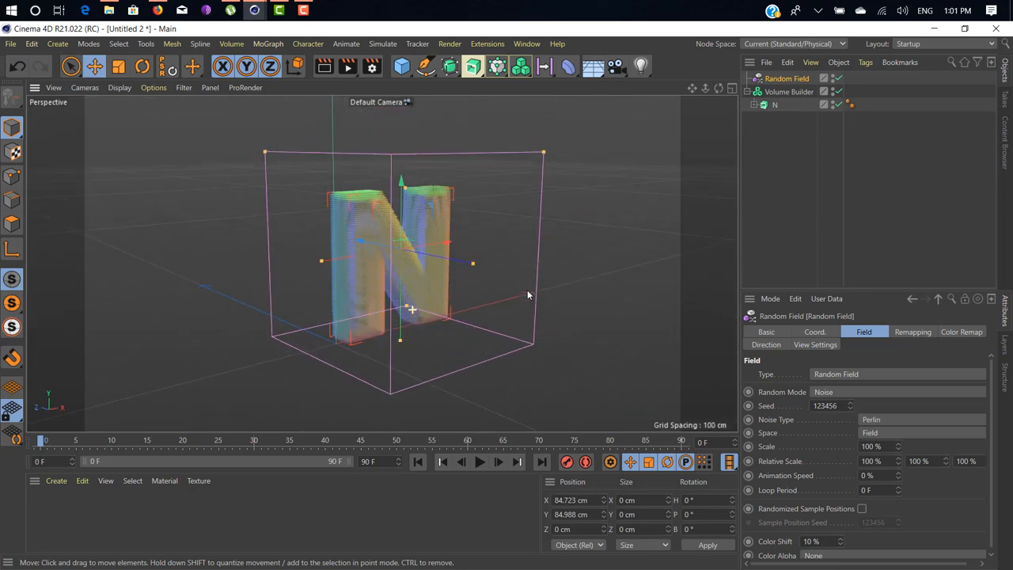
left_click_drag(528, 295, 430, 259)
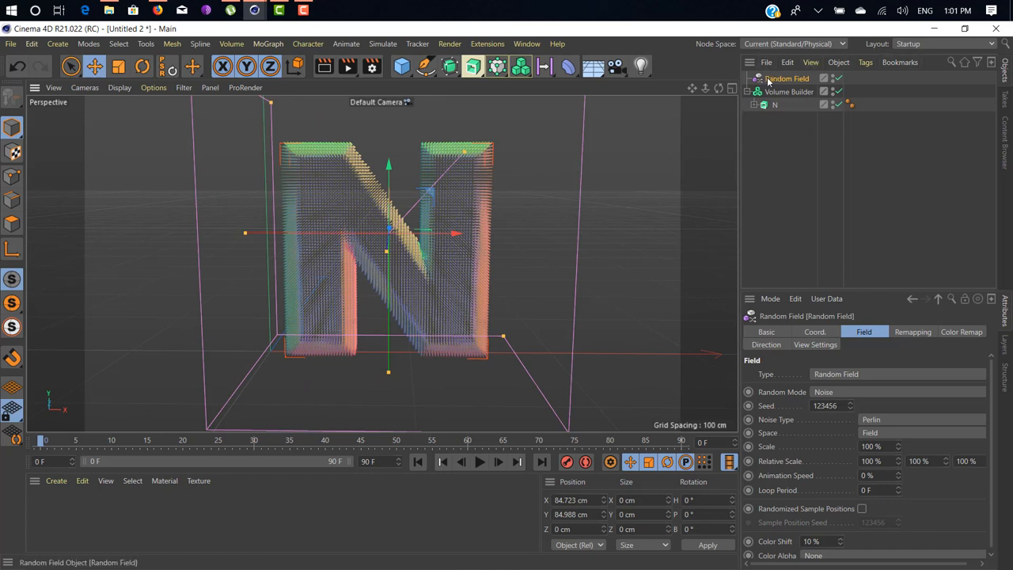
left_click(789, 91)
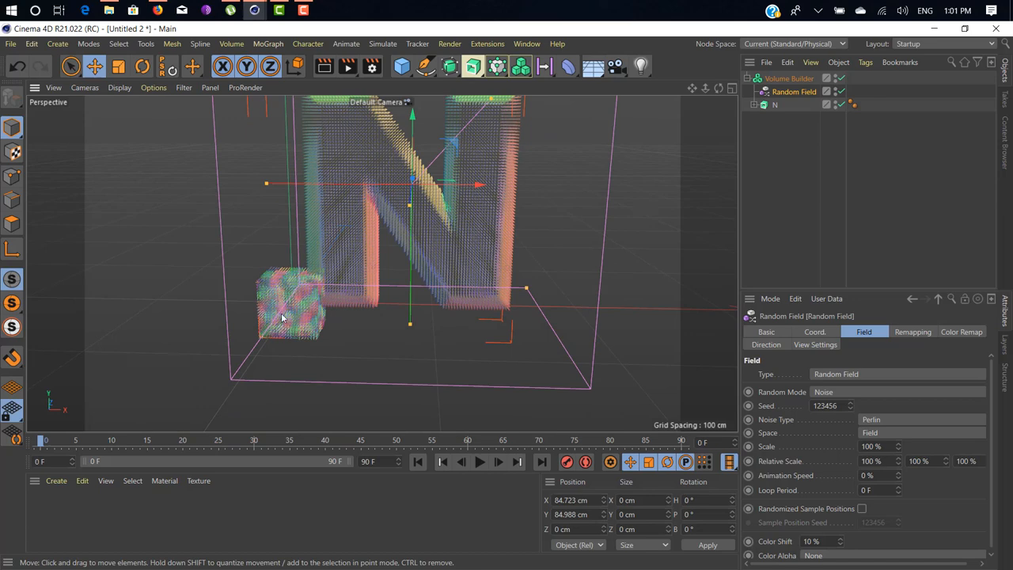
mouse_move(297, 308)
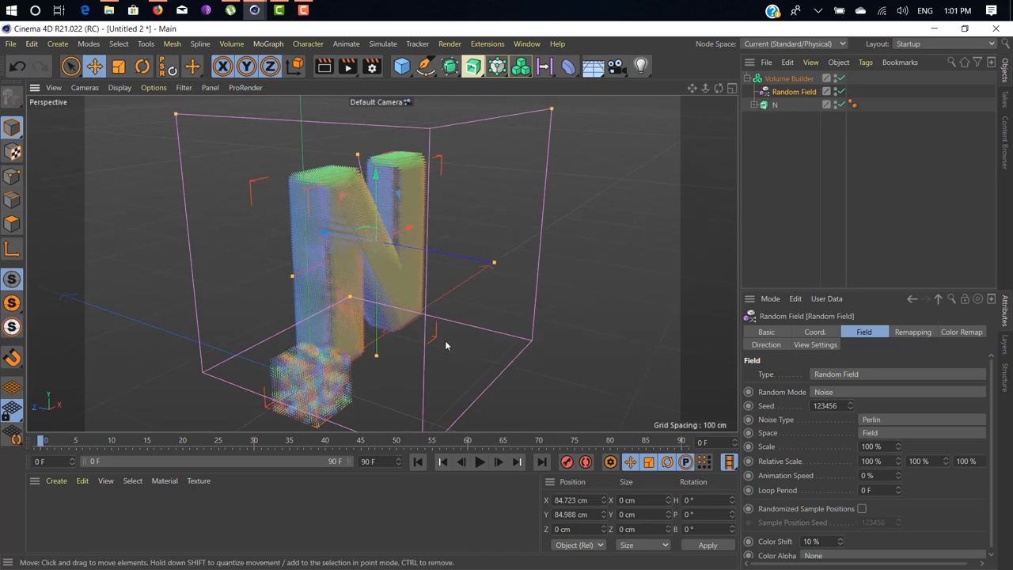
left_click_drag(444, 340, 372, 328)
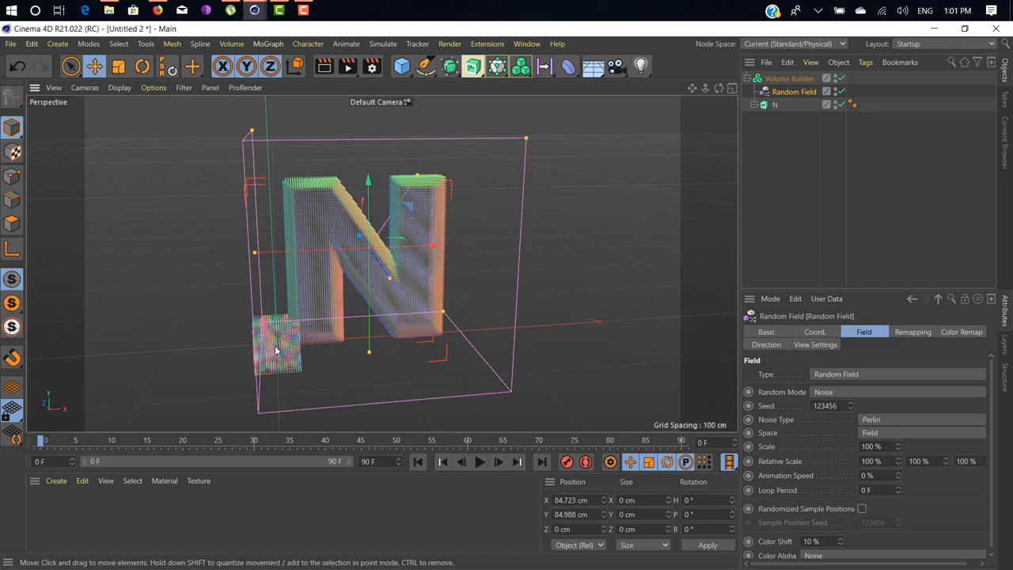
Keep the Random Field's Box creation space and resize it to about 174 × 149 × 40 cm
left_click(790, 78)
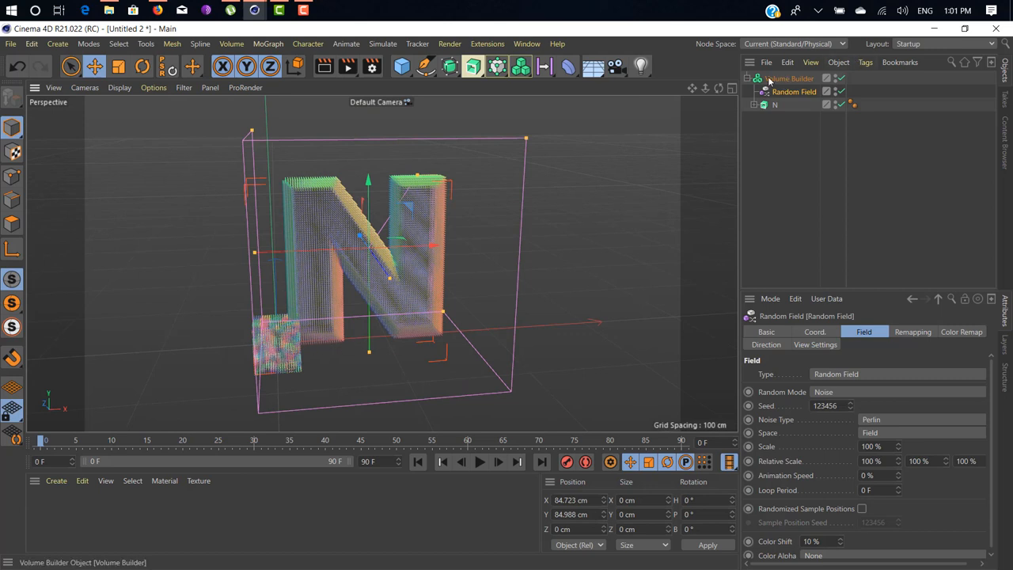
left_click(790, 79)
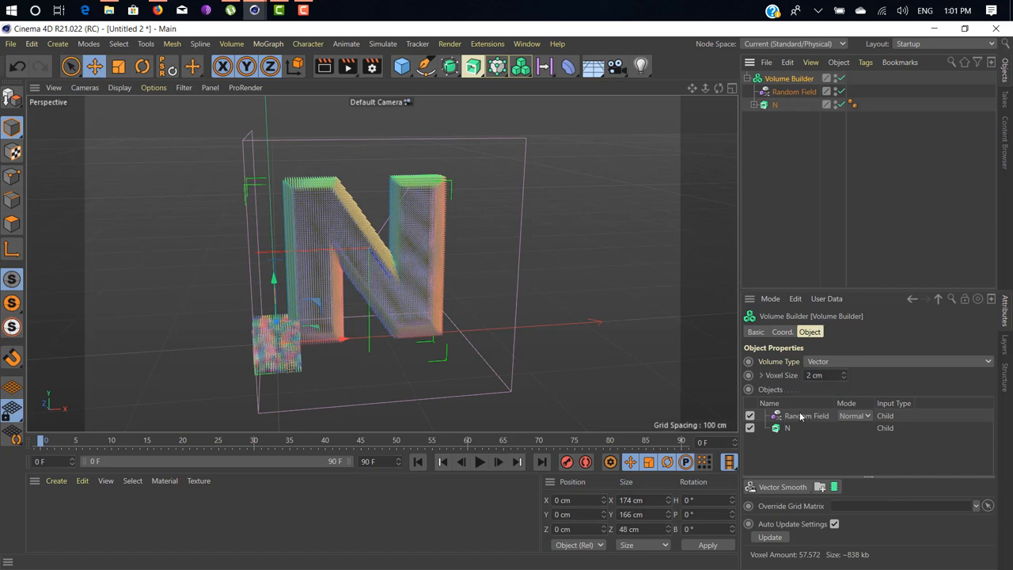
left_click(807, 415)
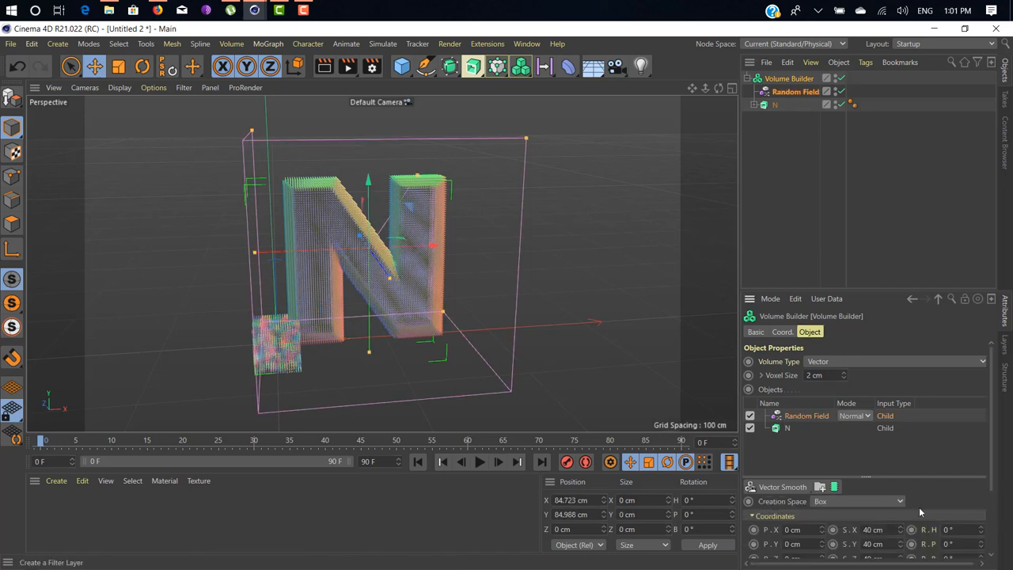
scroll("down", 3)
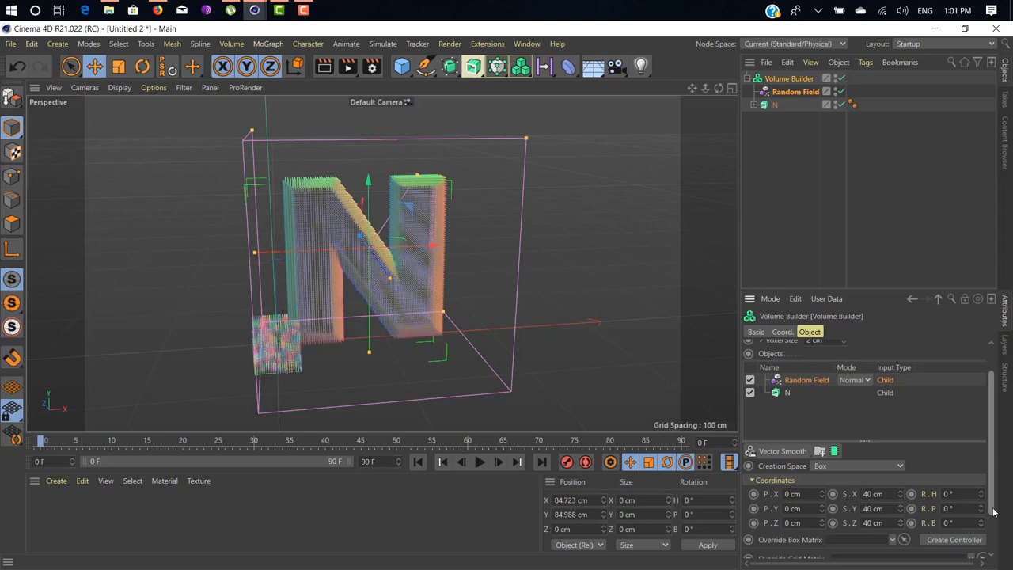
scroll("down", 3)
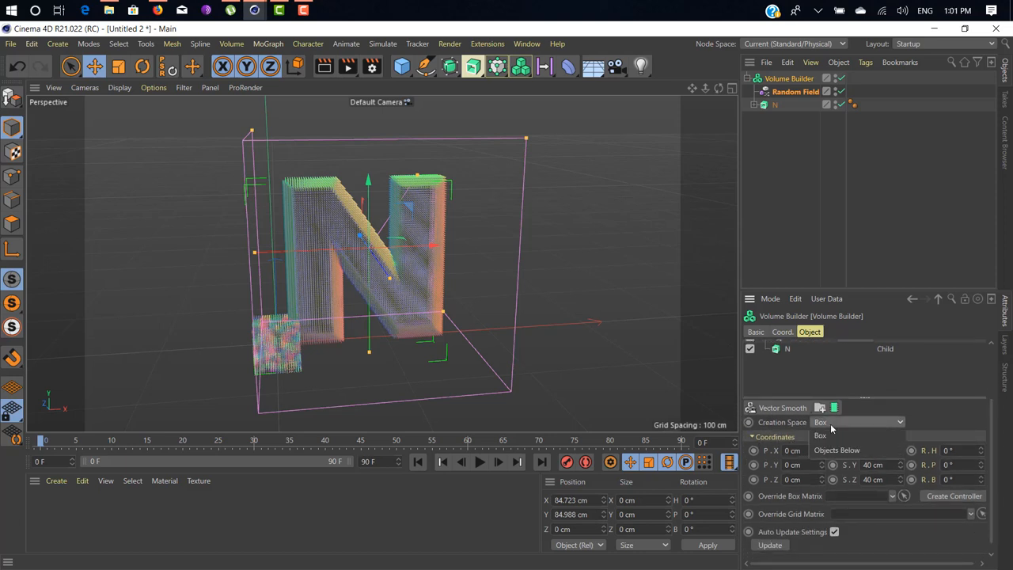
left_click(859, 421)
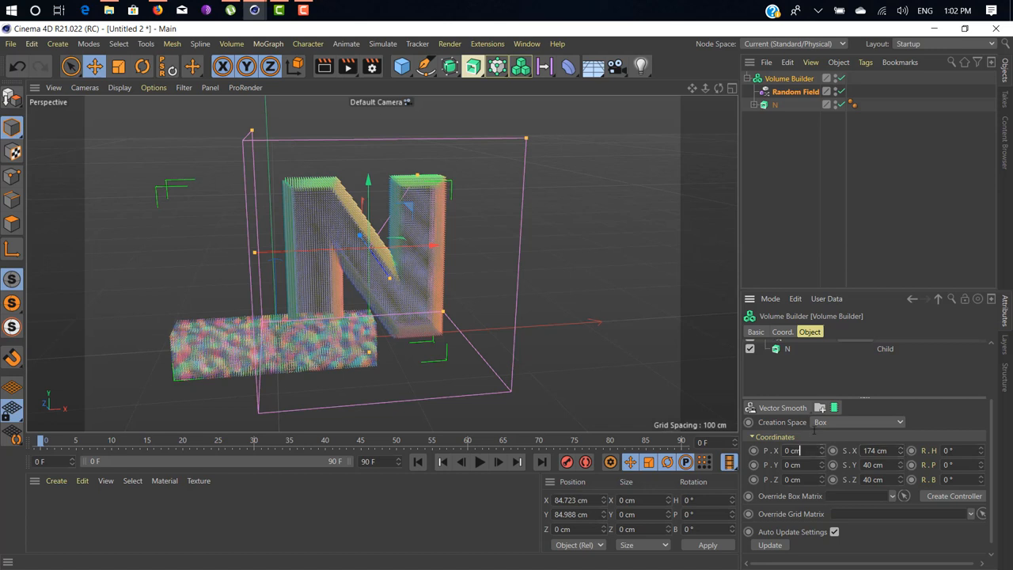
left_click(809, 331)
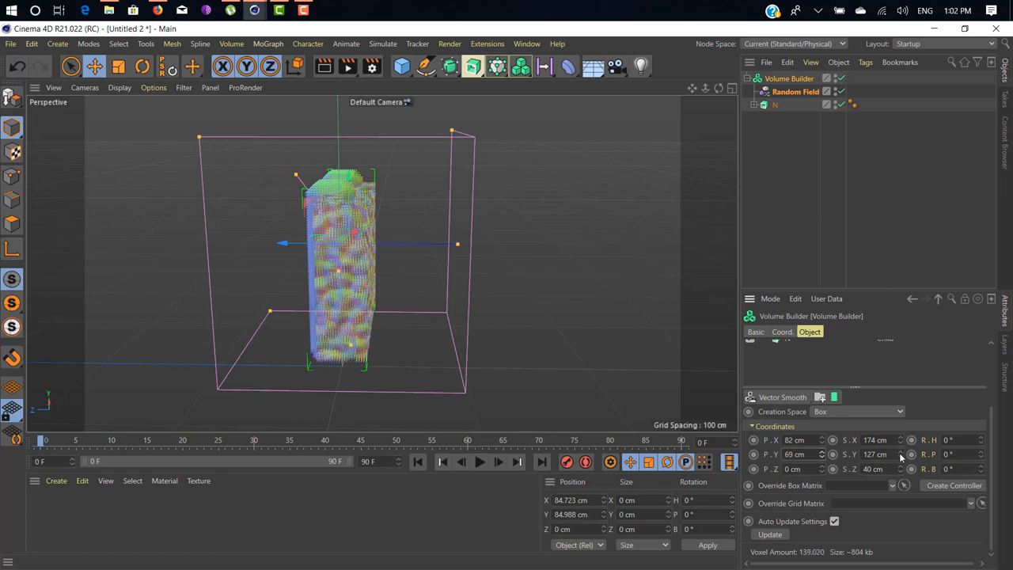
left_click(900, 452)
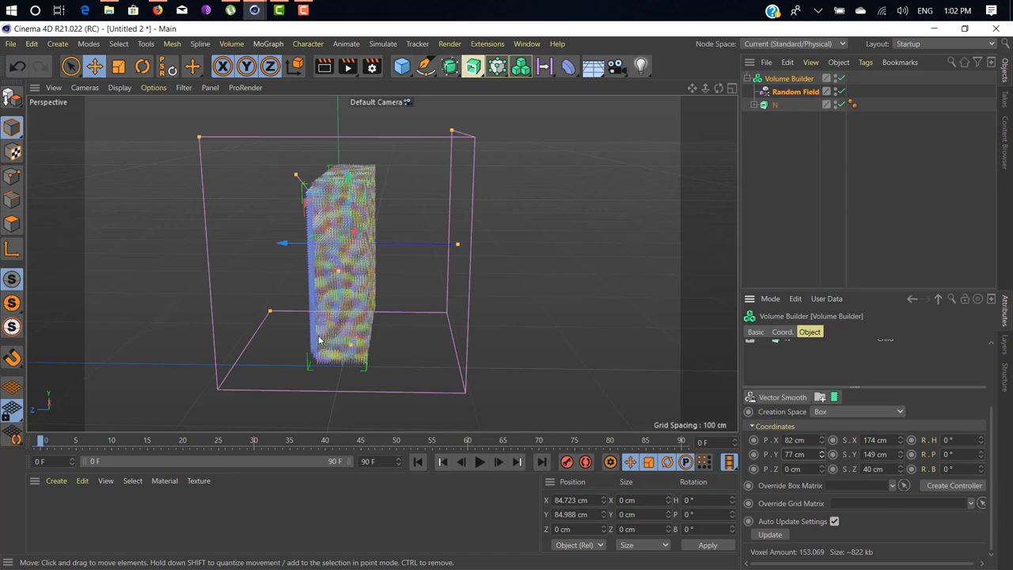
mouse_move(313, 259)
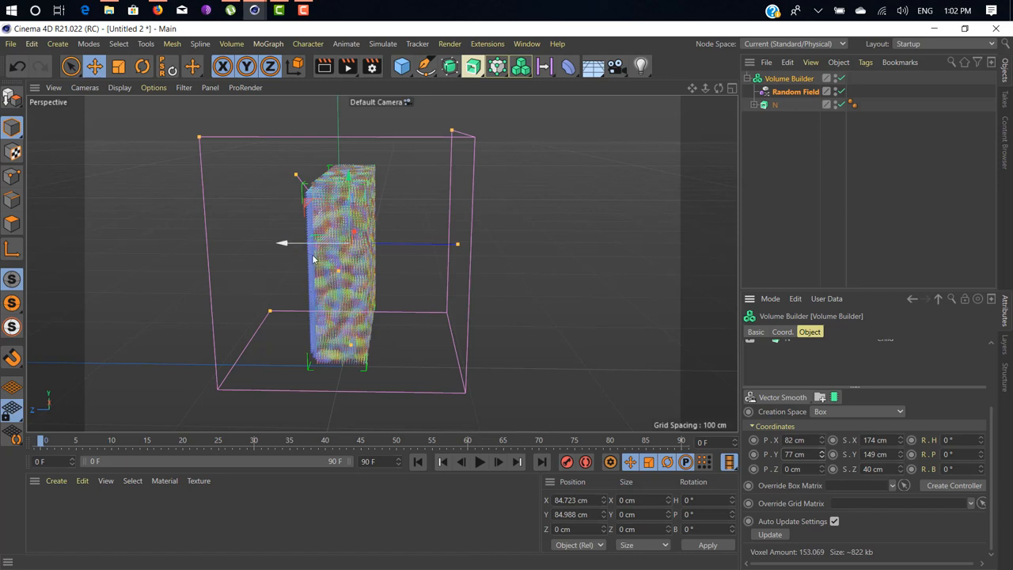
mouse_move(340, 332)
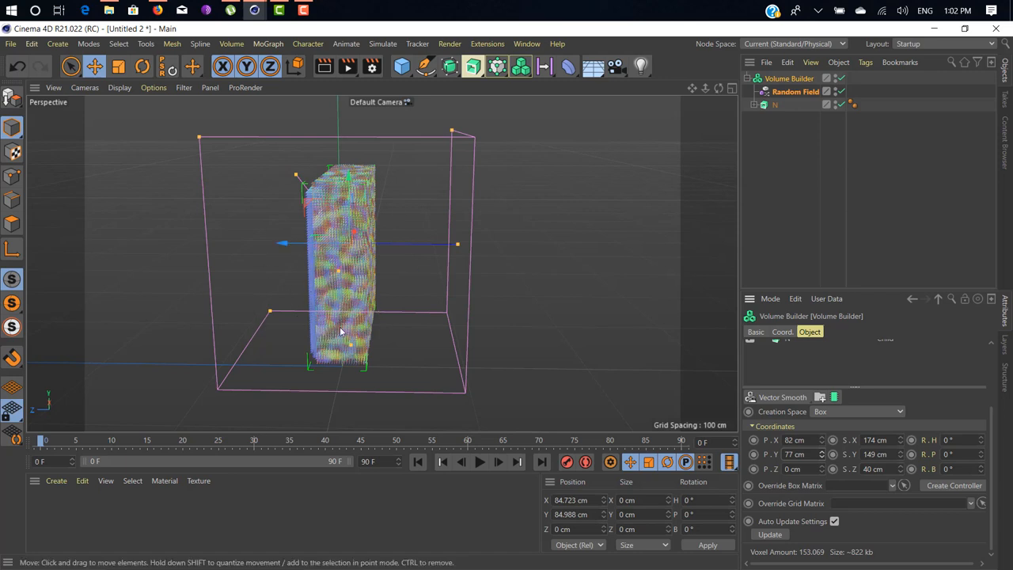
mouse_move(535, 345)
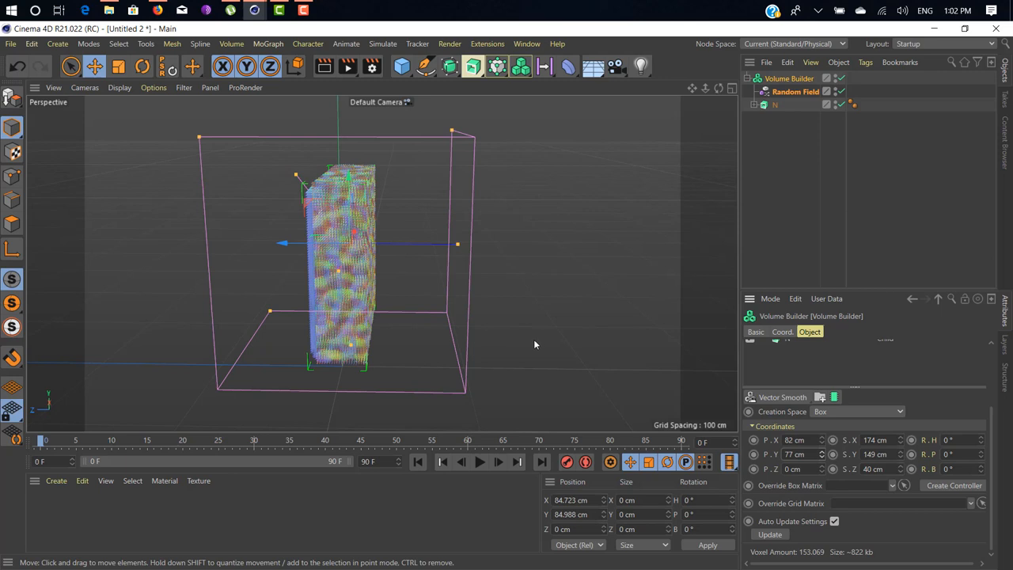
mouse_move(547, 345)
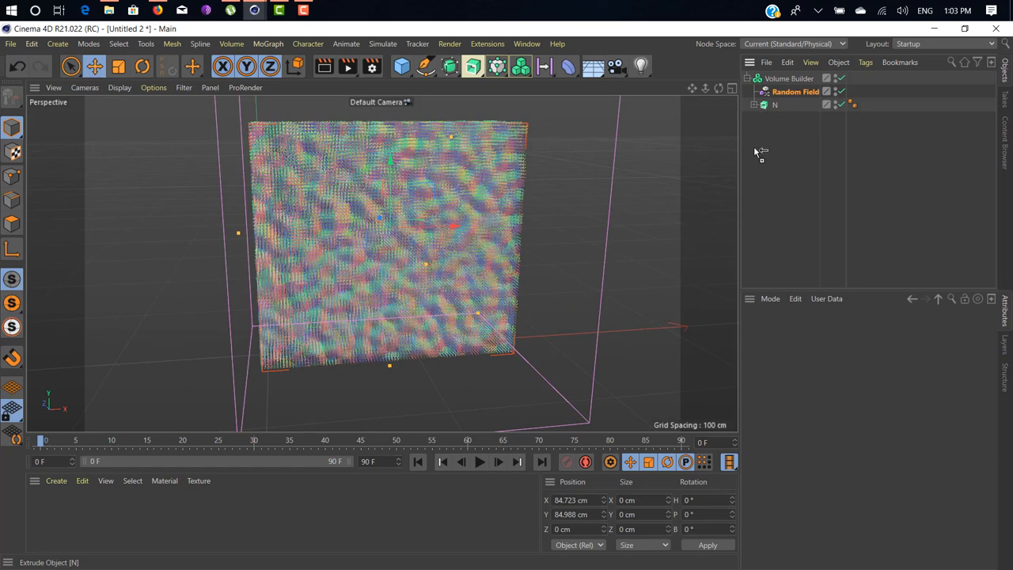
Copy the N extrusion to the top level and hide the Volume Builder in the viewport
left_click(767, 118)
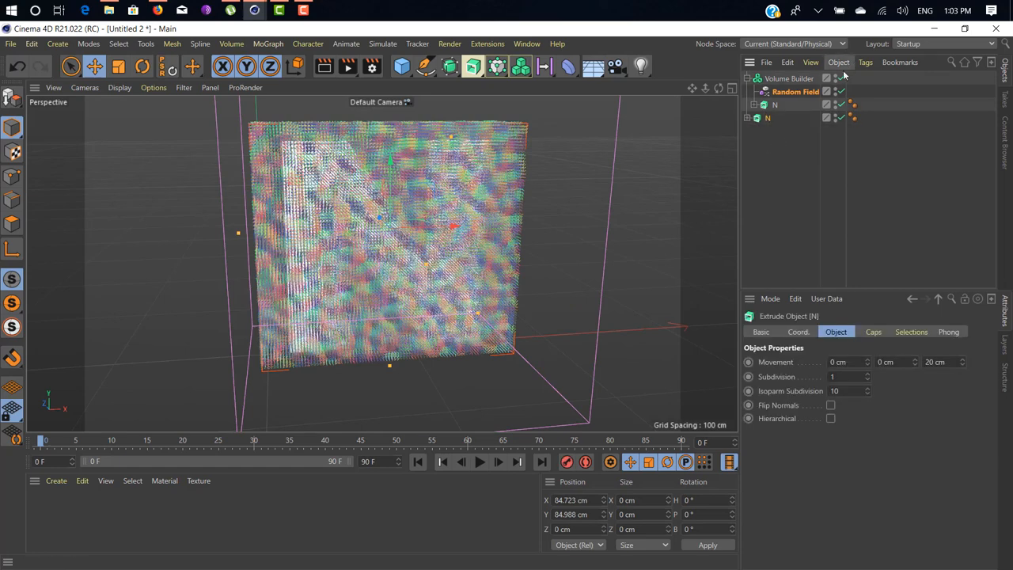
mouse_move(840, 78)
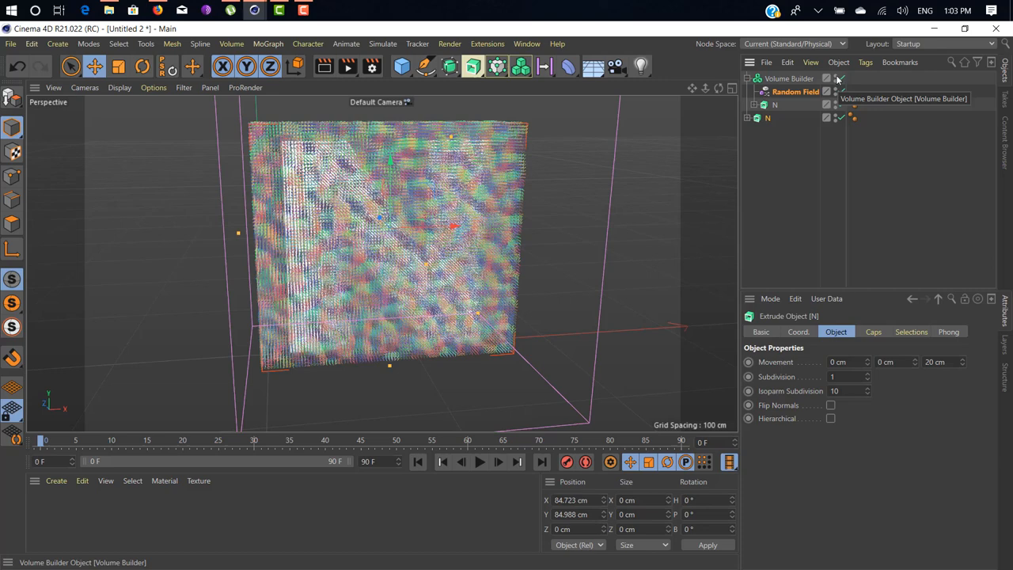
left_click(840, 79)
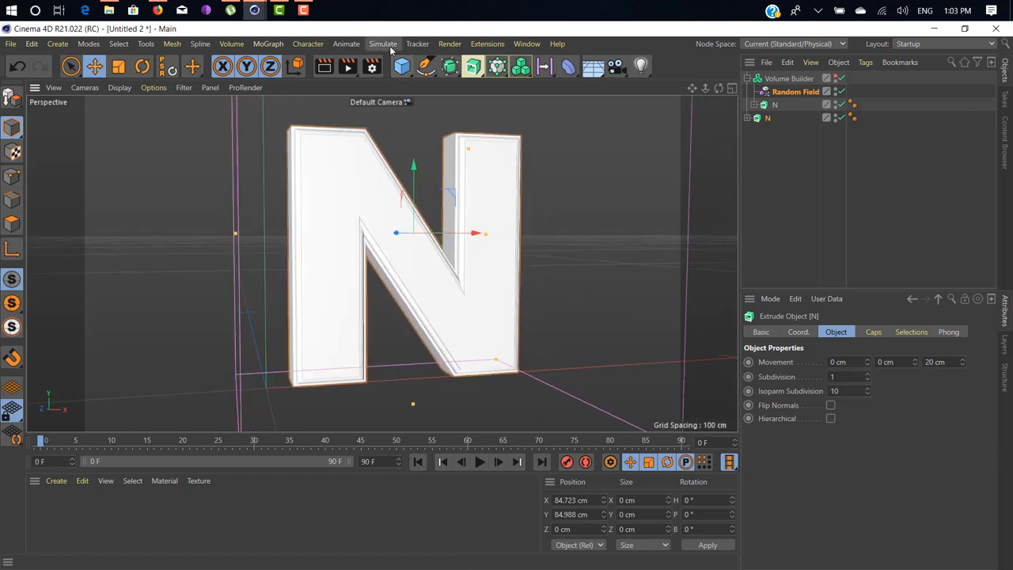
Add a Field Force object from Simulate > Forces and select it
left_click(382, 44)
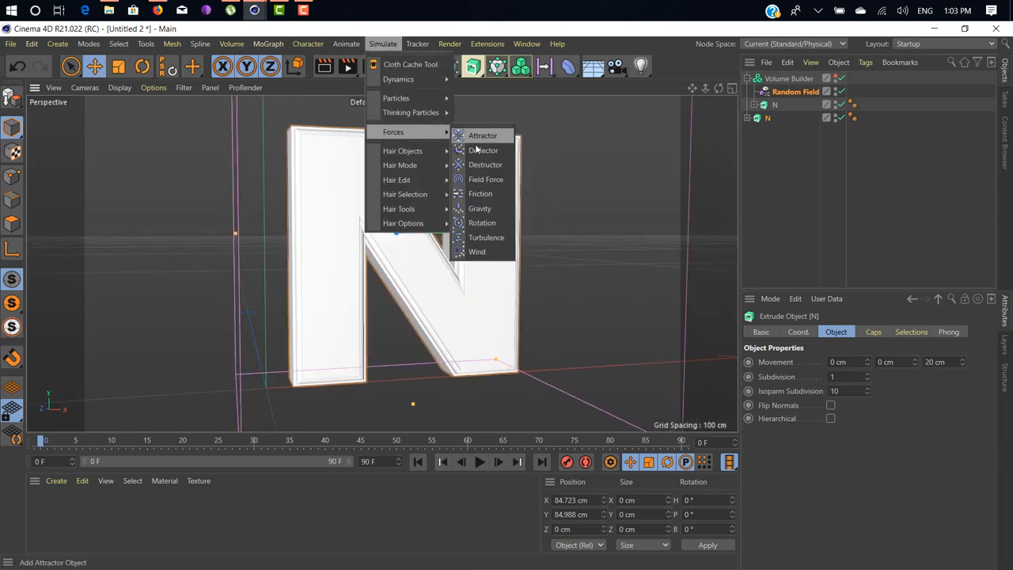
mouse_move(485, 179)
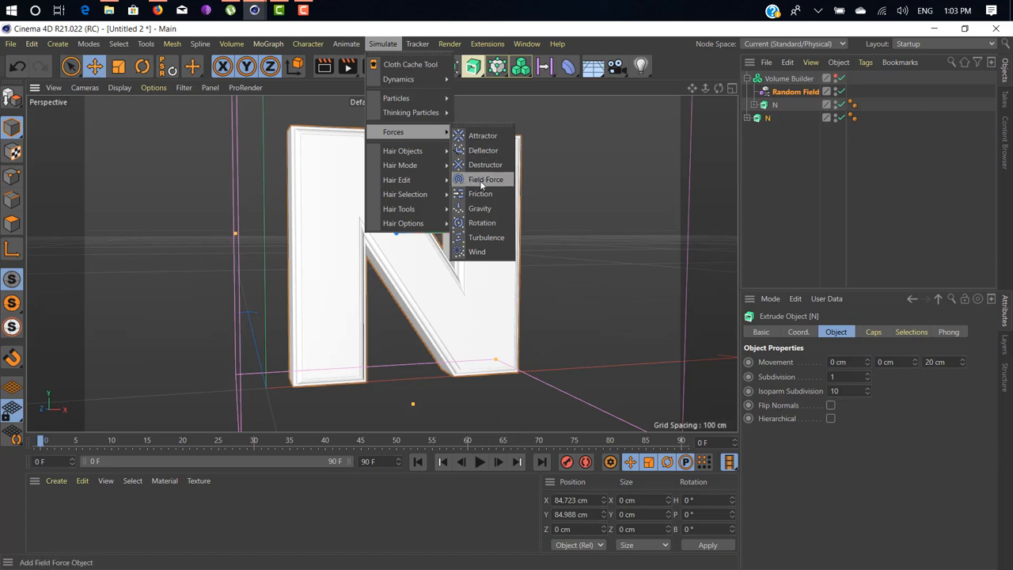
mouse_move(432, 132)
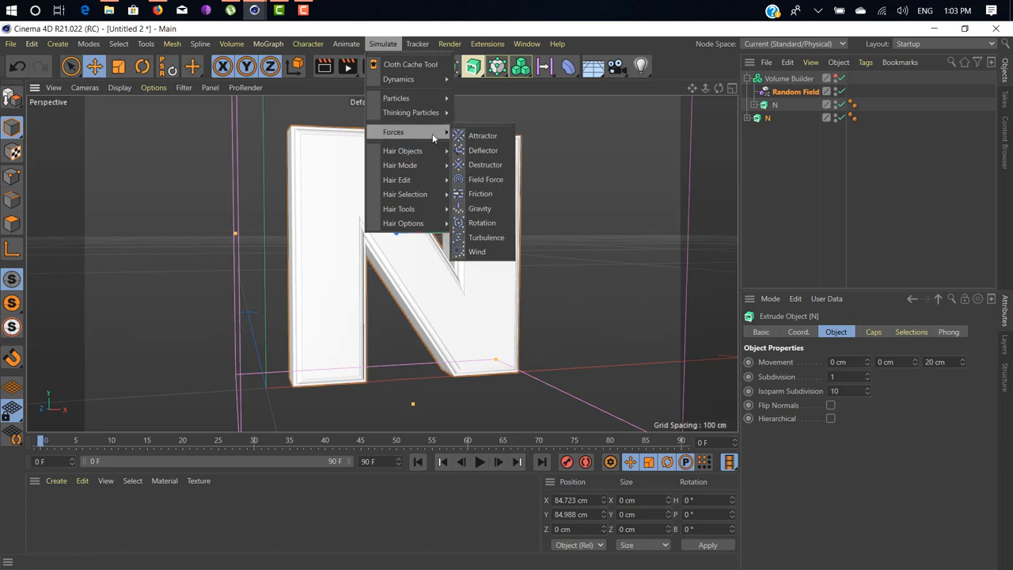
mouse_move(486, 179)
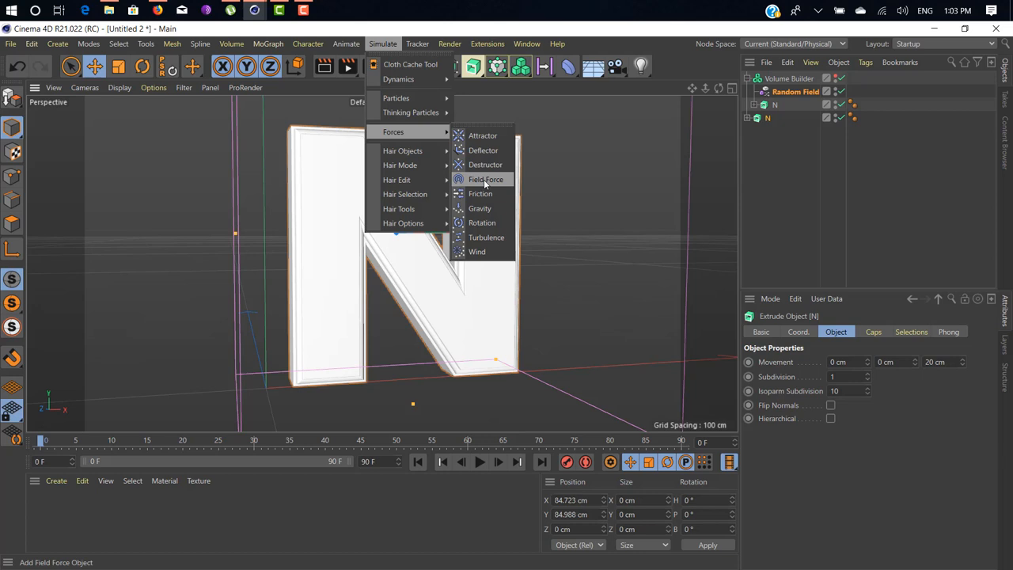
mouse_move(427, 151)
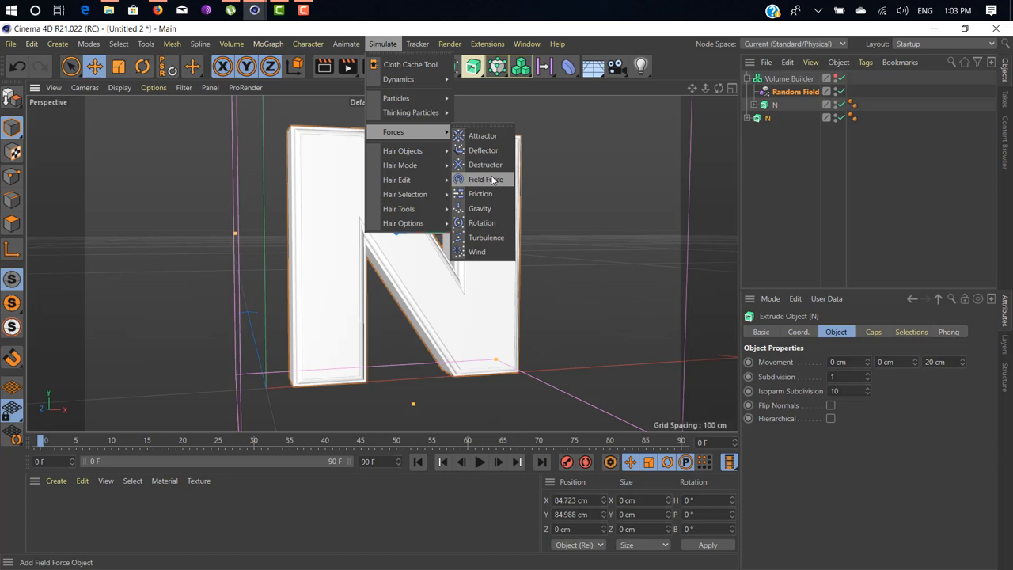
left_click(480, 179)
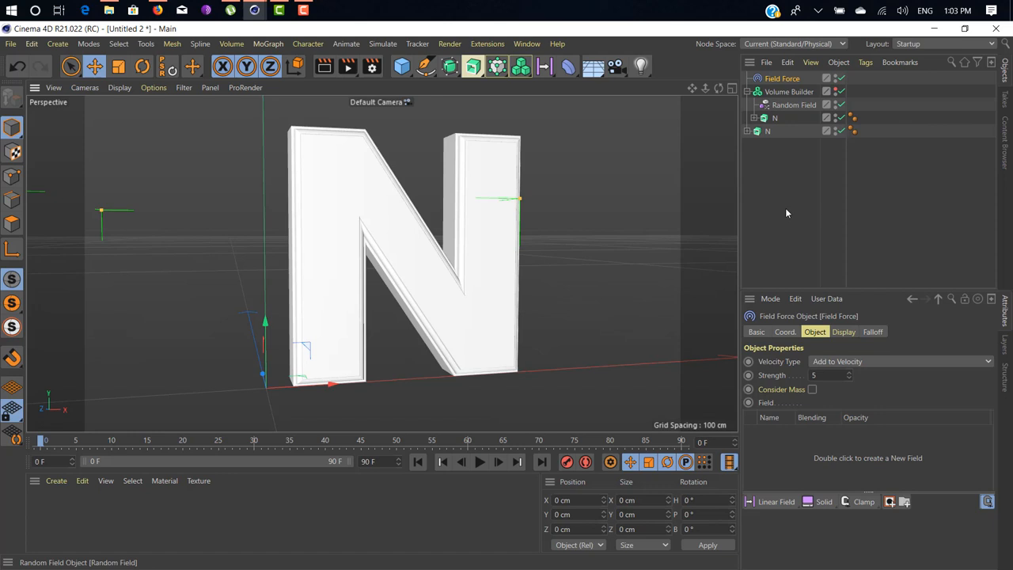
left_click(789, 92)
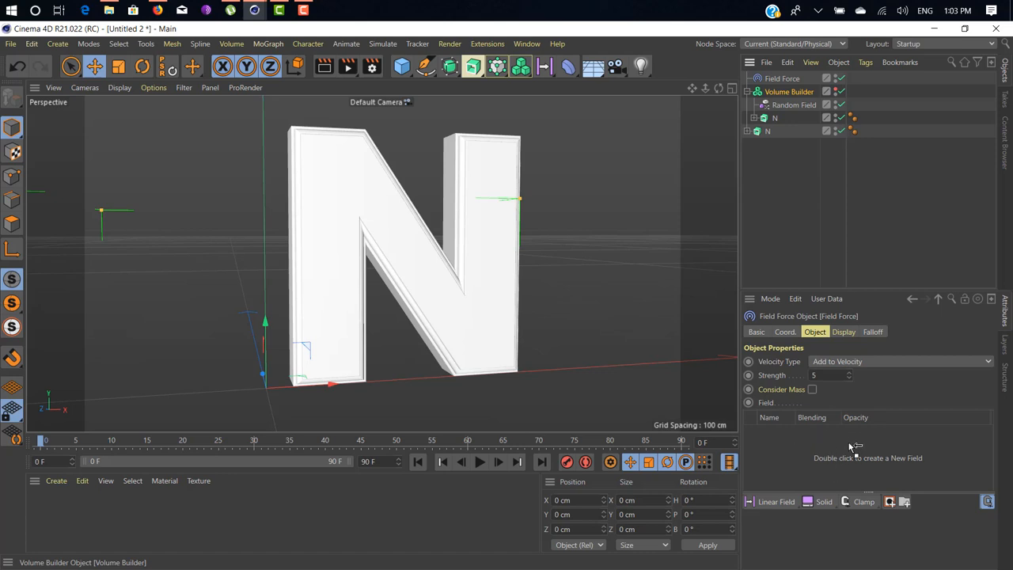
mouse_move(792, 451)
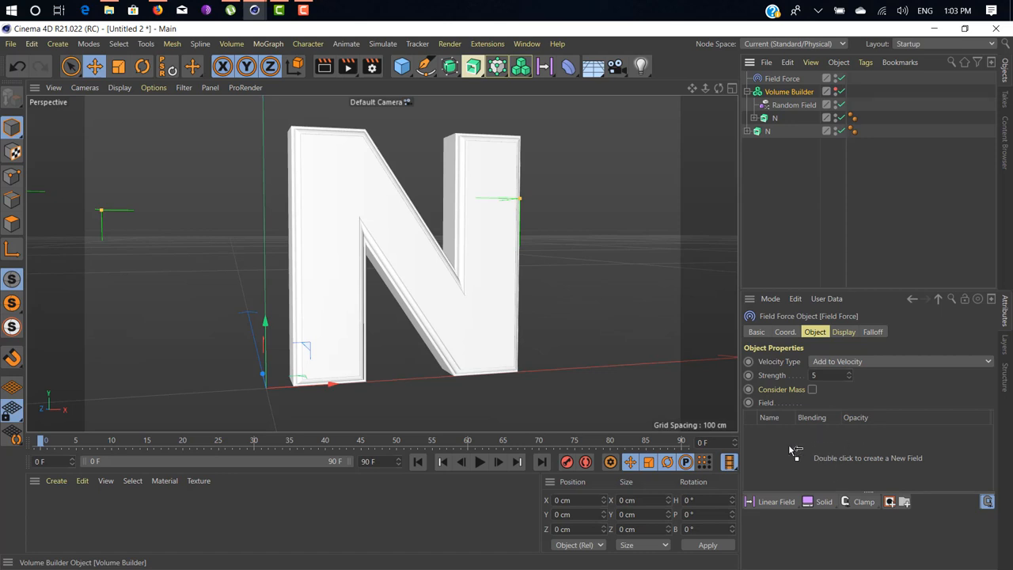
left_click(796, 447)
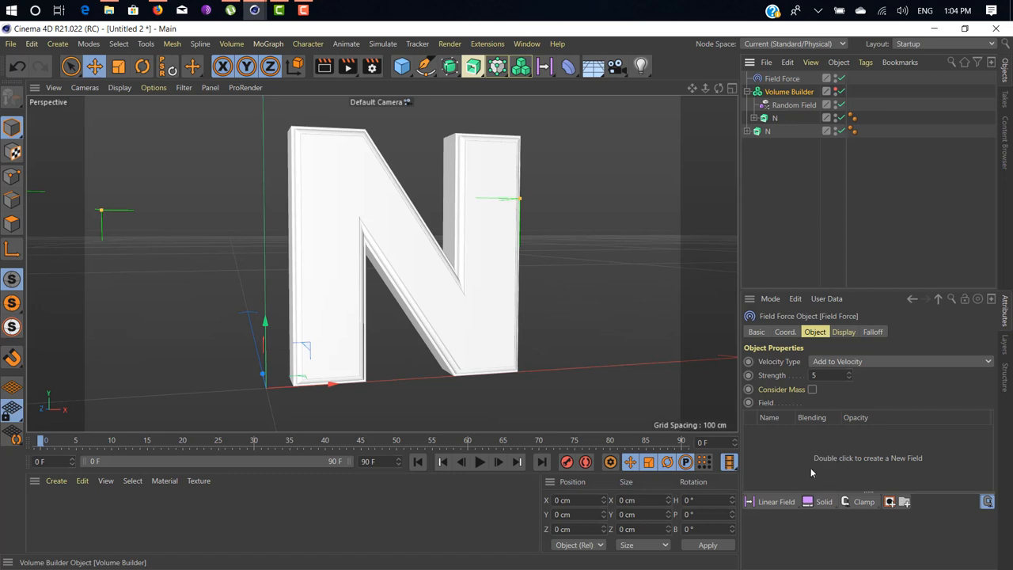
Add Volume Builder to the Field Force's field list and set Set Absolute Velocity
double_click(868, 458)
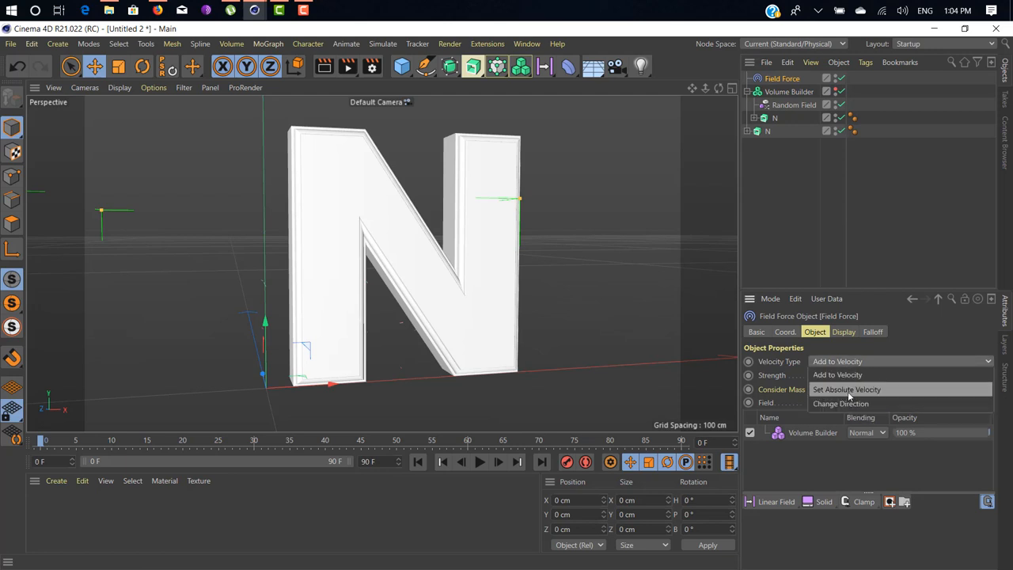
left_click(847, 388)
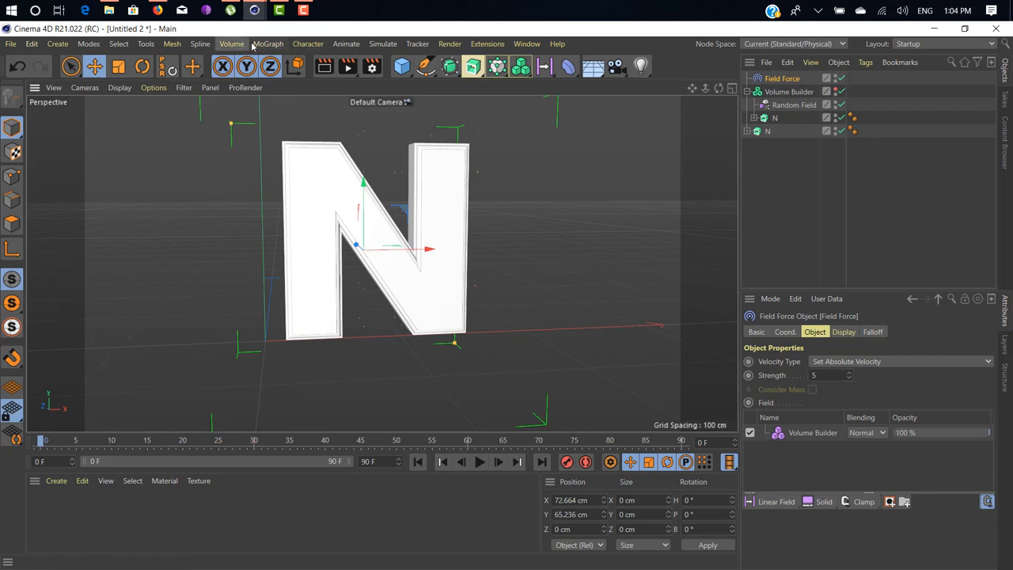
Add a MoGraph Matrix in Object mode distributed over the letter N
left_click(269, 43)
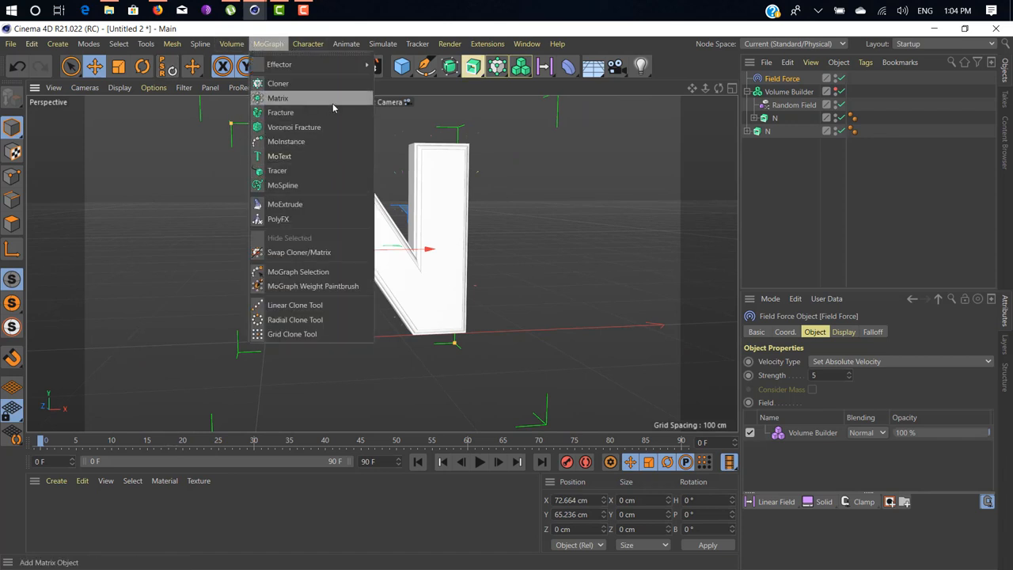
left_click(277, 97)
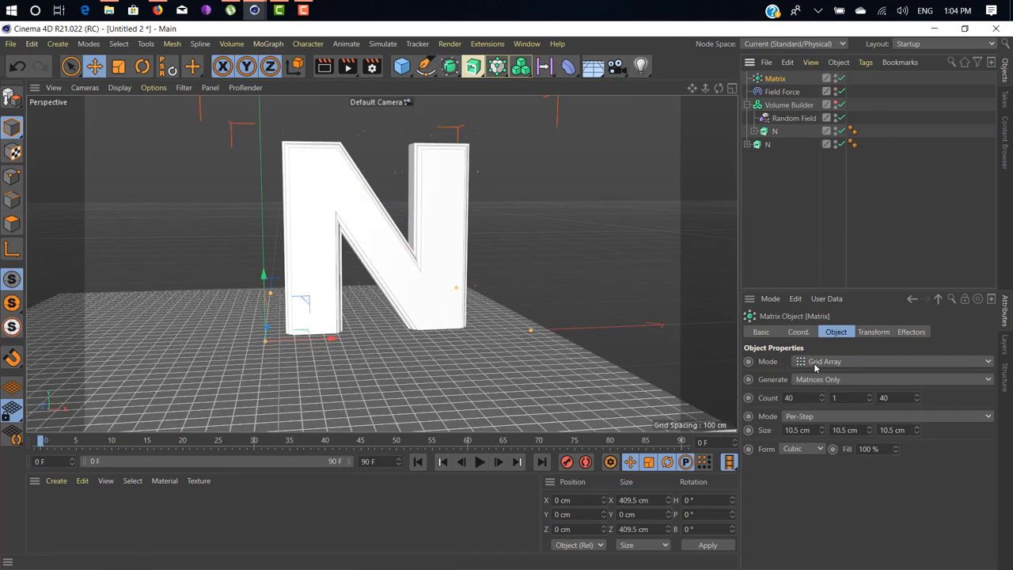
left_click(893, 361)
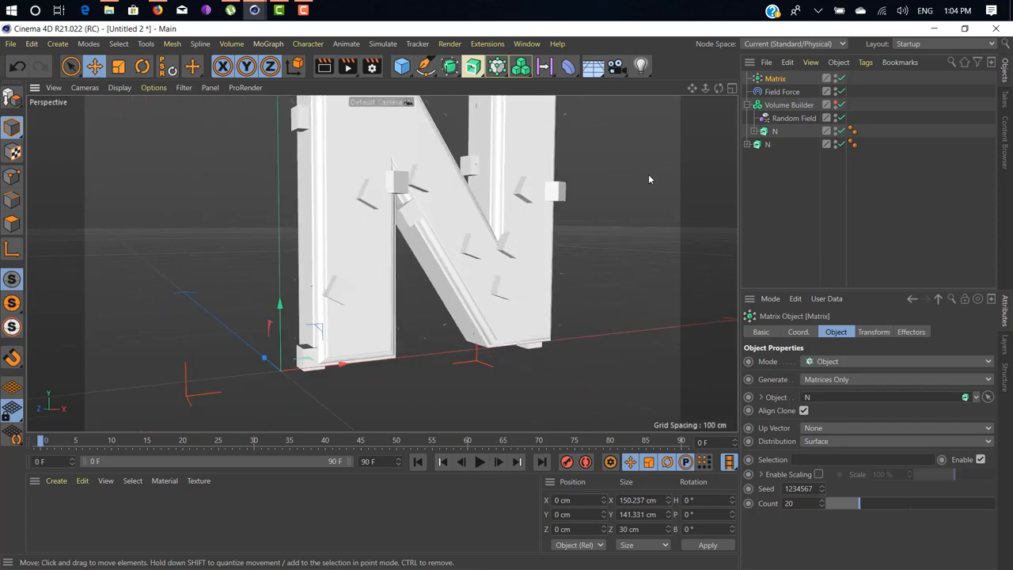
left_click_drag(649, 179, 515, 192)
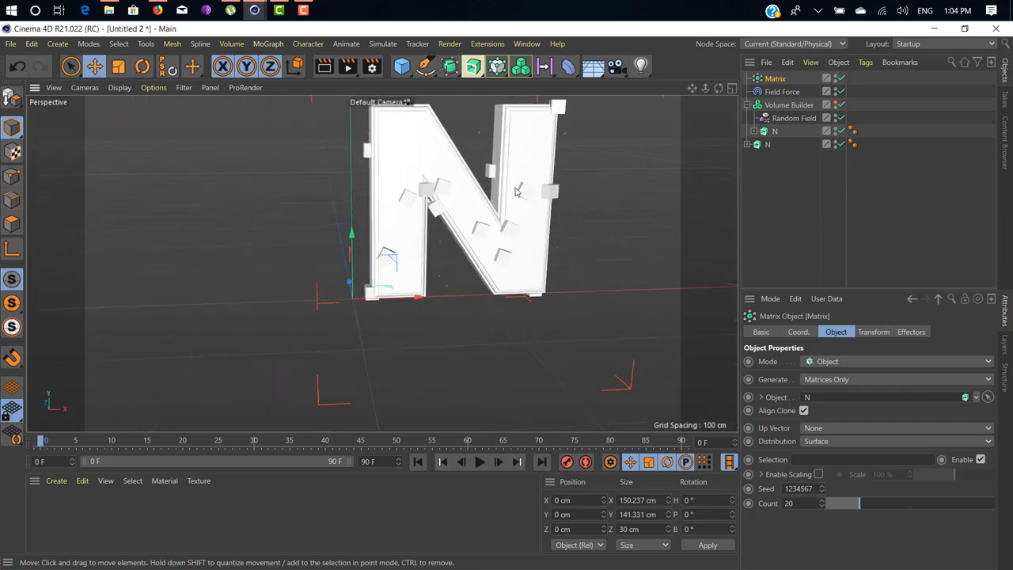
left_click_drag(514, 194, 380, 305)
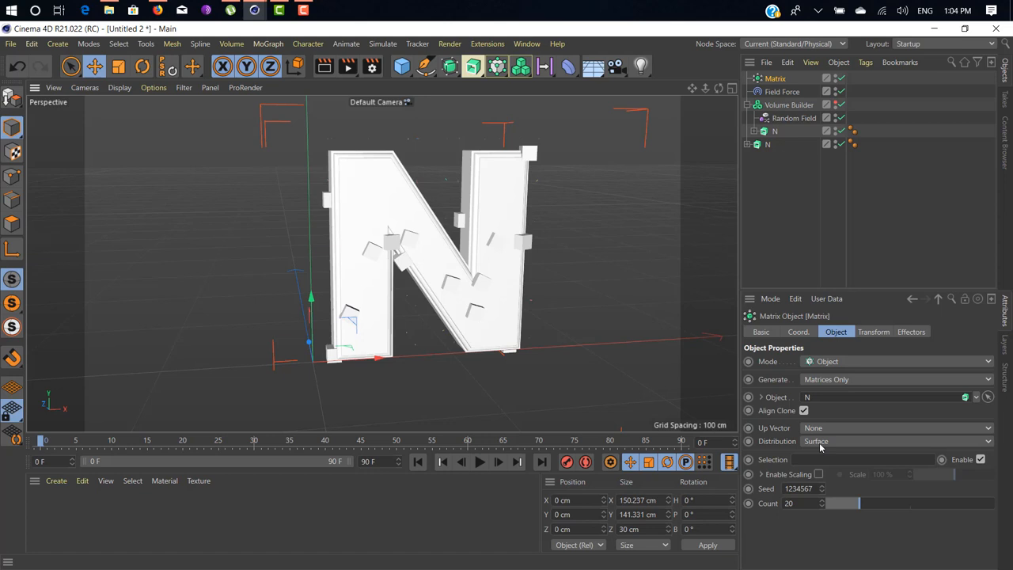
mouse_move(806, 519)
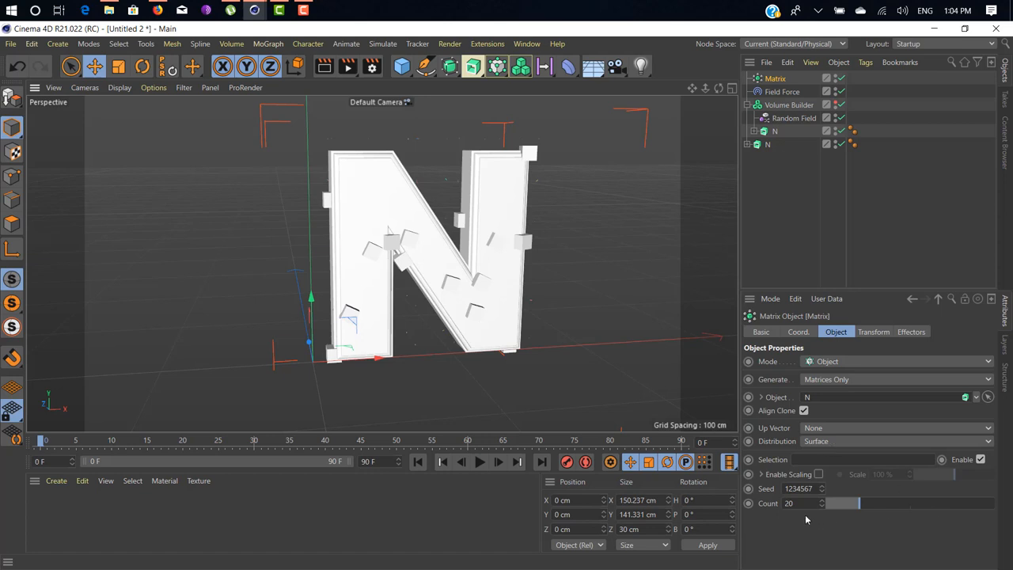
mouse_move(806, 519)
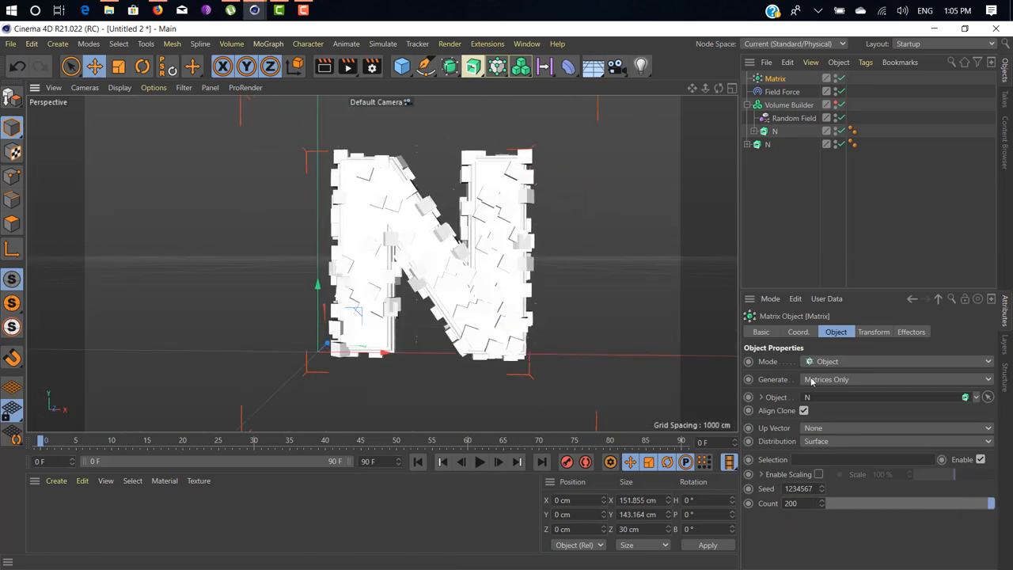
Set the Matrix to generate Thinking Particles and assign the All group from TP Settings
left_click(894, 379)
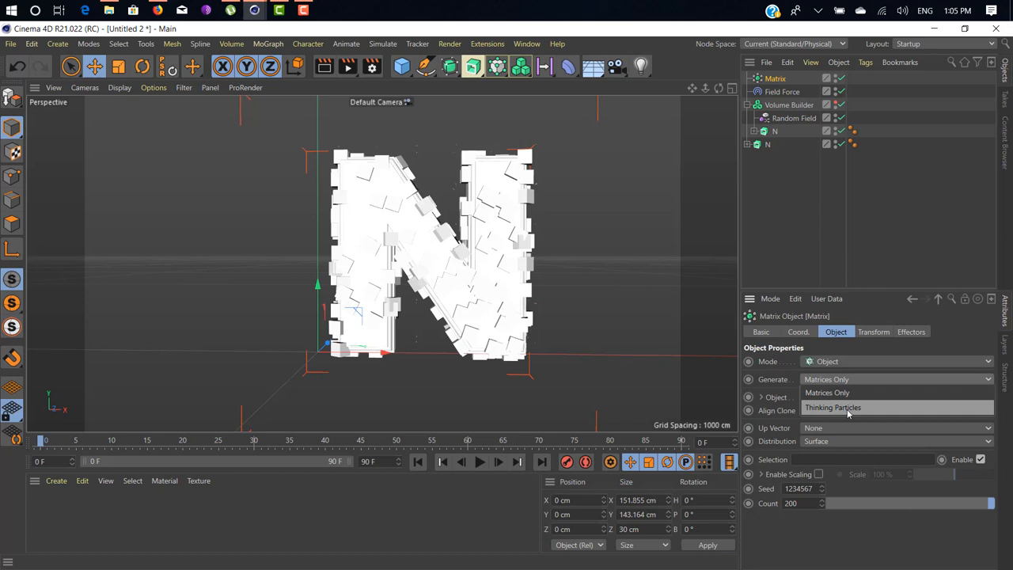
left_click(832, 407)
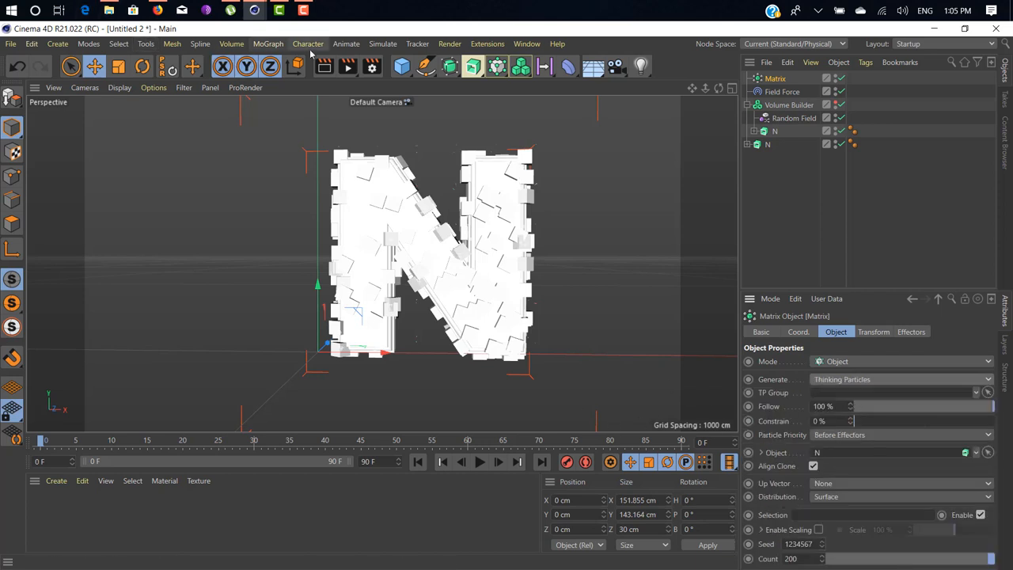
left_click(383, 44)
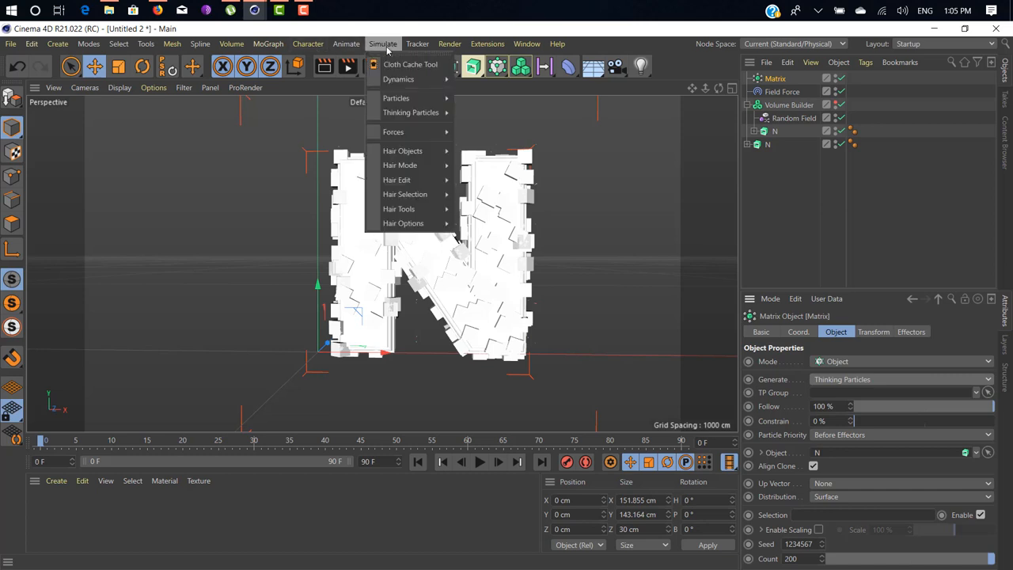
mouse_move(411, 112)
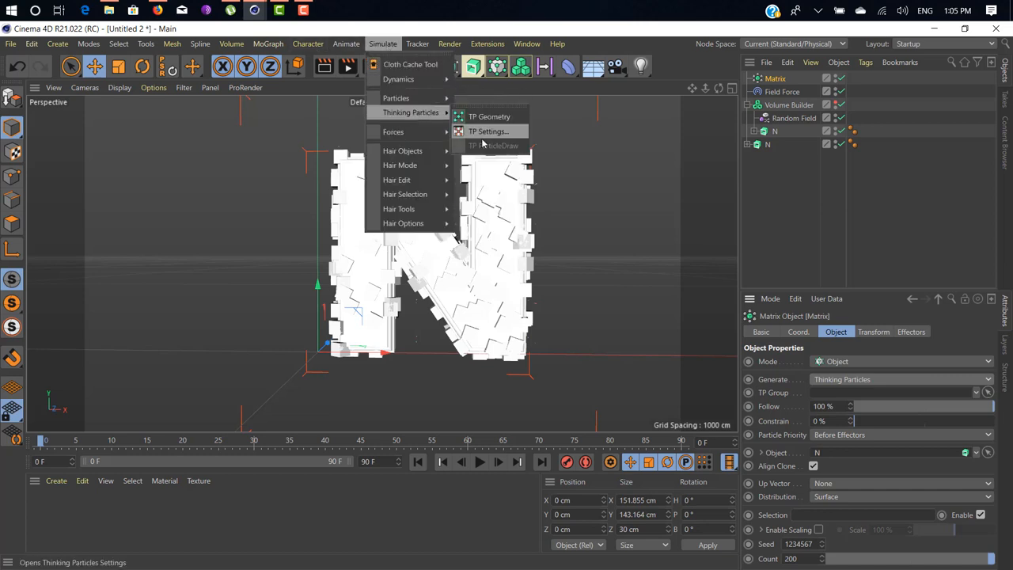
left_click(487, 132)
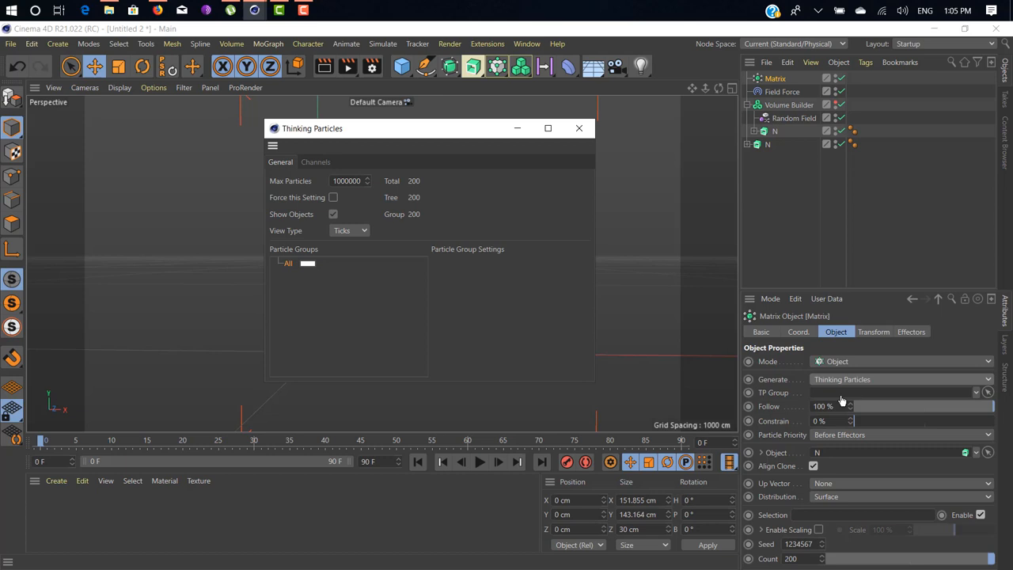
left_click(288, 262)
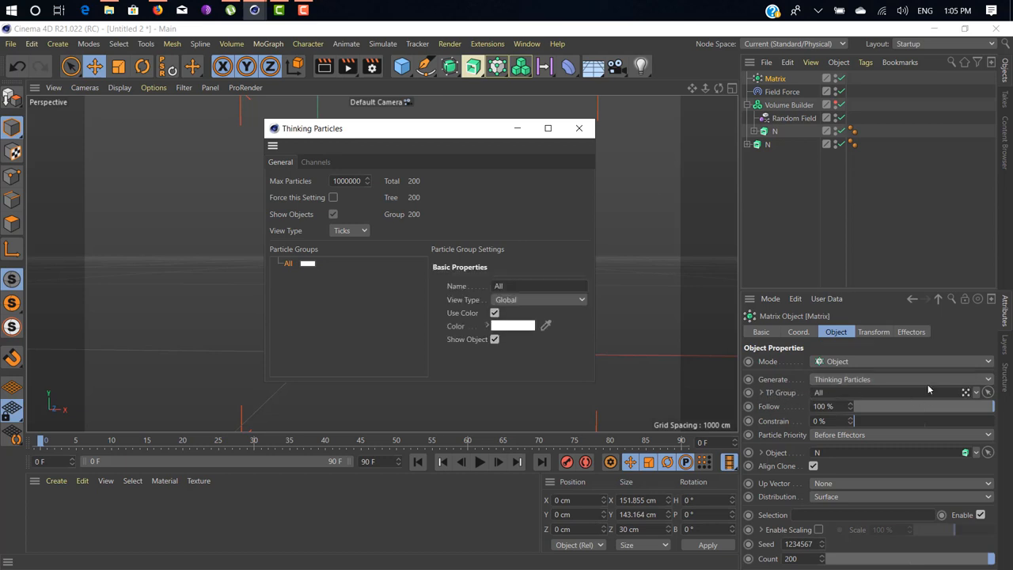
left_click(579, 129)
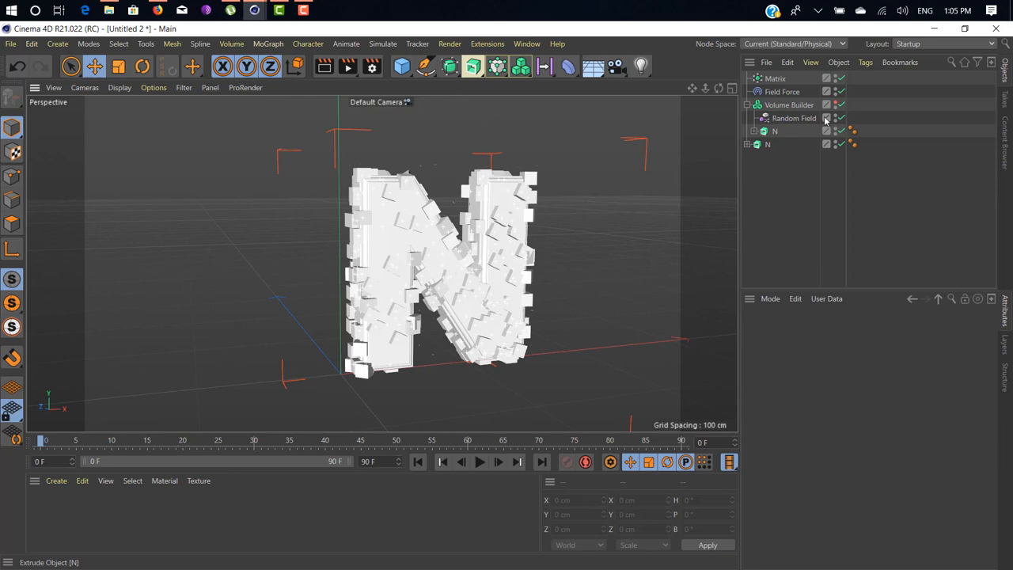
Hide the cubes, add a MoGraph Tracer, and link the All particle group into its Trace Link
left_click(826, 118)
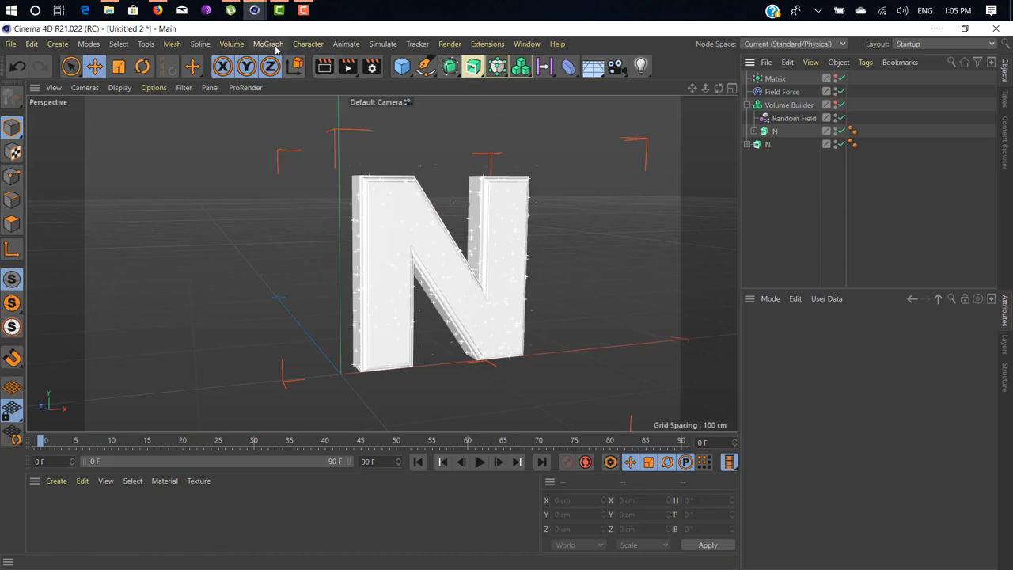
left_click(269, 44)
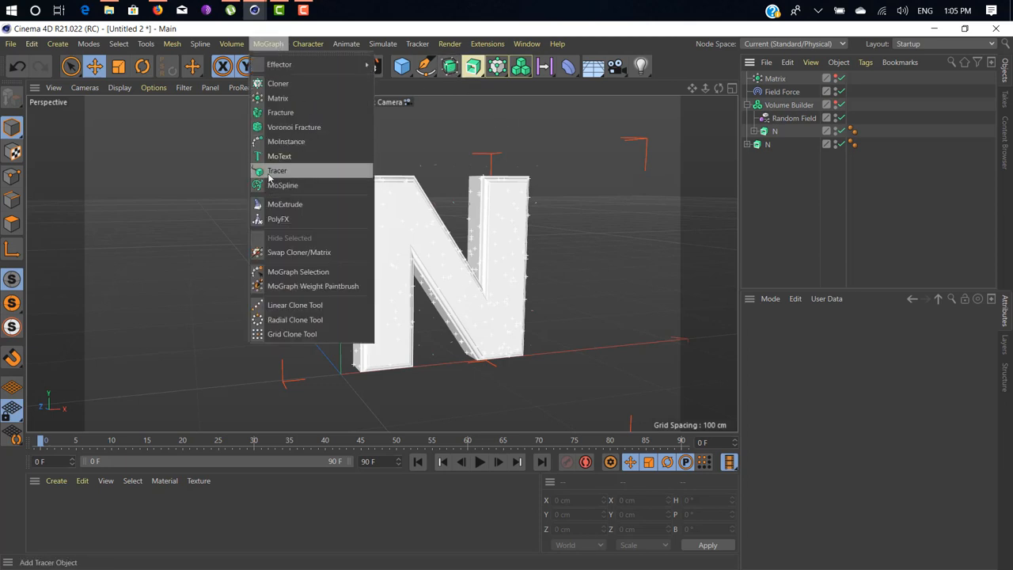
left_click(278, 170)
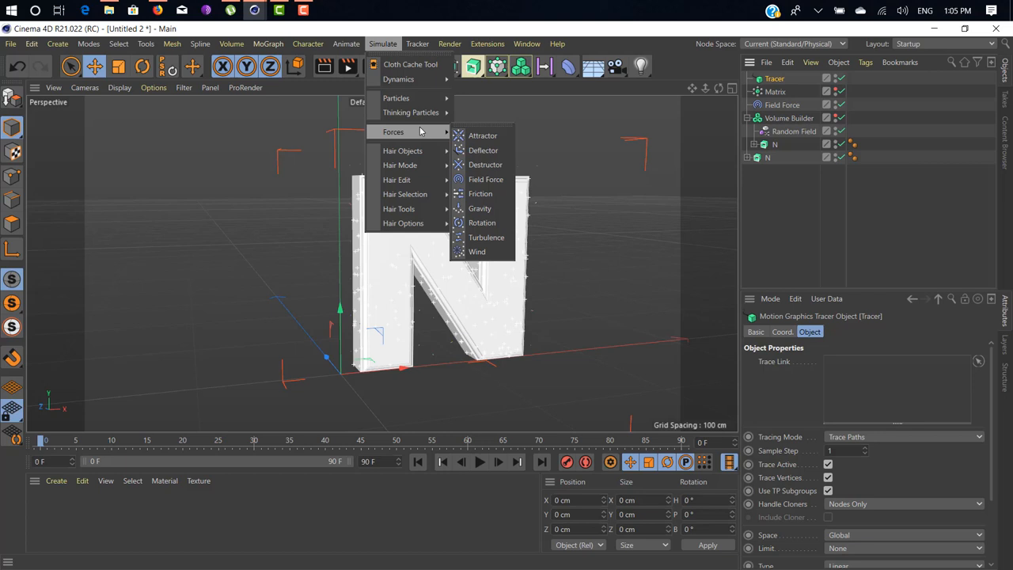
left_click(410, 111)
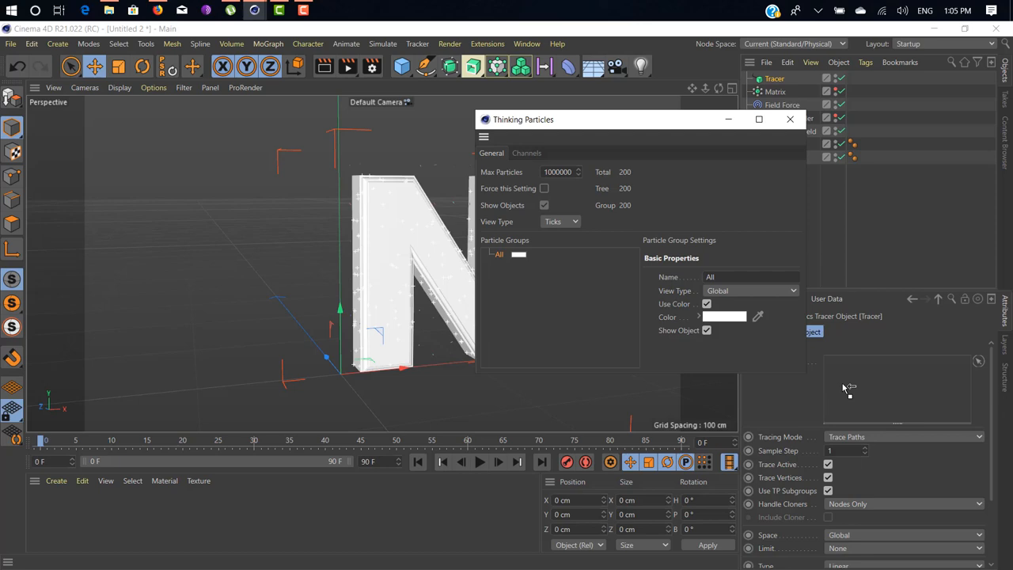
left_click(789, 119)
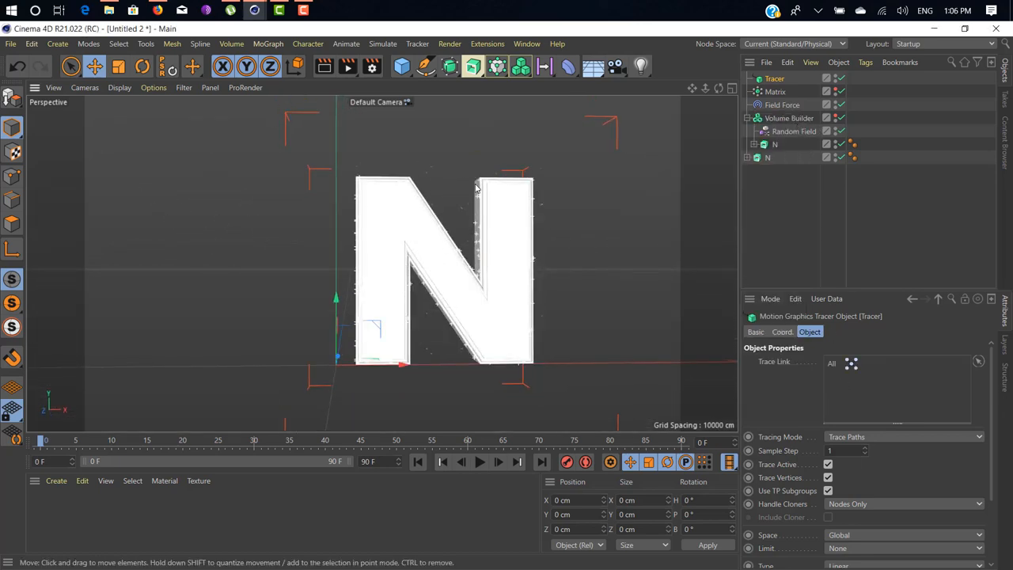
Add a Null object and attach an XPresso tag to it
left_click(402, 66)
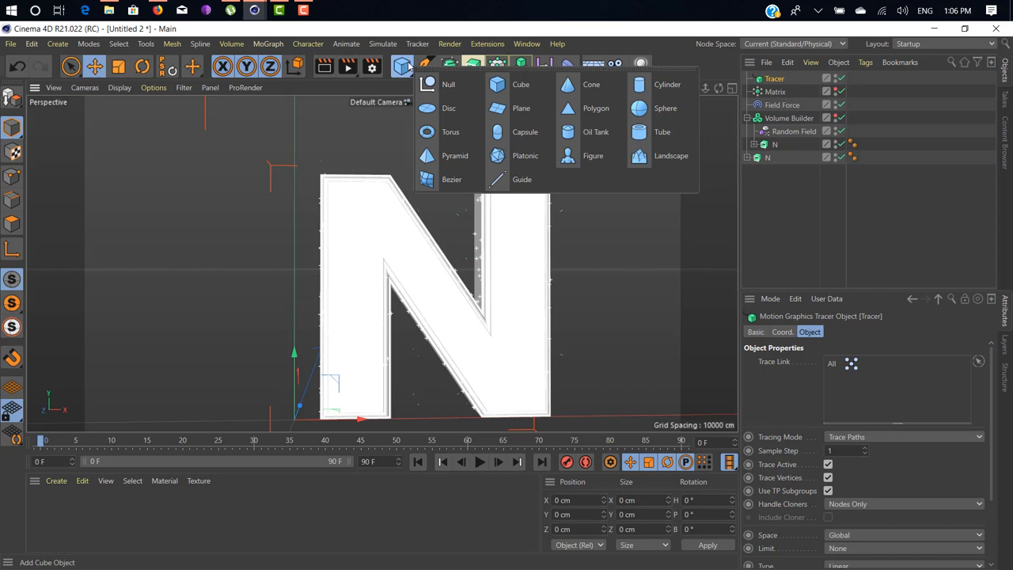
mouse_move(410, 90)
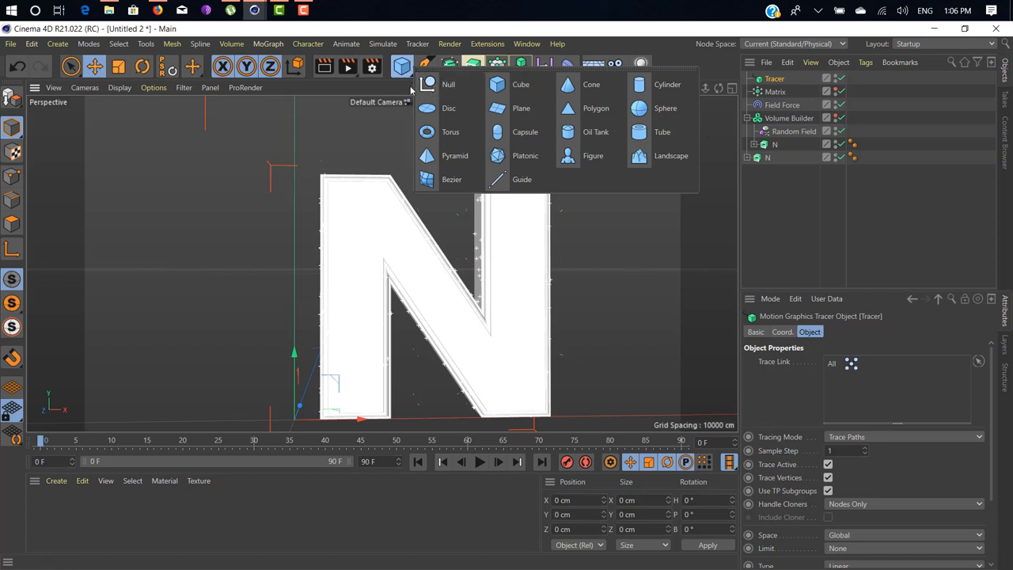
left_click(449, 84)
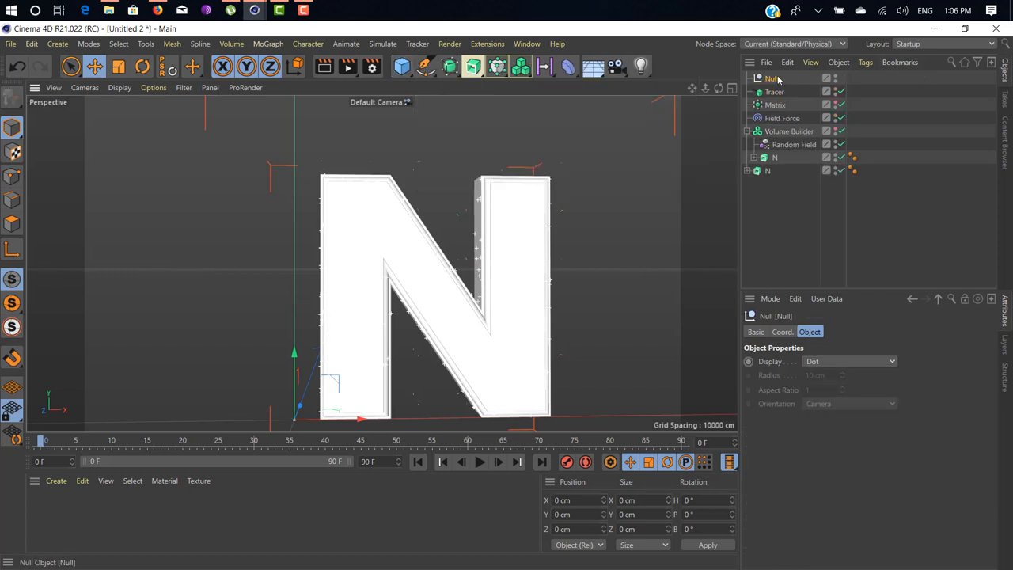
right_click(774, 78)
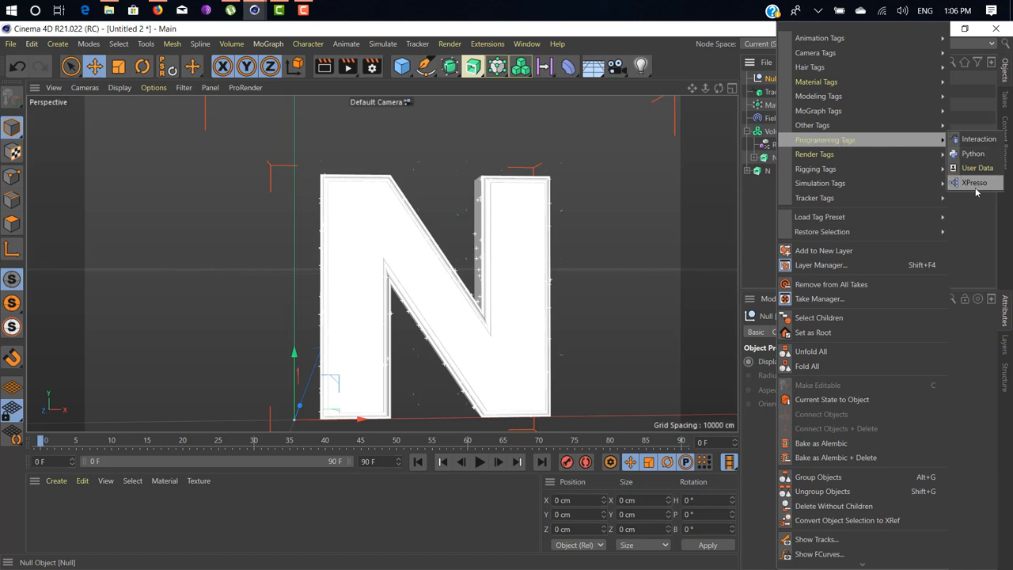
left_click(974, 183)
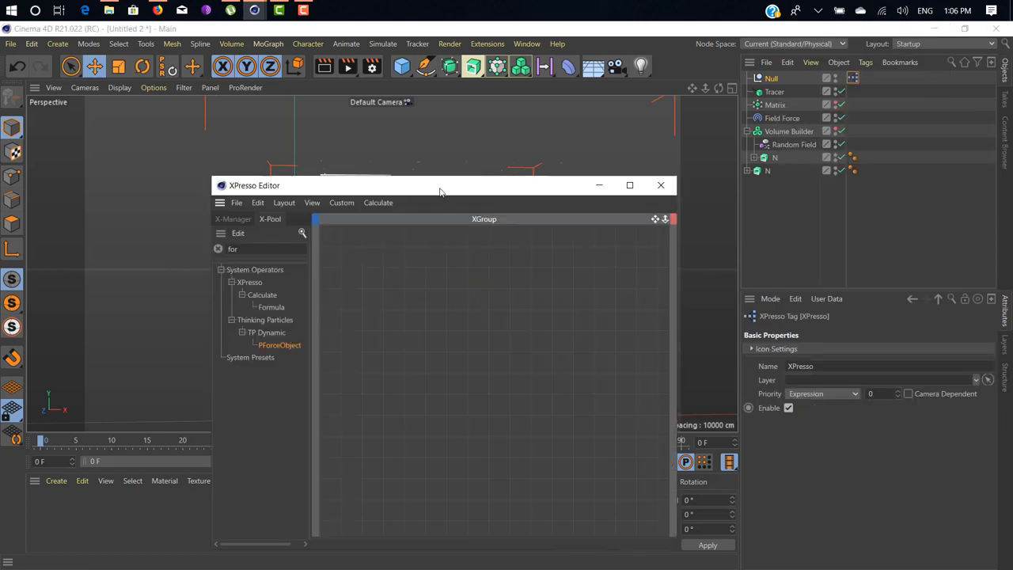
Add P Pass and PForceObject nodes to the XPresso graph and check the P Pass group
left_click_drag(440, 185, 440, 124)
type("p pa")
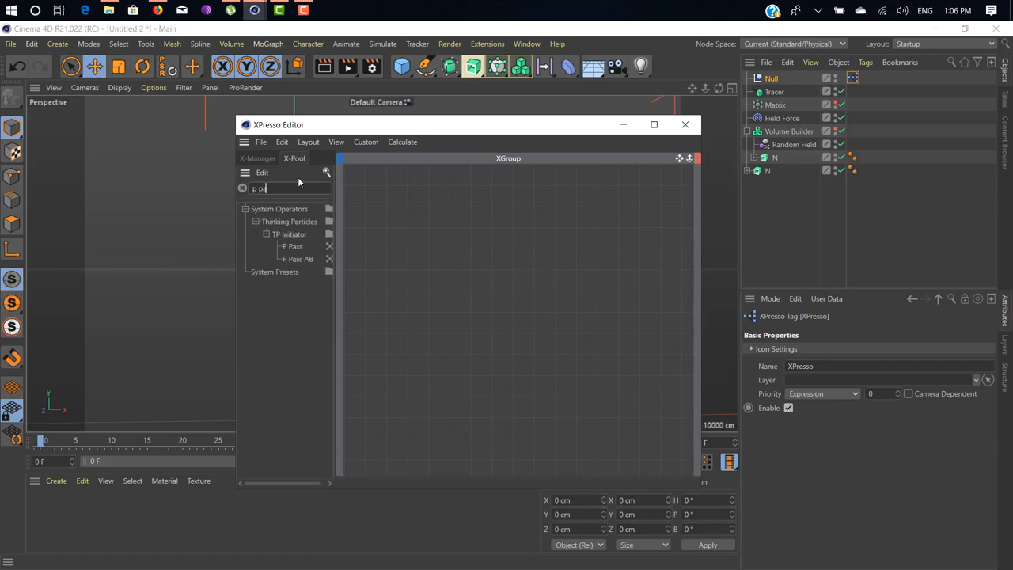
type("ss")
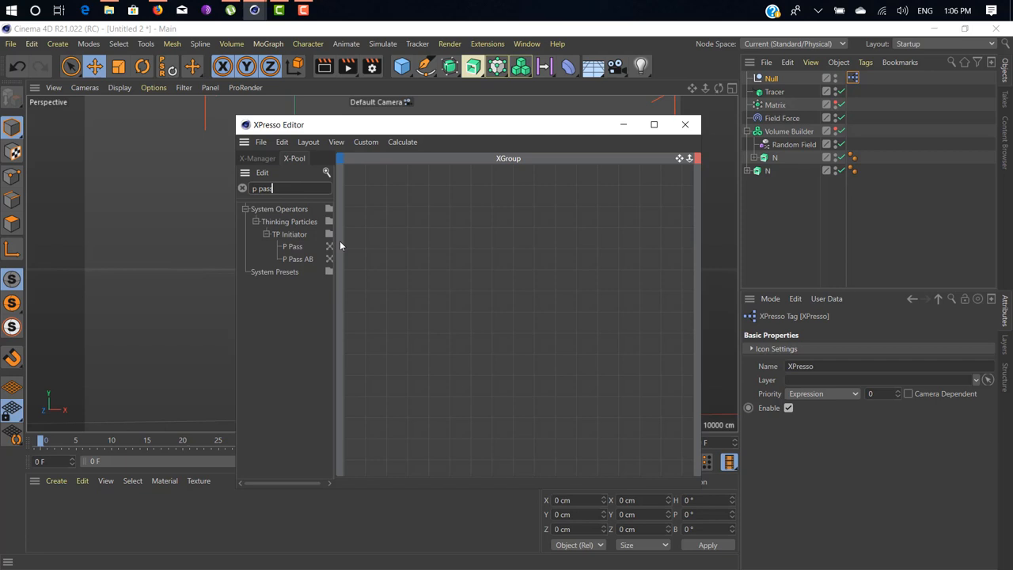
left_click_drag(293, 246, 462, 248)
type("f")
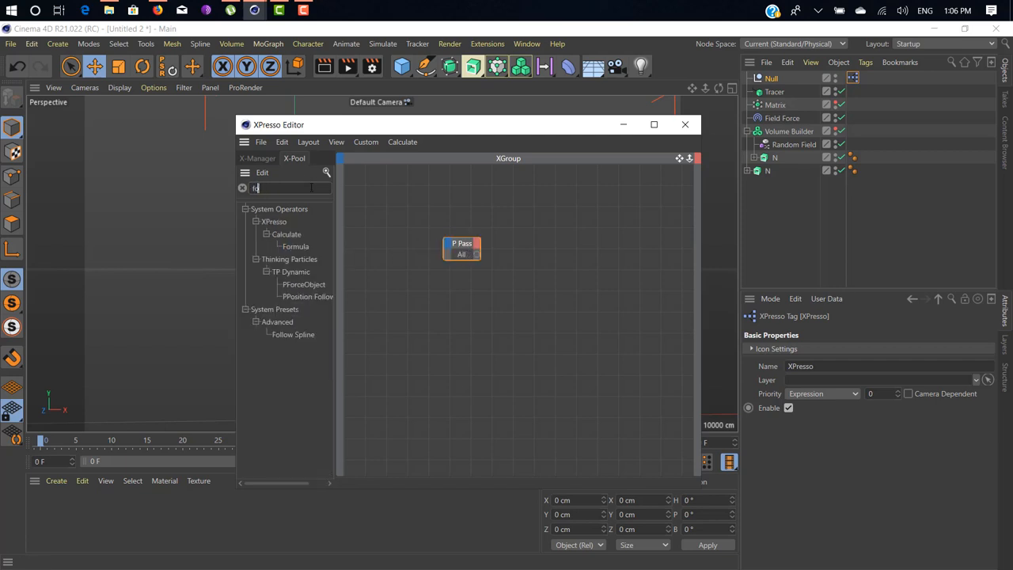
type("orce")
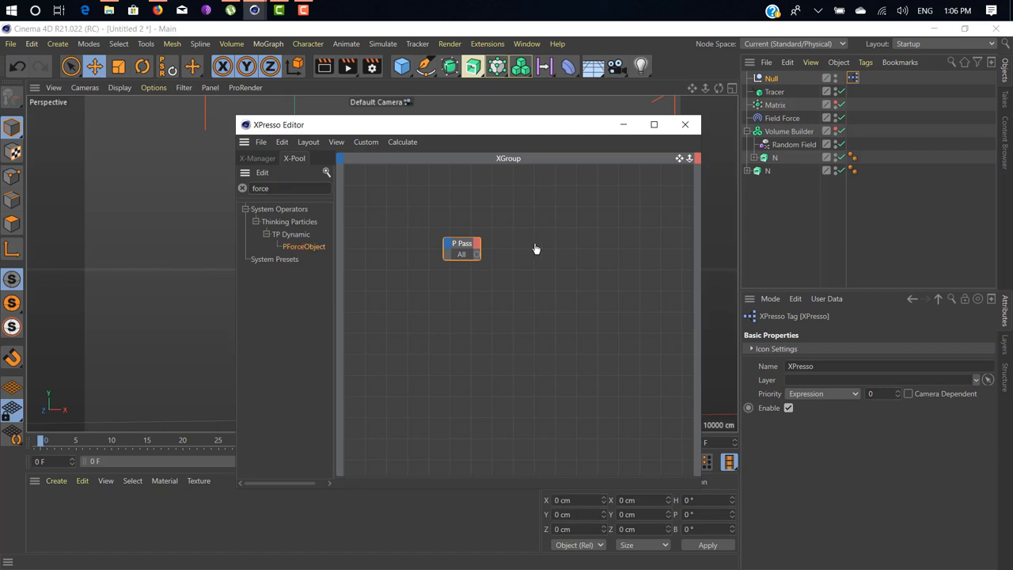
double_click(305, 246)
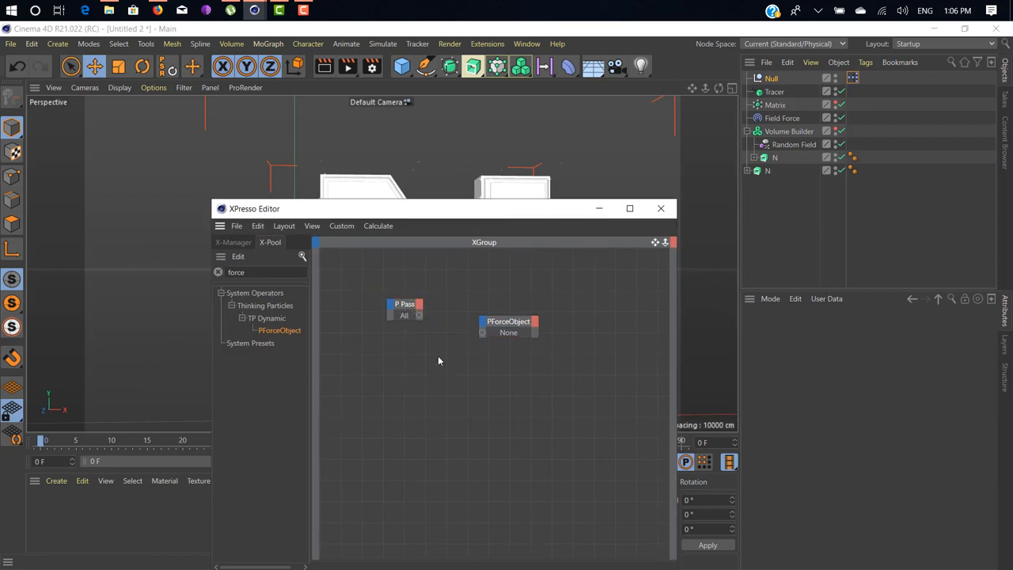
left_click(405, 309)
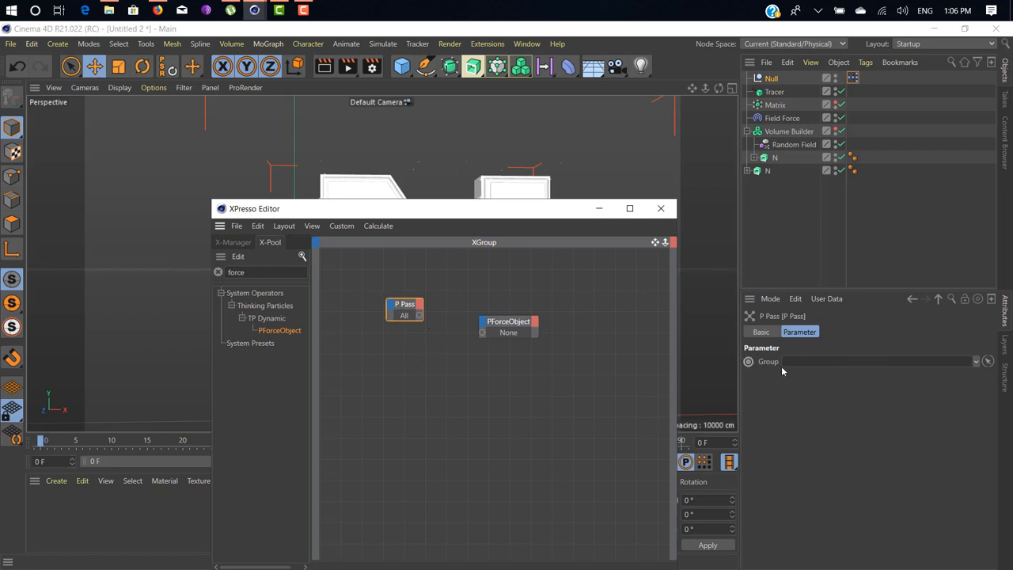
mouse_move(802, 381)
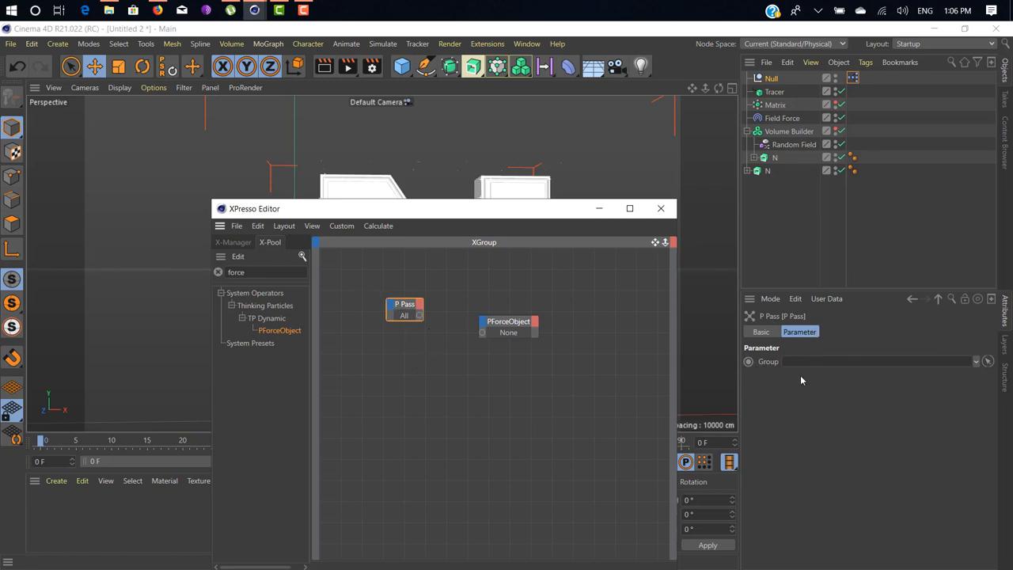
mouse_move(630, 316)
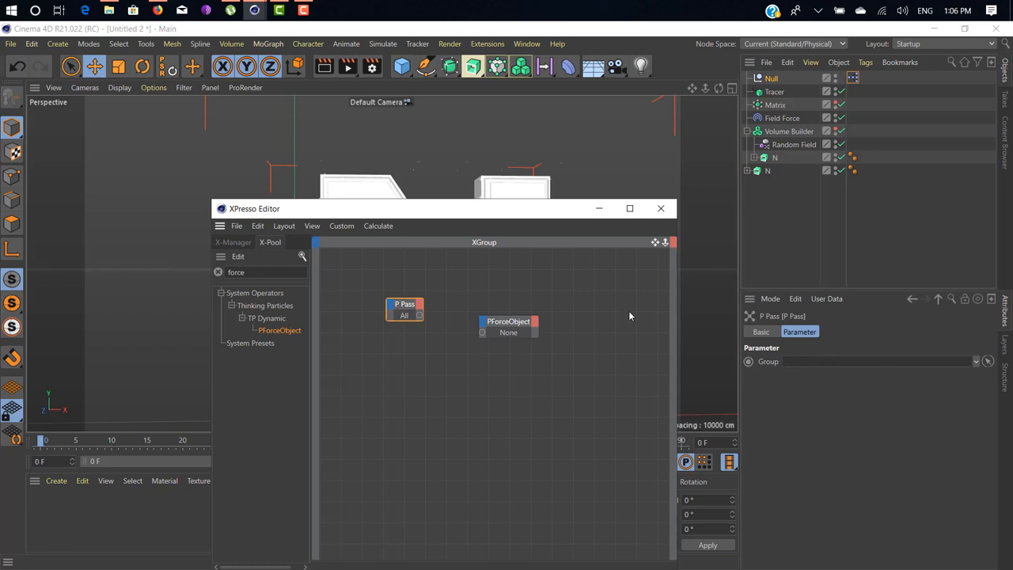
left_click(382, 43)
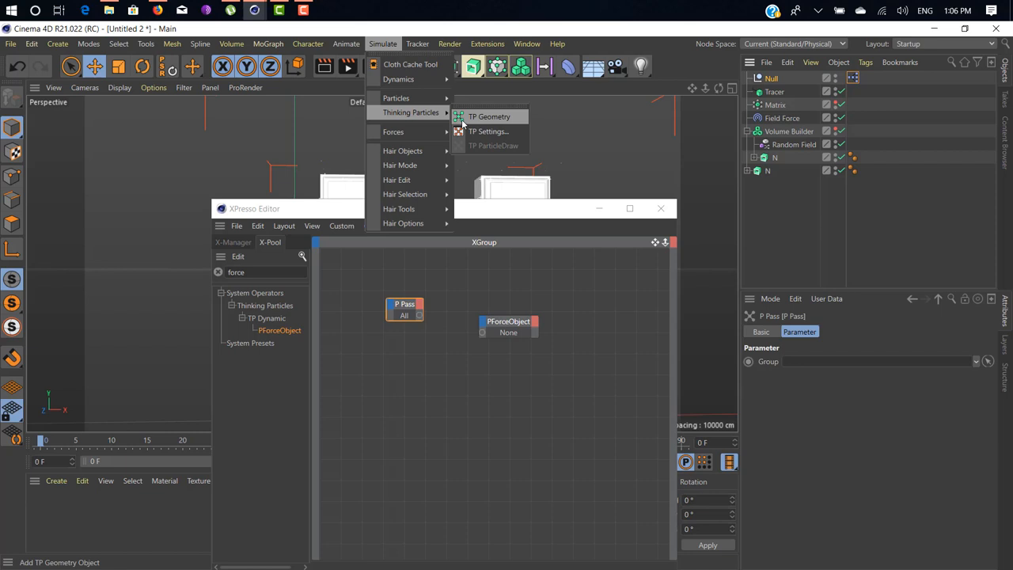
Set the PForceObject node's Object to Field Force and feed it from the P Pass node
left_click(488, 131)
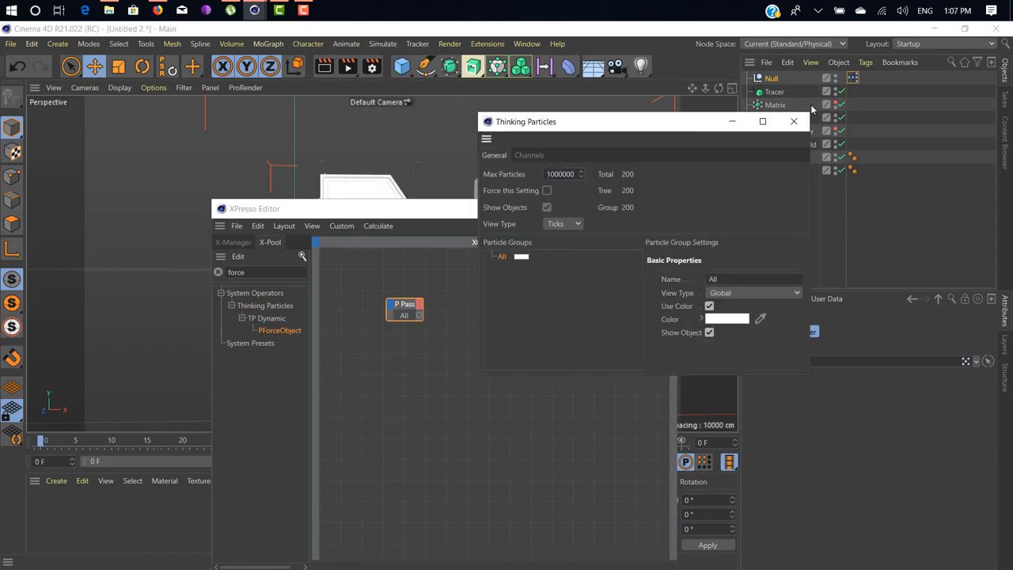
left_click(794, 121)
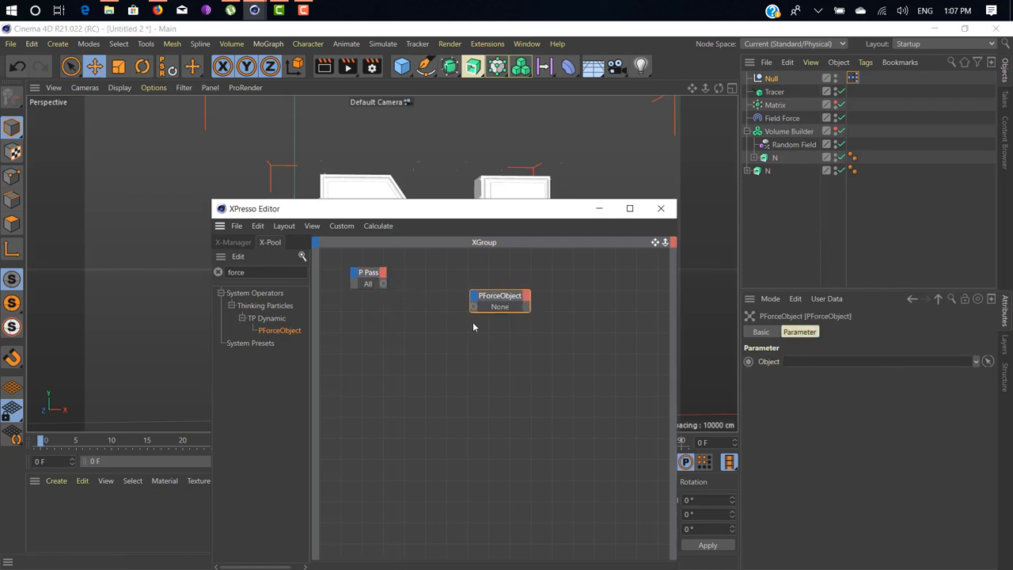
left_click(499, 301)
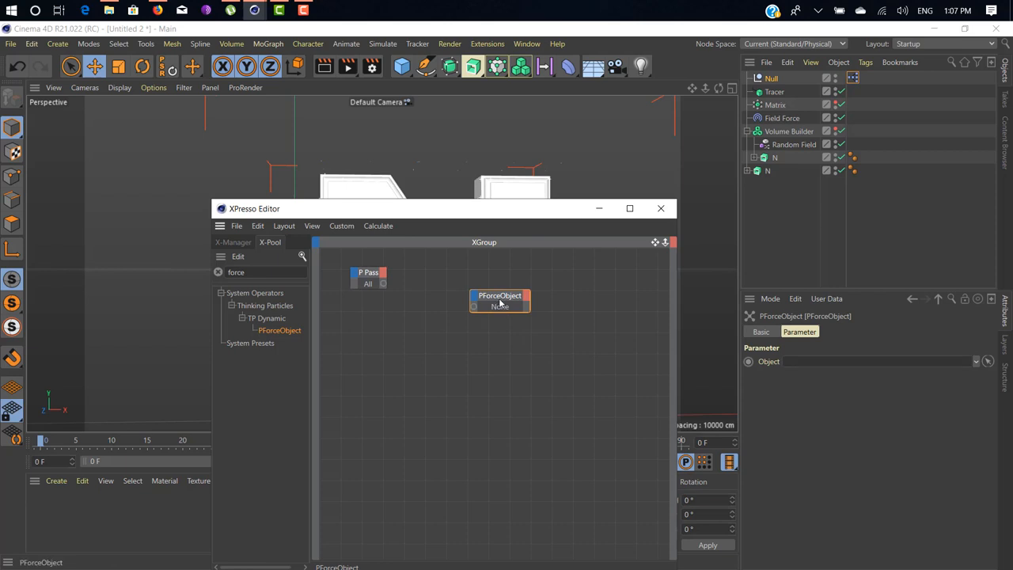
left_click(382, 43)
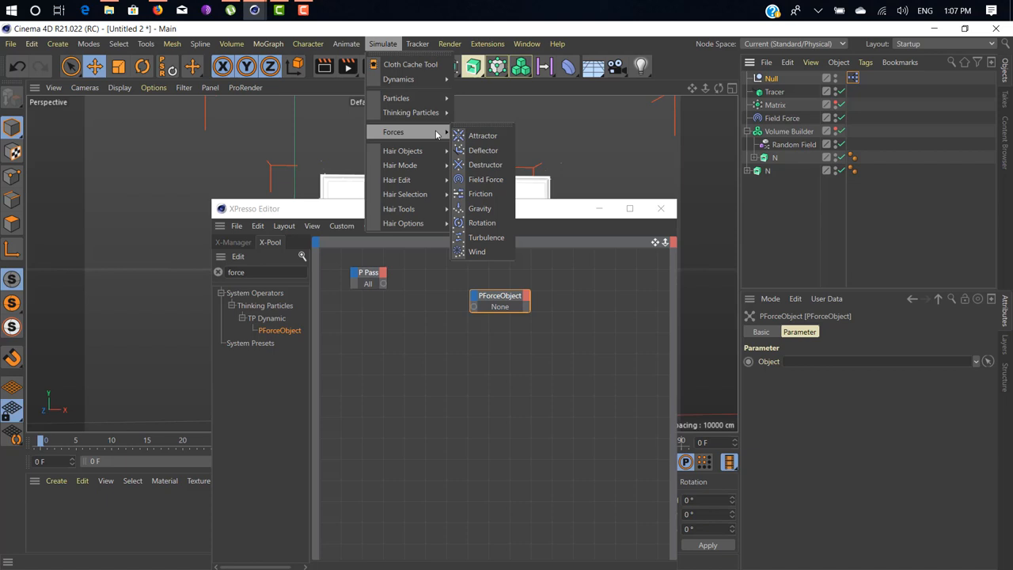
mouse_move(441, 133)
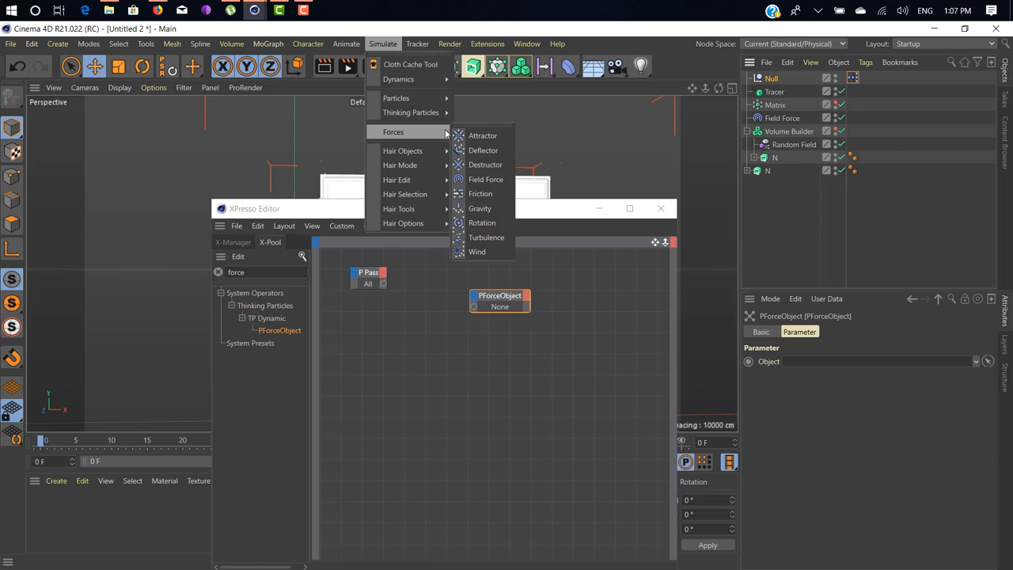
mouse_move(486, 179)
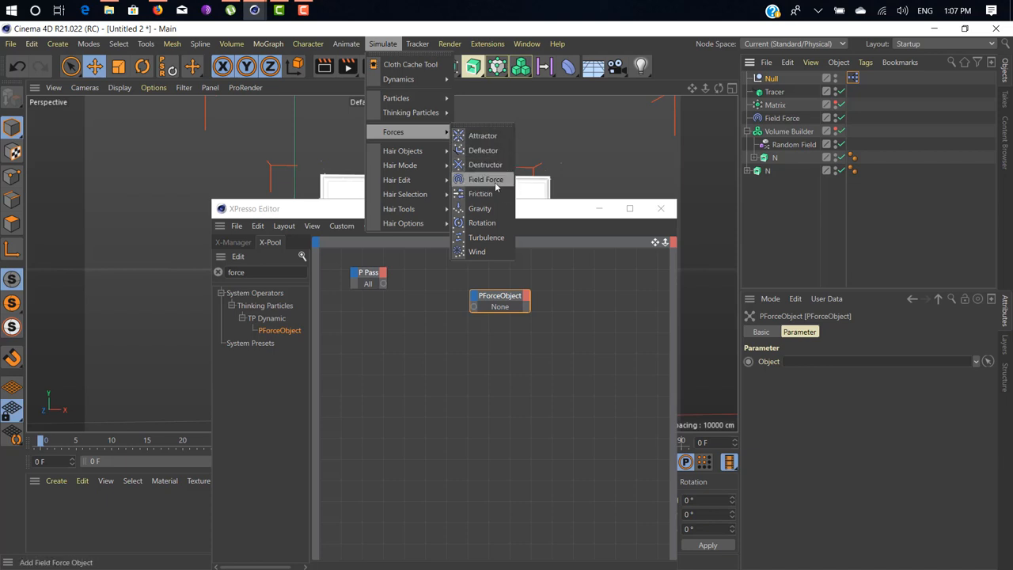
mouse_move(482, 222)
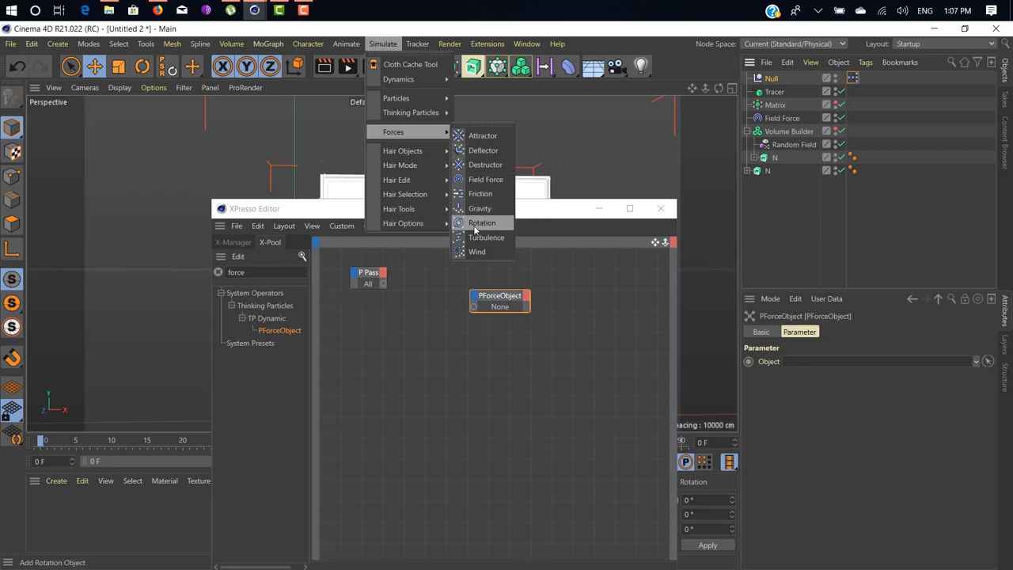
mouse_move(546, 264)
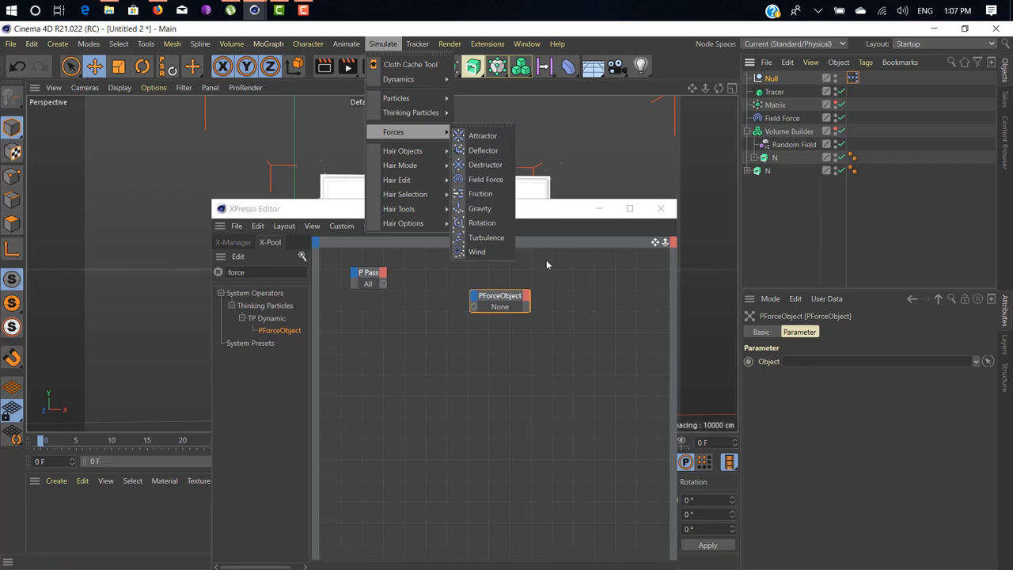
left_click(487, 179)
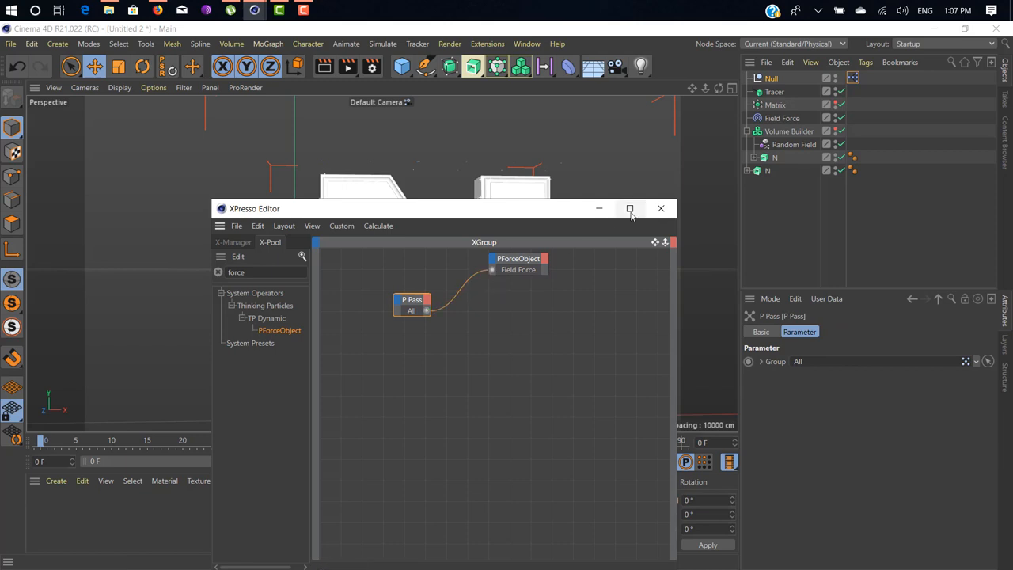
Close the XPresso Editor and play back the particle animation
left_click(661, 208)
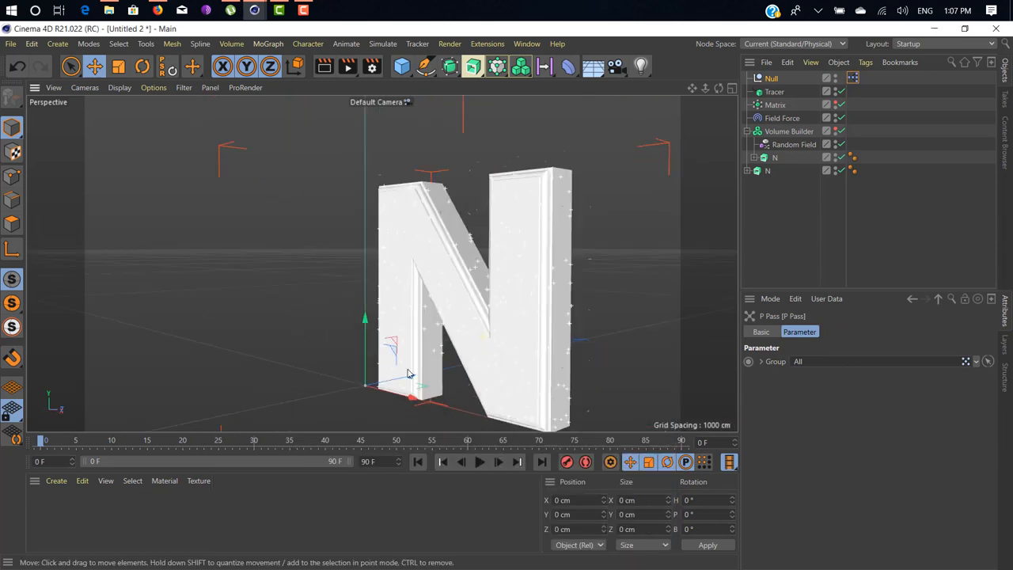
left_click(479, 462)
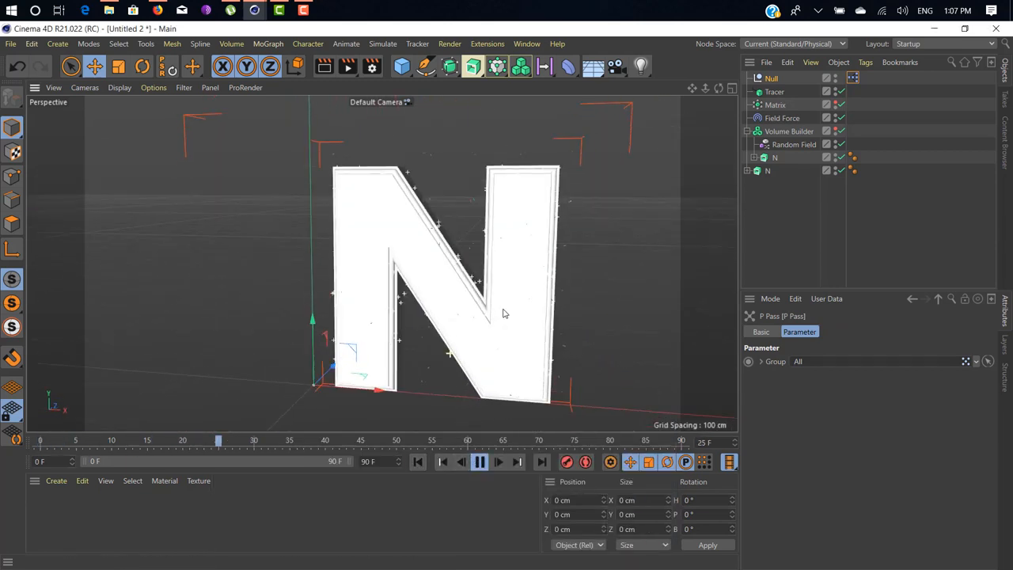
left_click(478, 462)
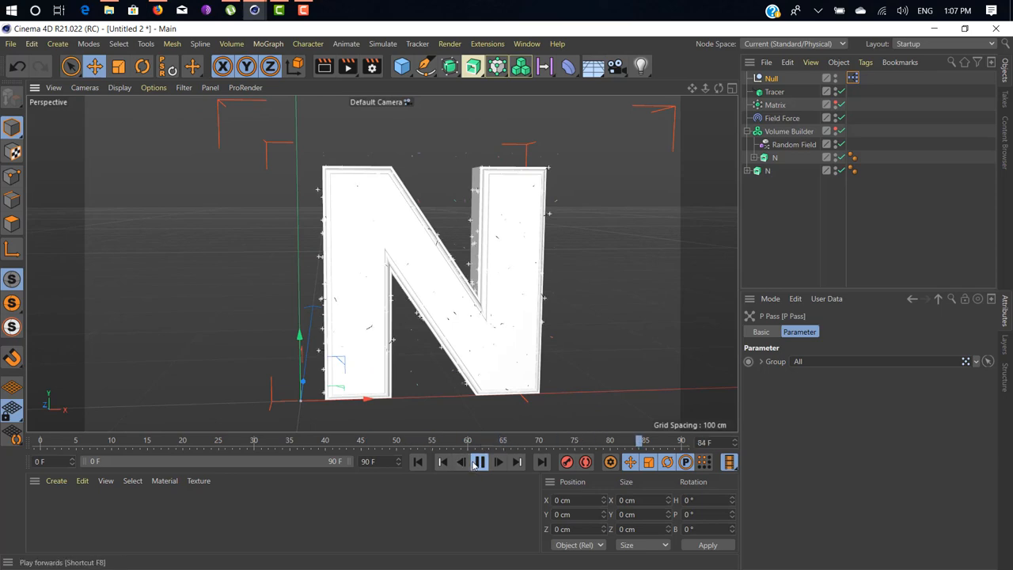
left_click(478, 461)
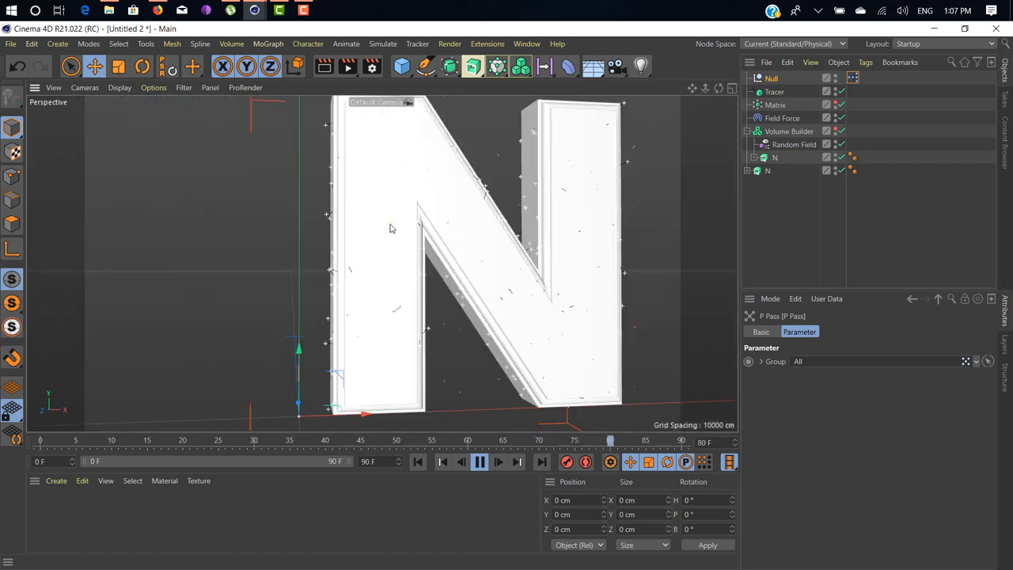
left_click(479, 462)
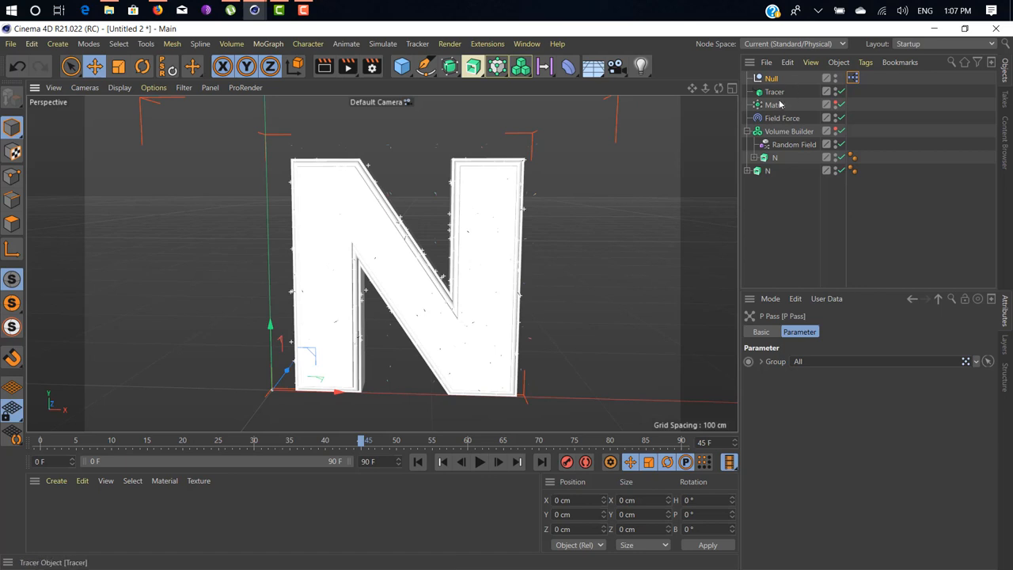
Select the Field Force and replay to watch particle streaks around the N
left_click(782, 118)
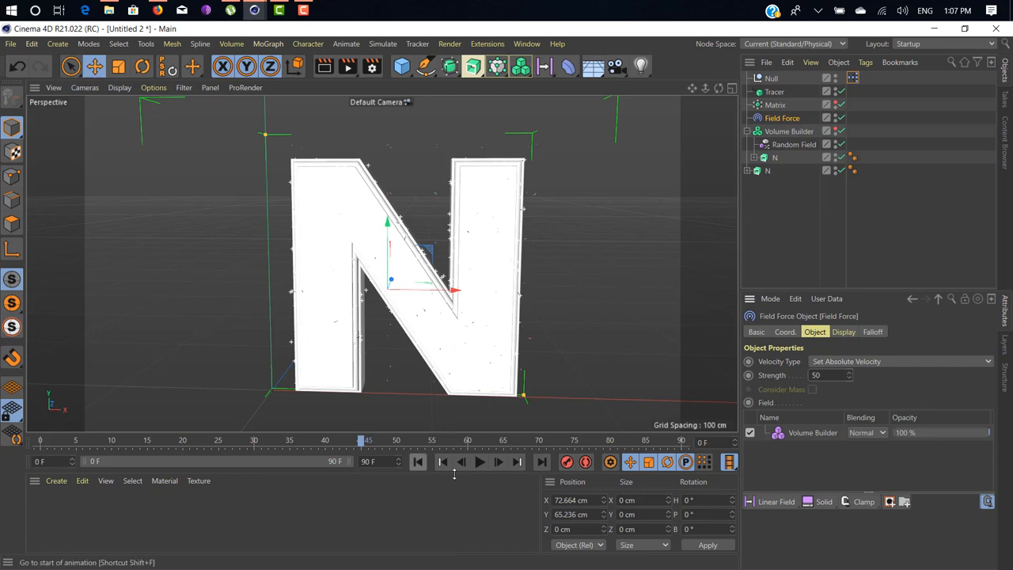
left_click(480, 462)
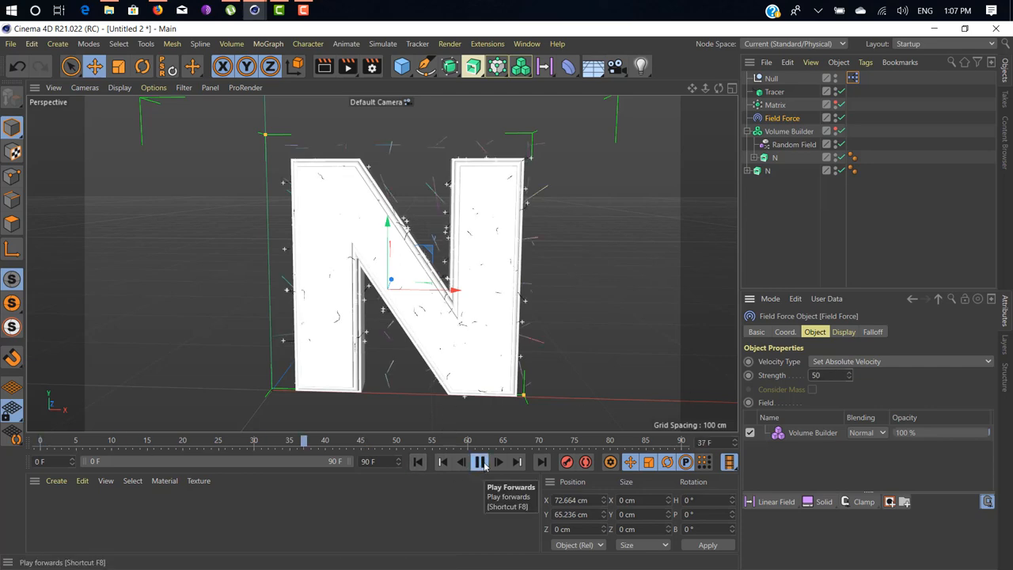
left_click(480, 461)
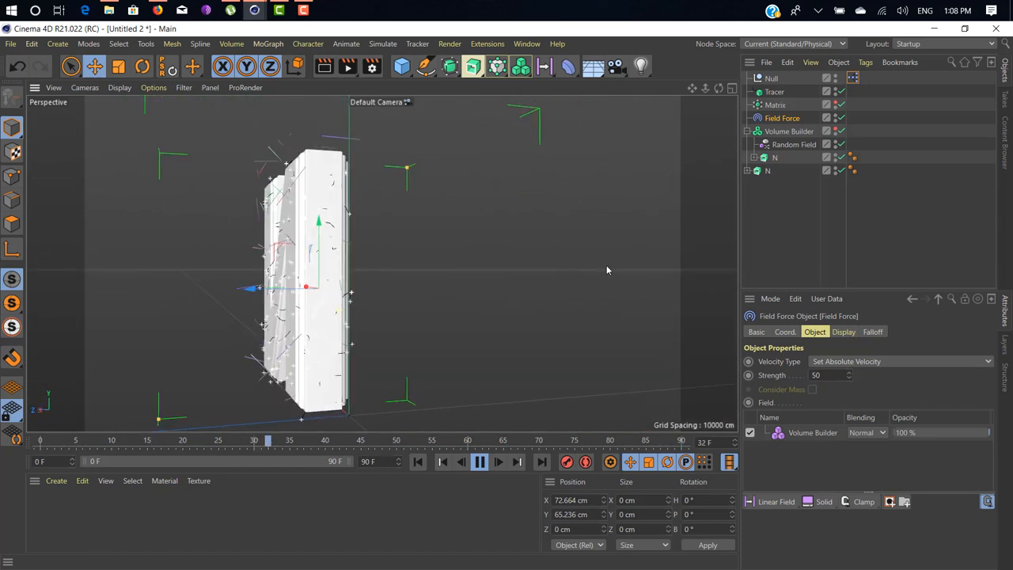
left_click(789, 130)
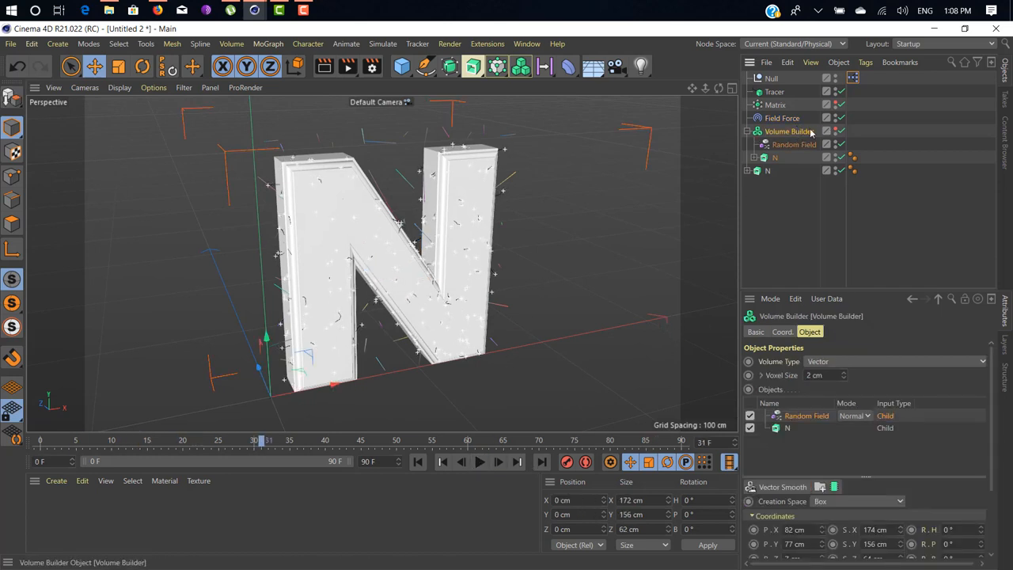
Set the Random Field blending mode to Cross and rewind to the first frame
left_click(789, 131)
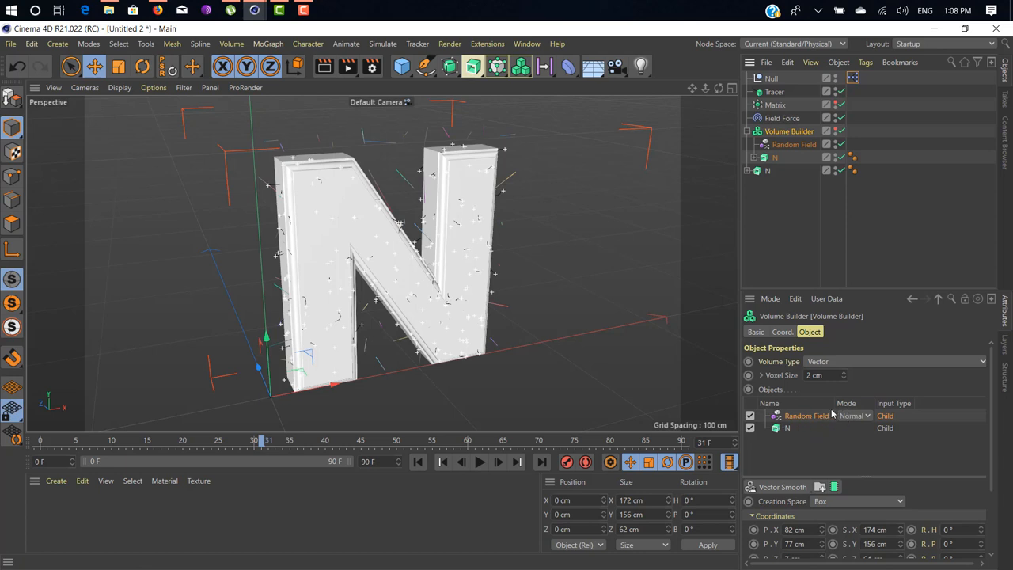
left_click(854, 416)
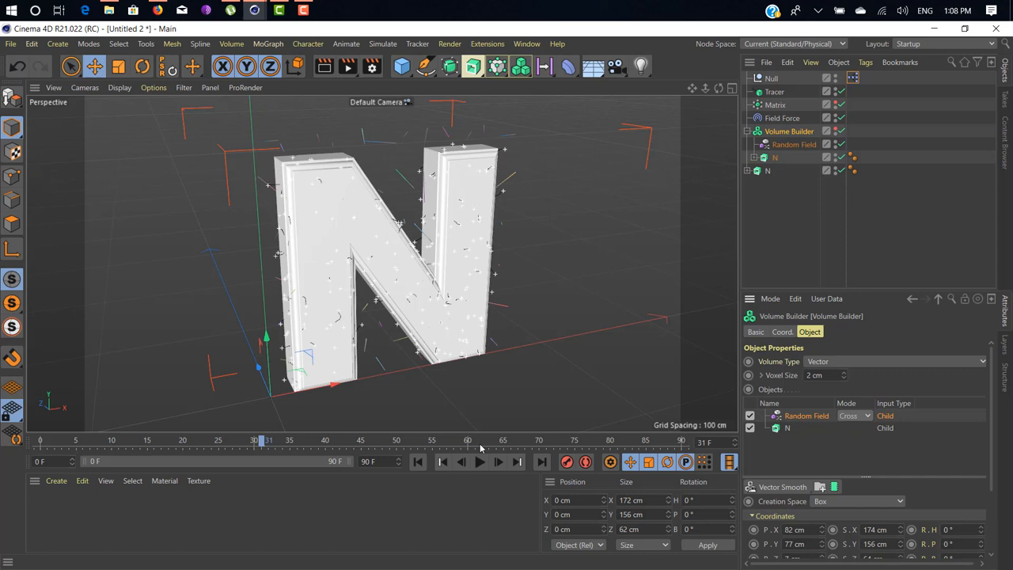
mouse_move(418, 462)
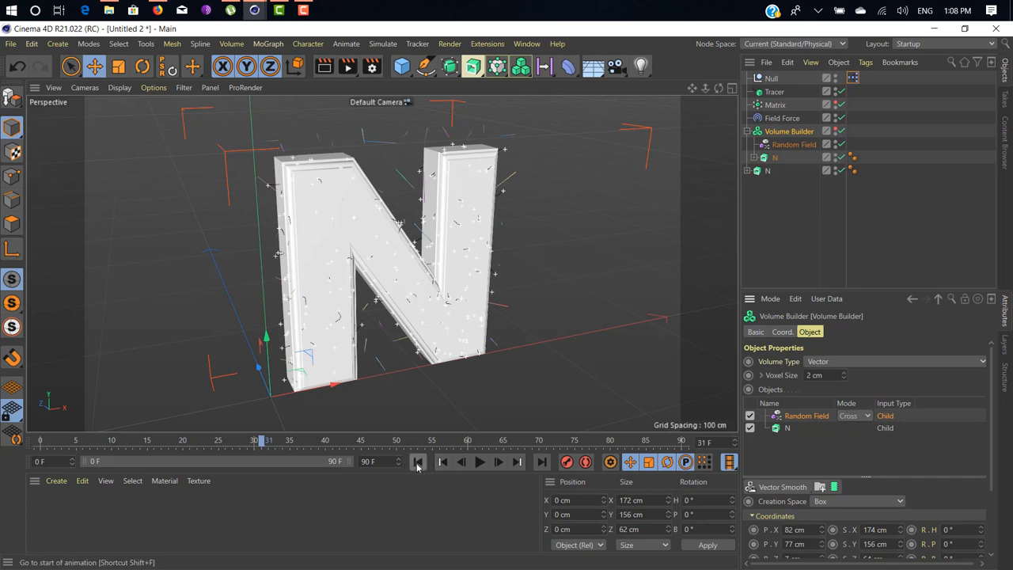
left_click(480, 462)
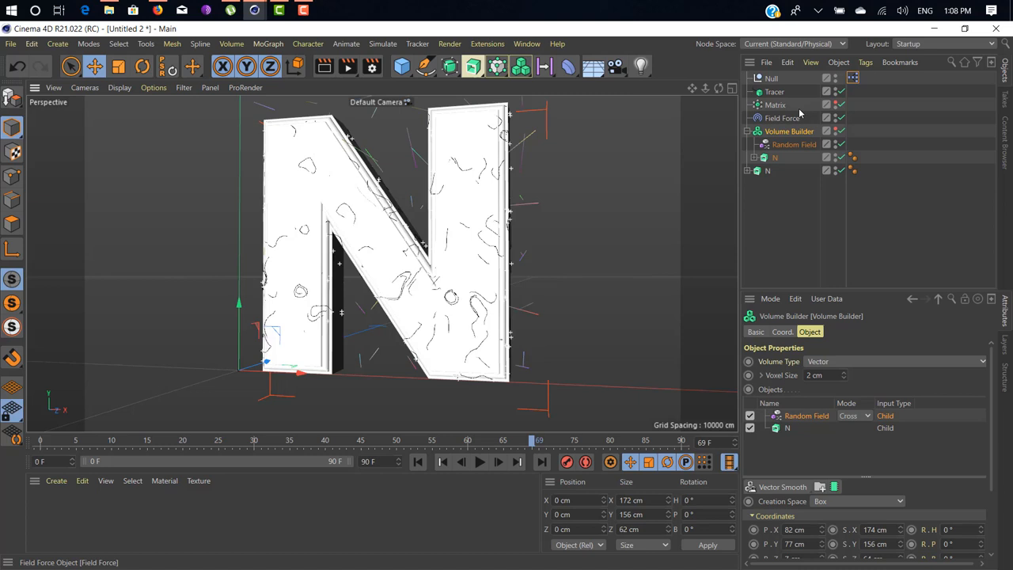
Set the Field Force strength to 100 and play the animation
left_click(783, 117)
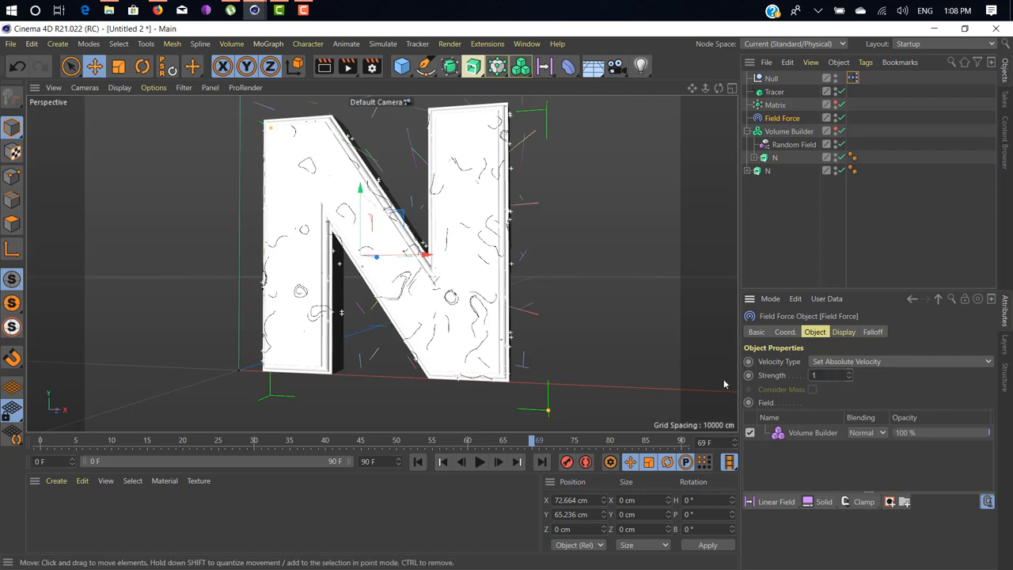
left_click(480, 461)
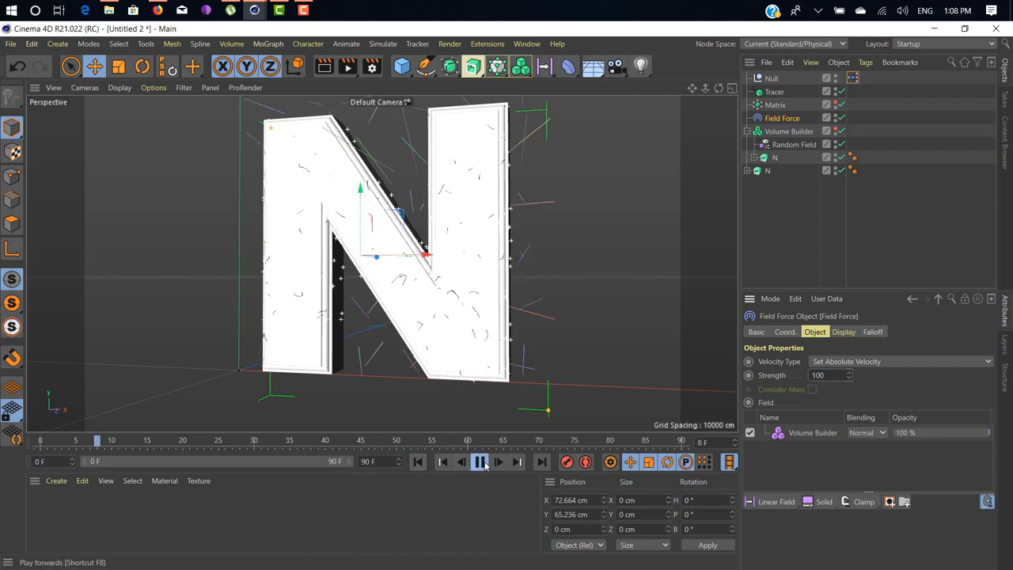
left_click(481, 461)
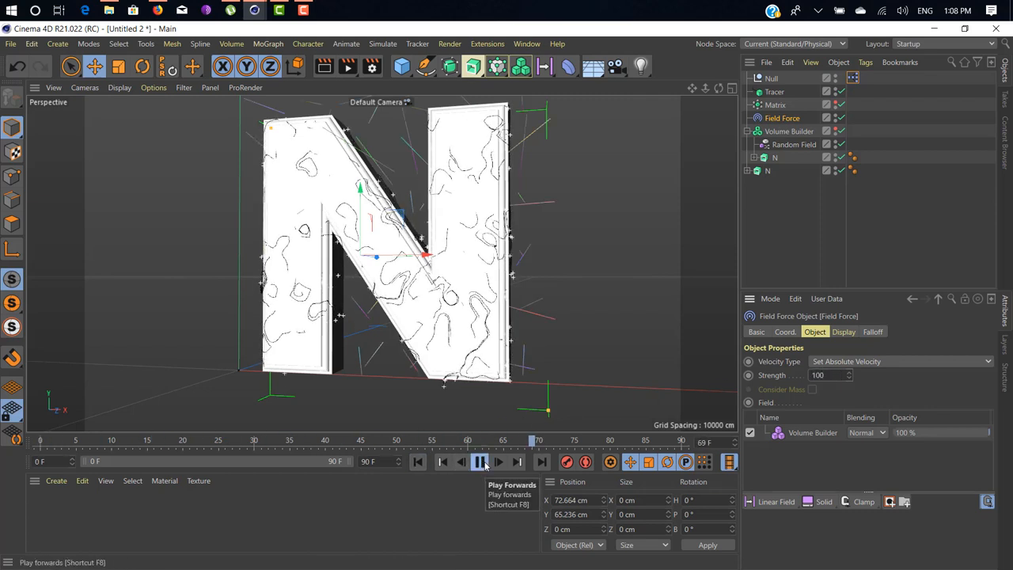
left_click(480, 462)
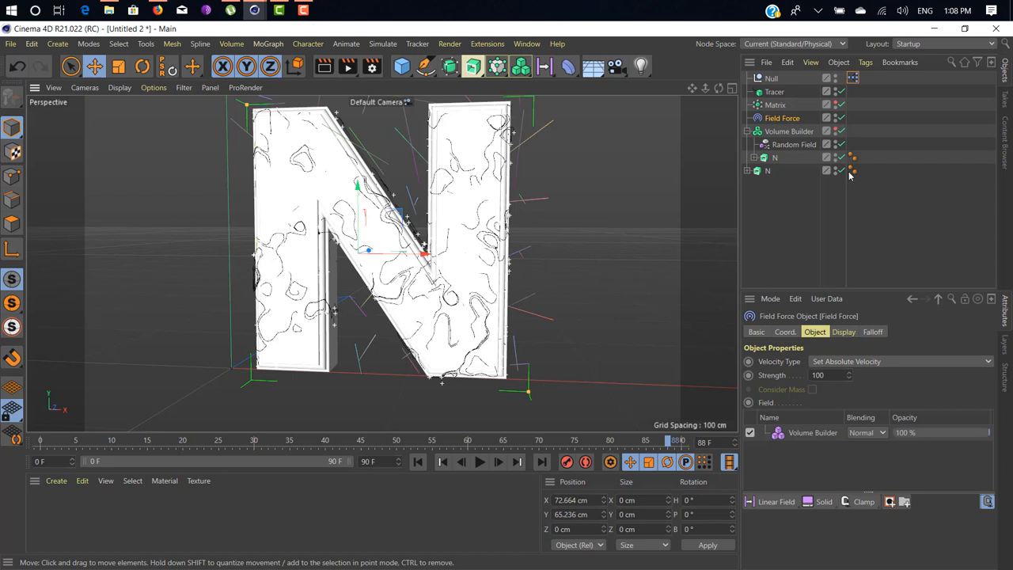
Scale the Random Field noise to 800%, extend the timeline to 1000 frames, and replay
left_click(794, 144)
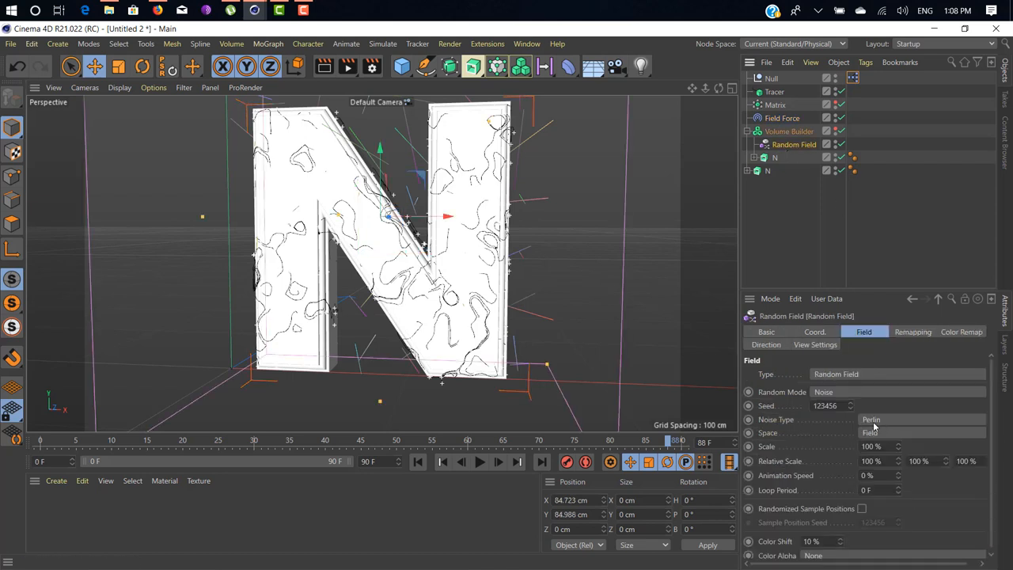
mouse_move(903, 420)
type("800")
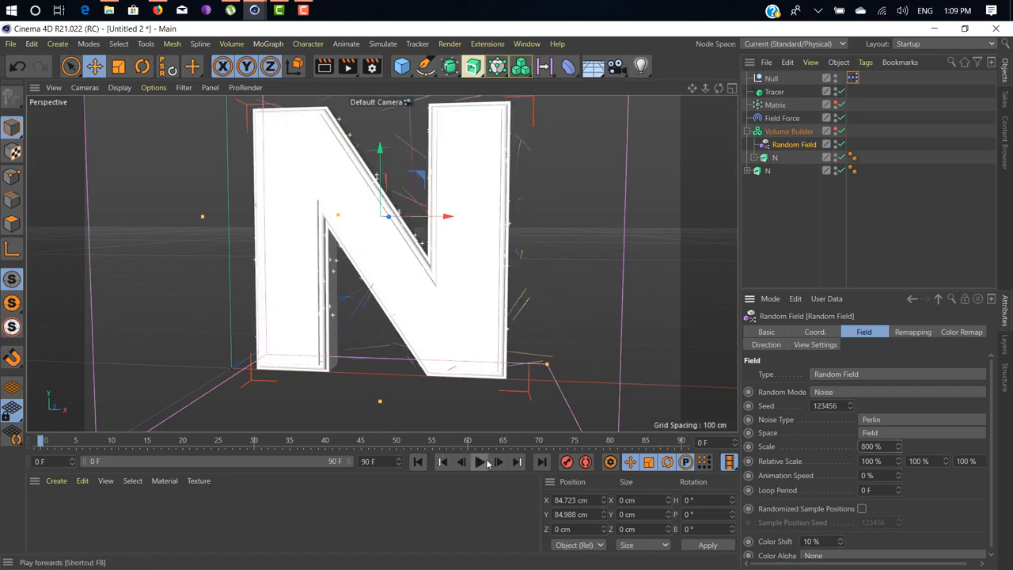
left_click(480, 461)
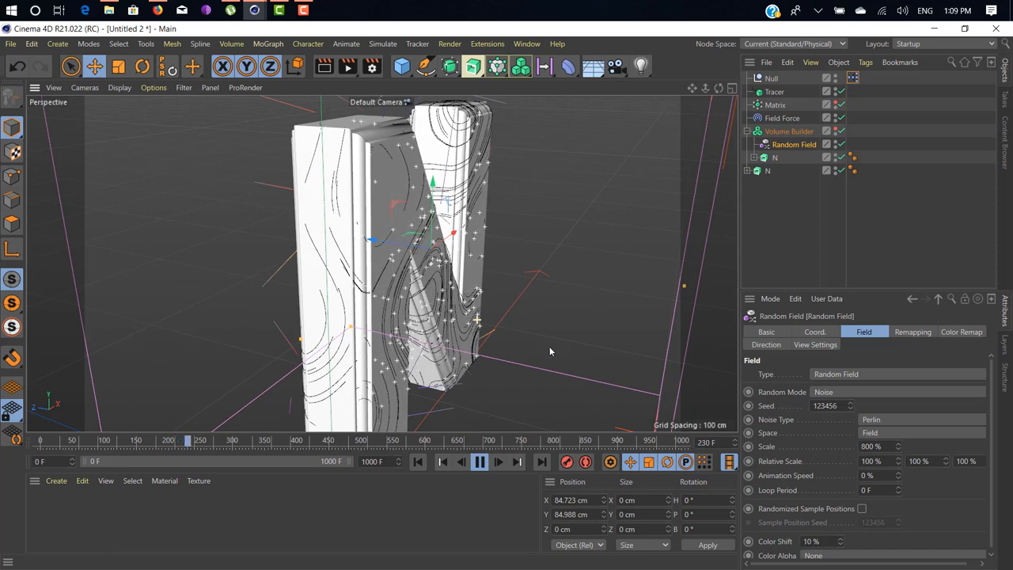
left_click(775, 104)
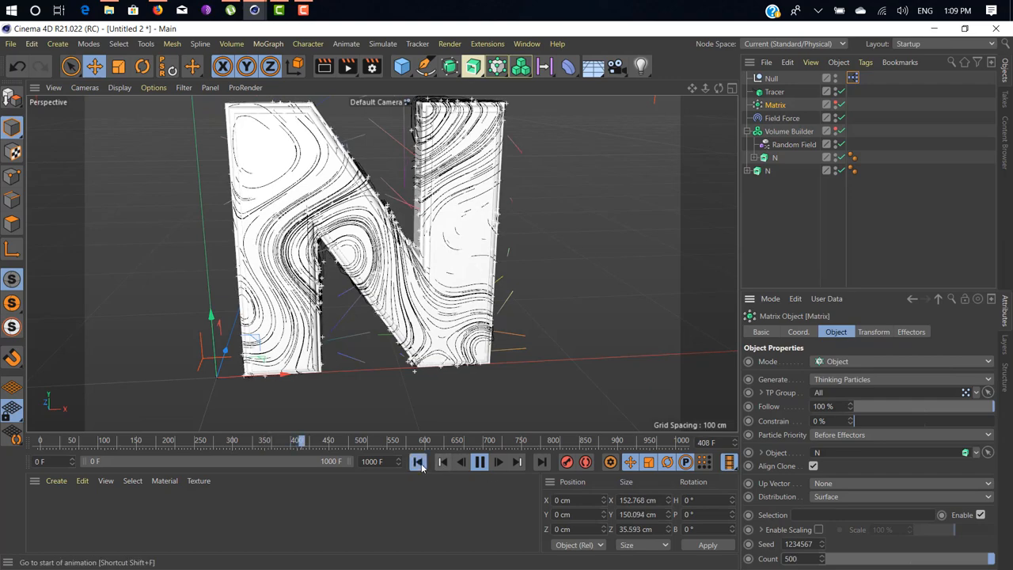
left_click(417, 462)
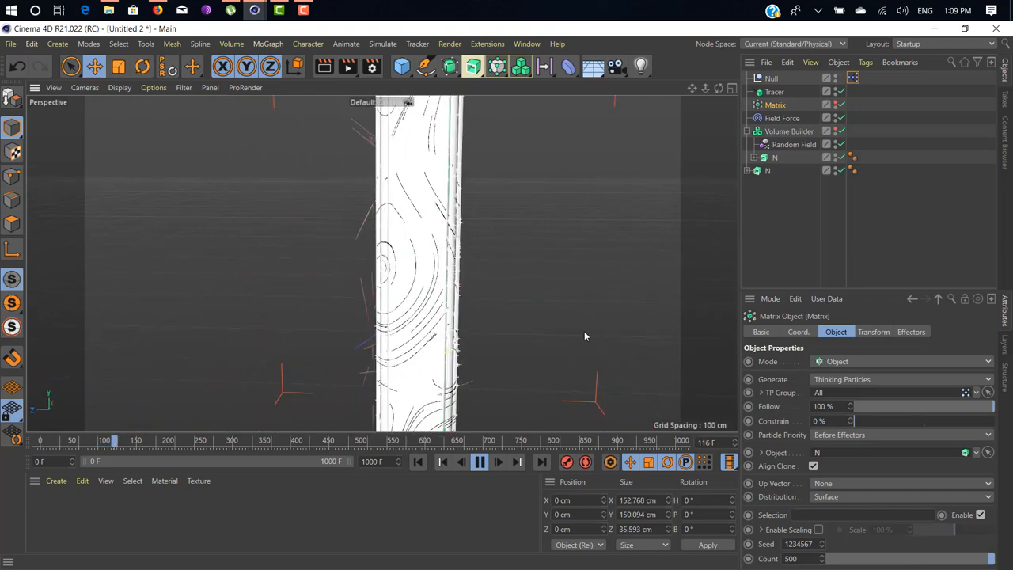
left_click(479, 462)
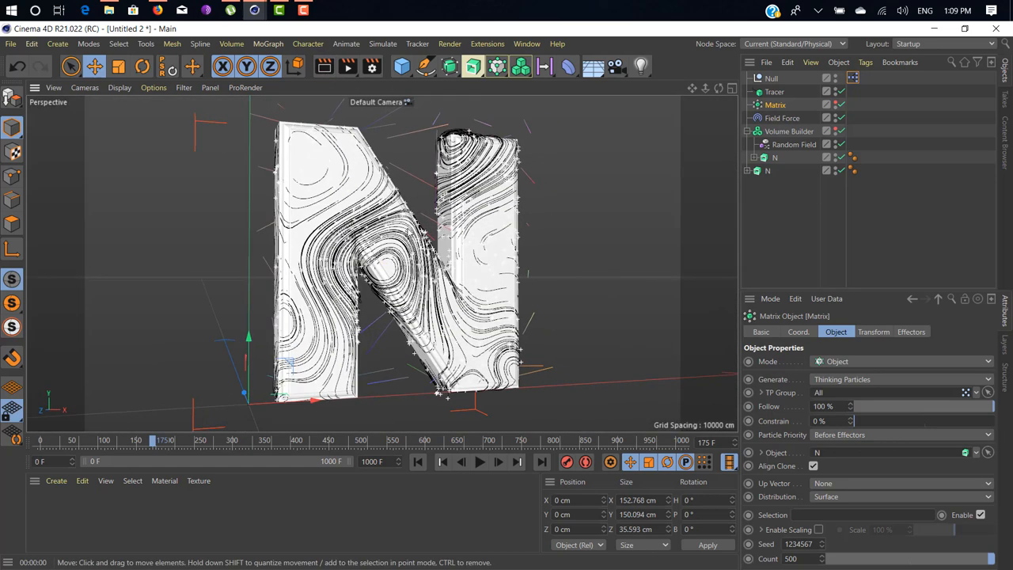
Add a hair Render tag to the Tracer and test it with Render View
left_click(56, 481)
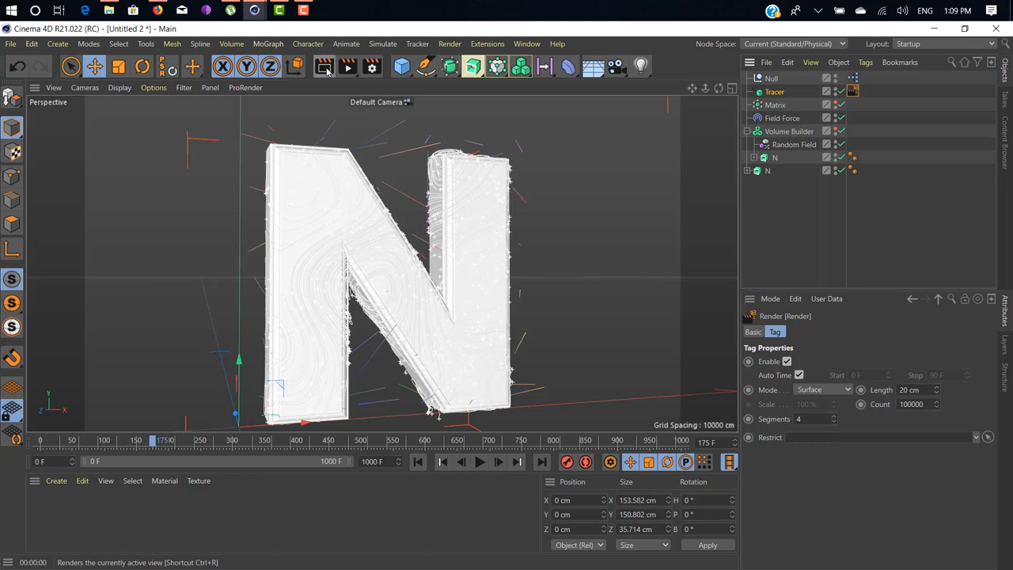
left_click(323, 66)
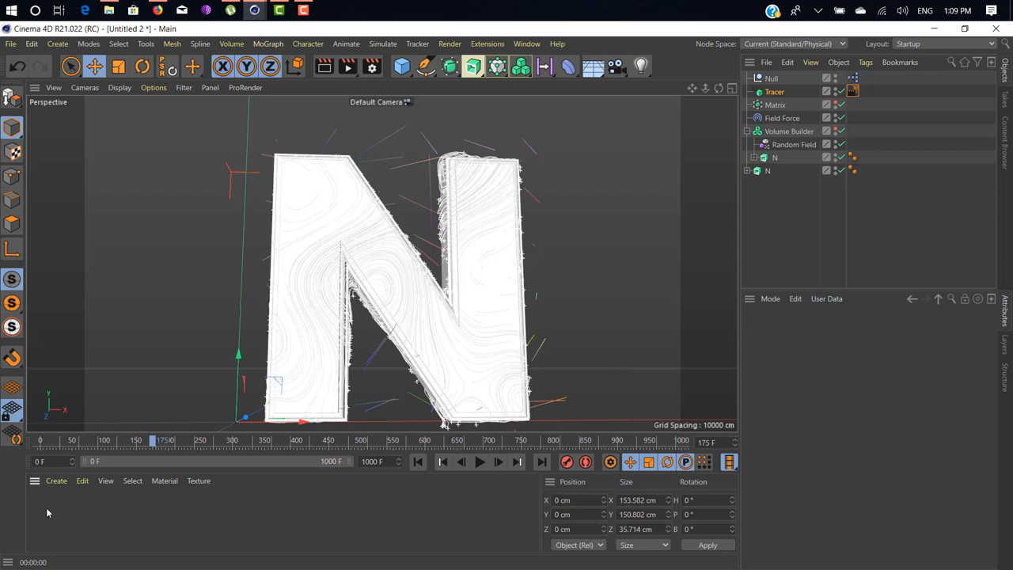
left_click(56, 480)
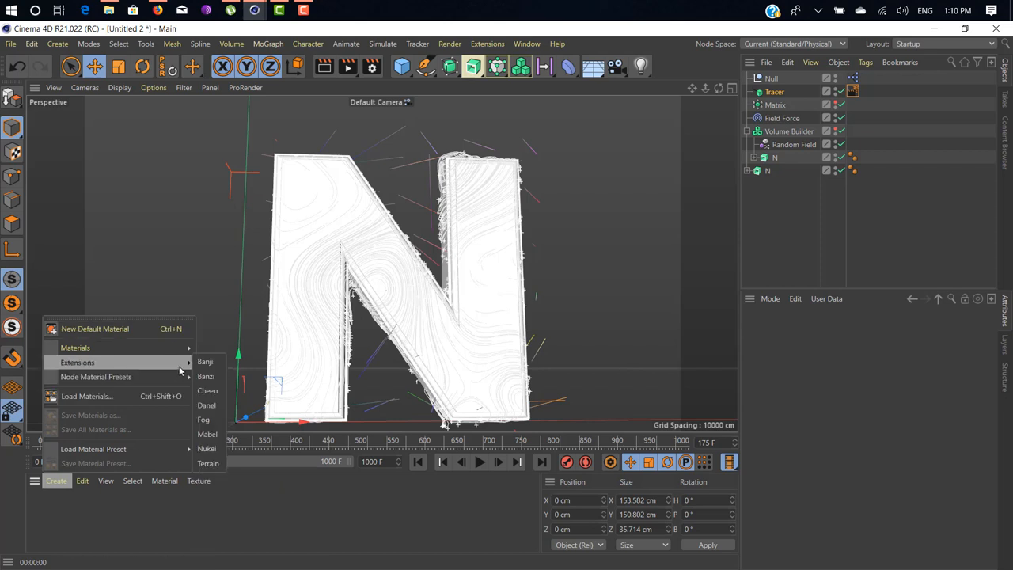
mouse_move(161, 369)
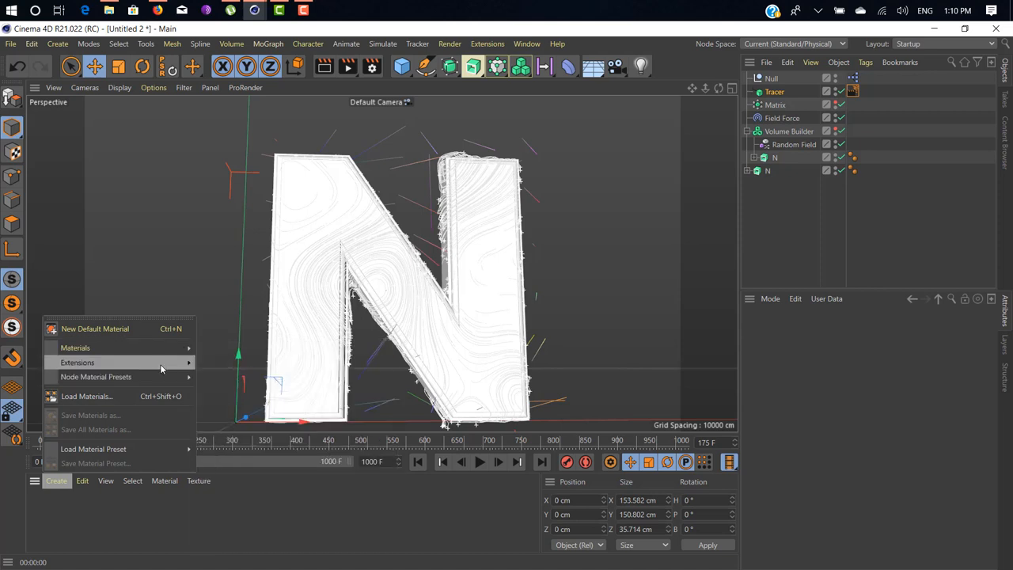
Create a New Hair Material from the Material Manager's Create menu
left_click(164, 481)
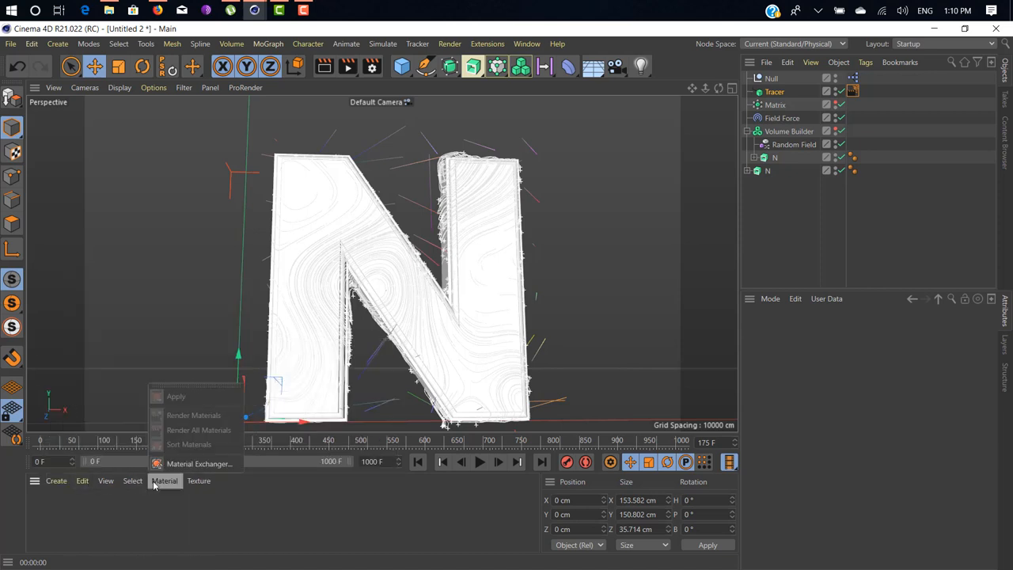
left_click(83, 480)
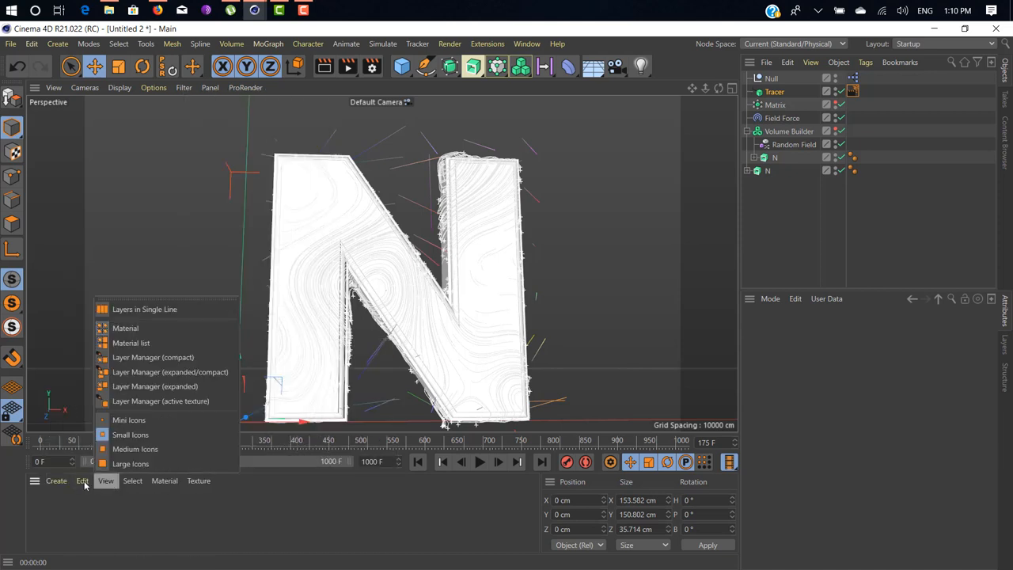
left_click(56, 481)
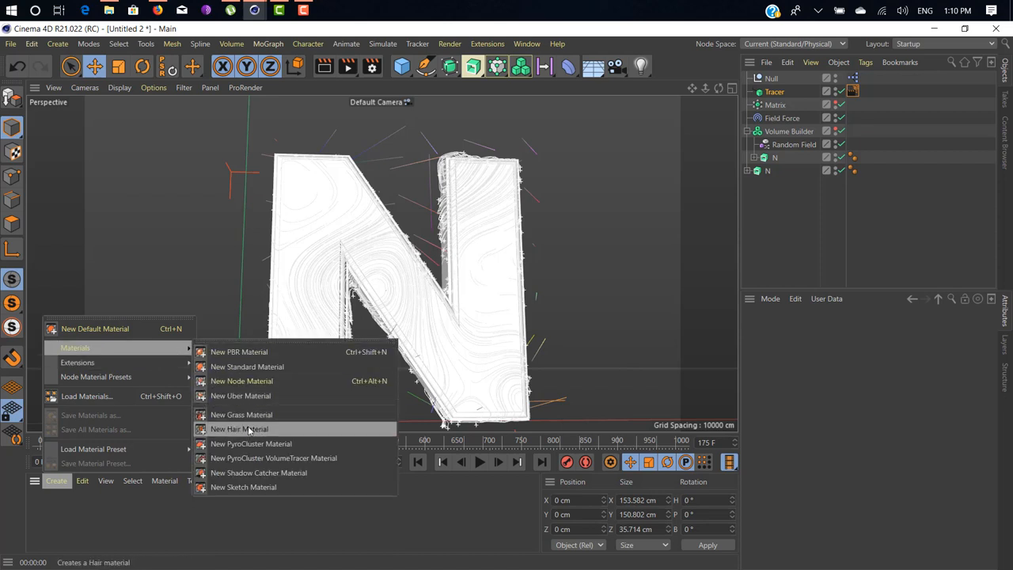
left_click(239, 428)
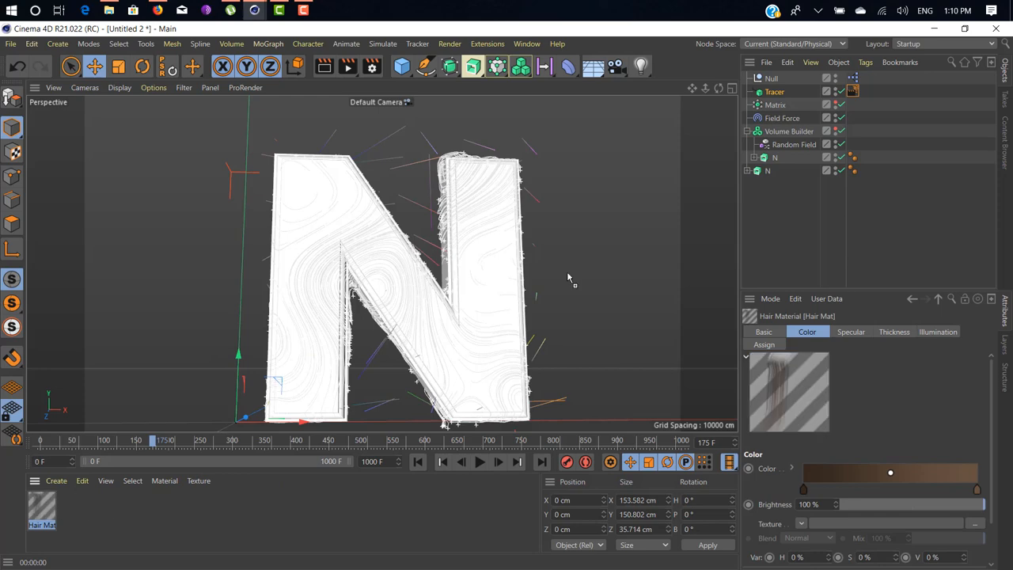
Apply Hair Mat to the Tracer, tint its gradient to H 65, S 37.5%, and render
left_click(865, 90)
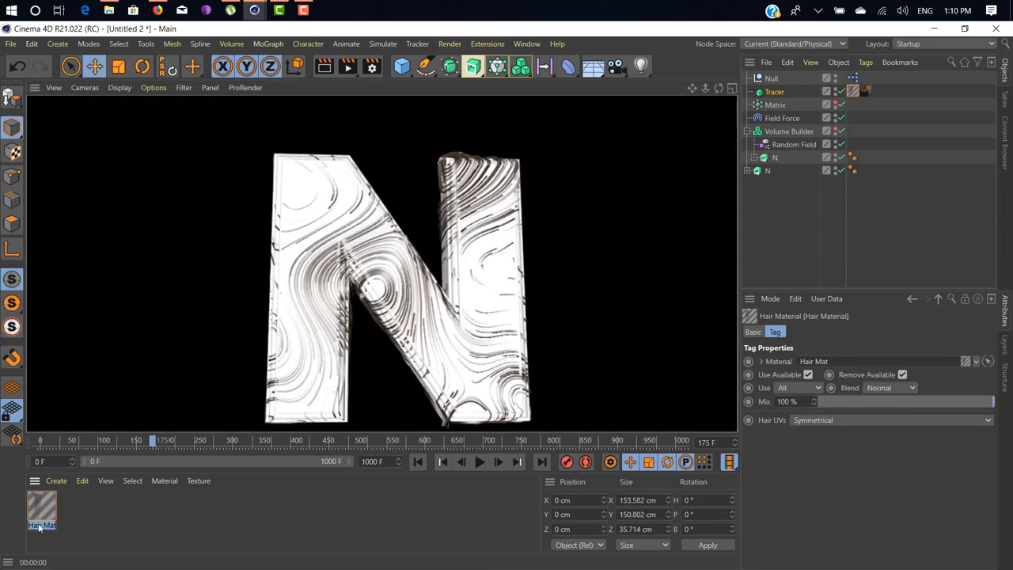
double_click(41, 511)
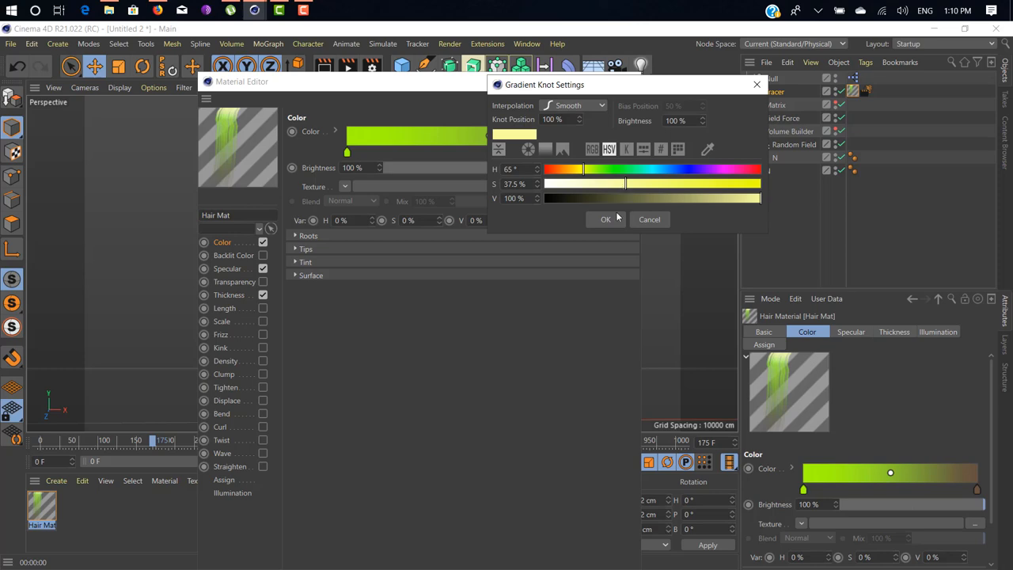
left_click(605, 220)
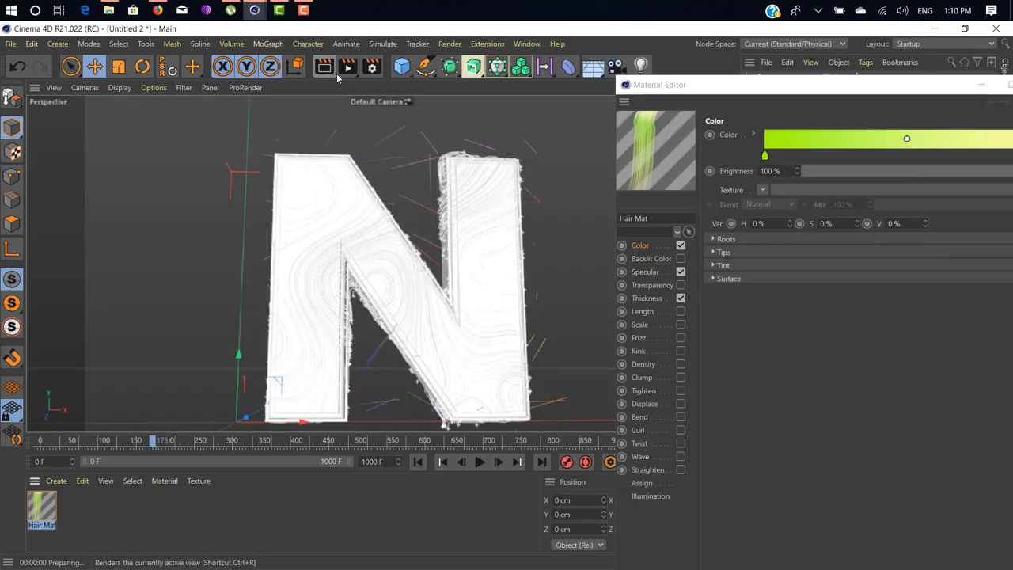
left_click(323, 67)
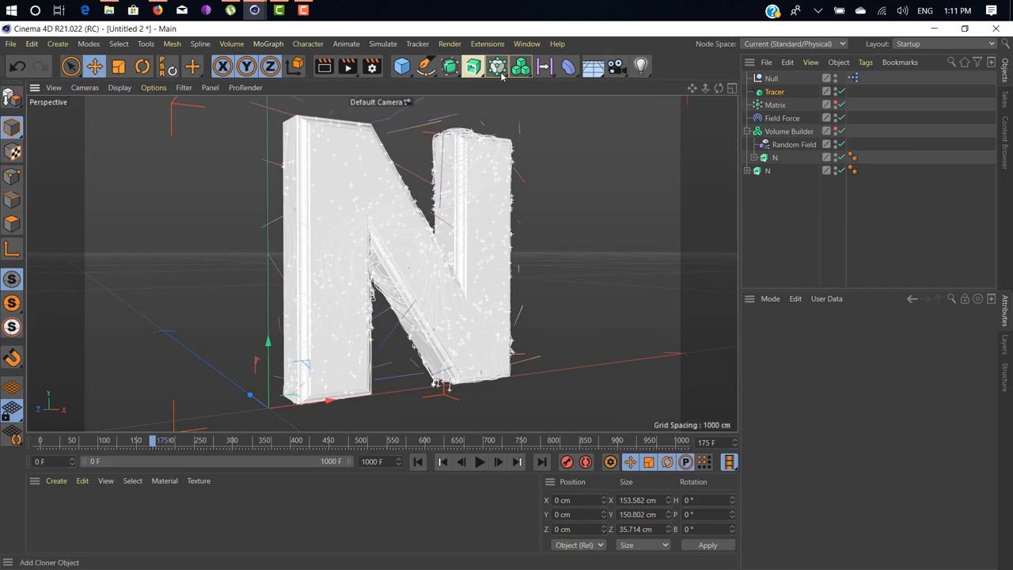
Add a Sweep, place the Tracer inside it, and add a six-sided n-Side profile spline
left_click(472, 67)
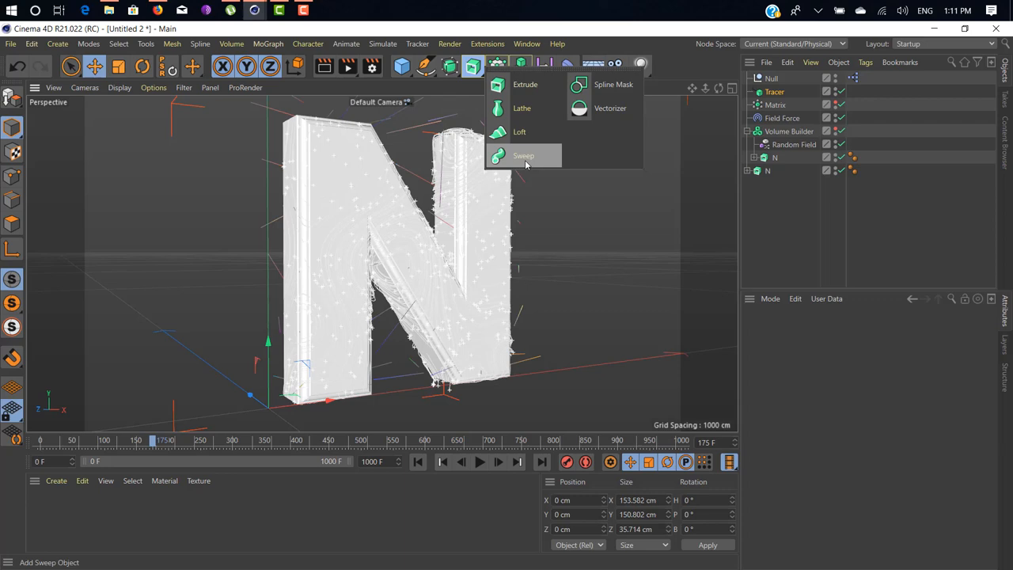
left_click(523, 155)
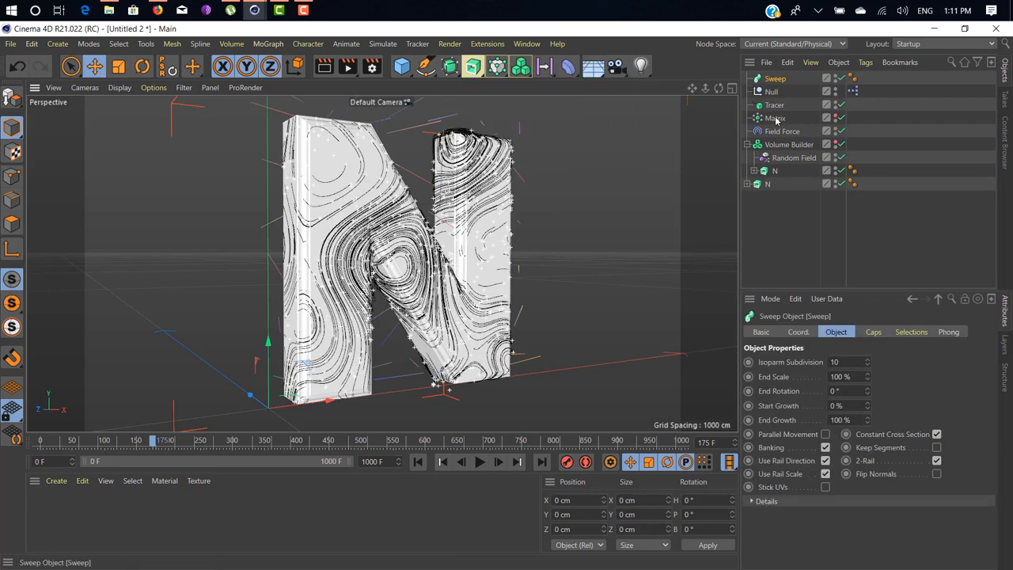
left_click(774, 105)
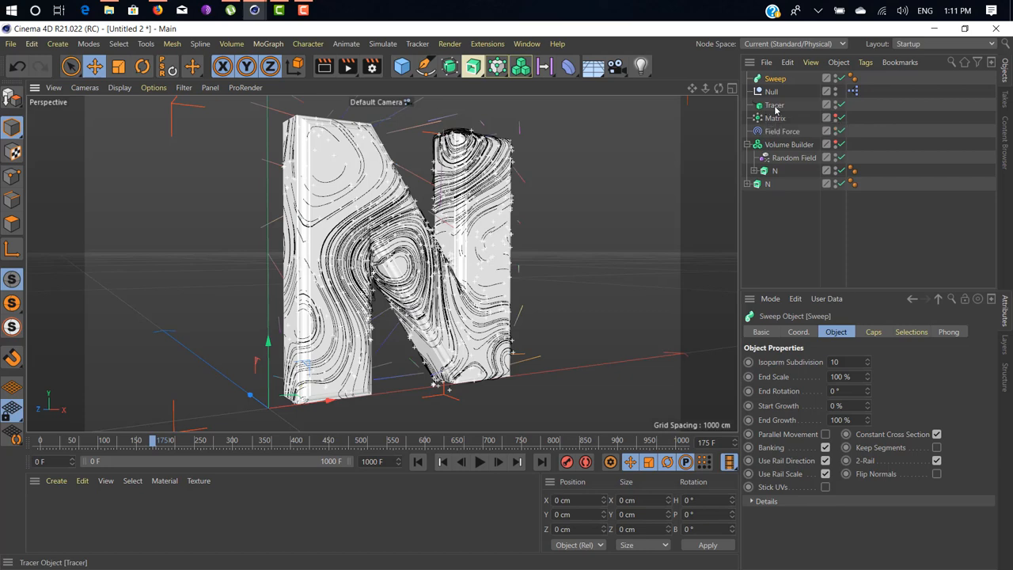
left_click(775, 104)
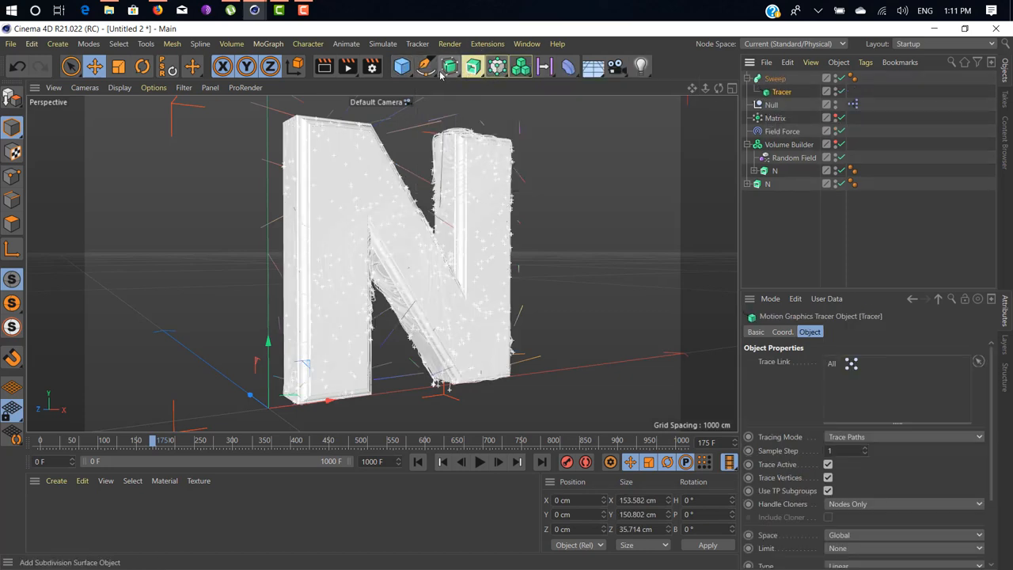
left_click(425, 66)
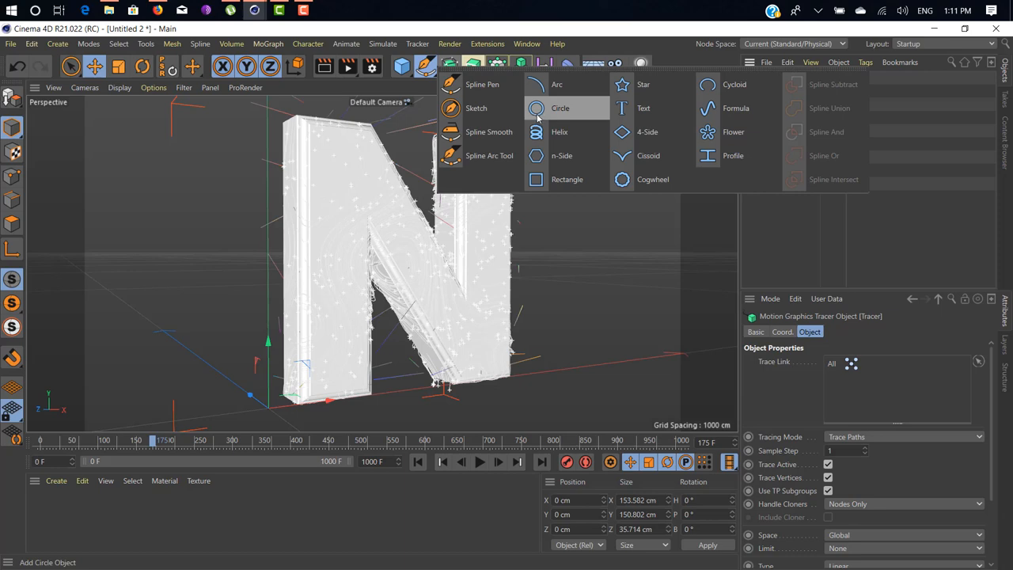
mouse_move(562, 155)
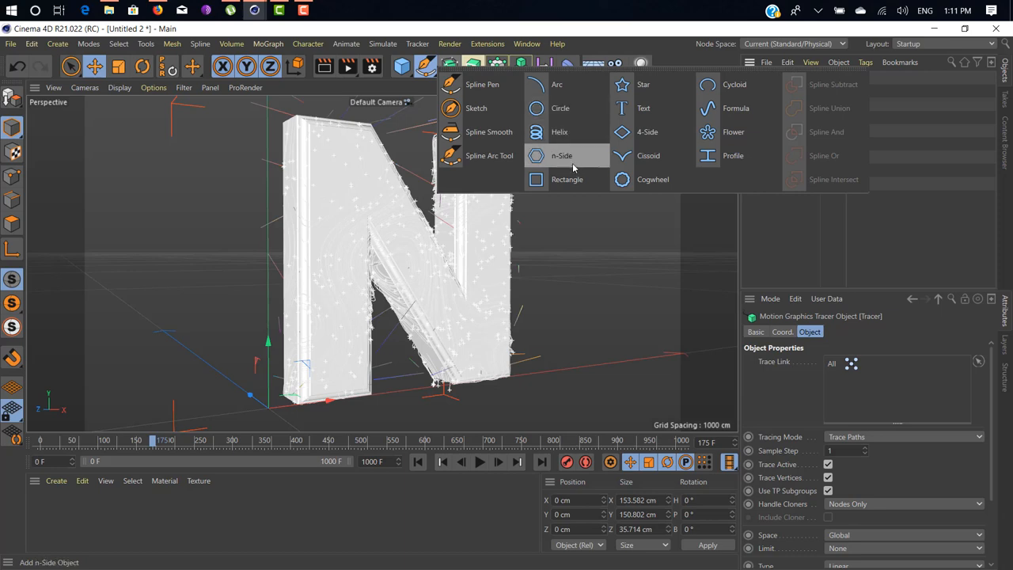
left_click(562, 155)
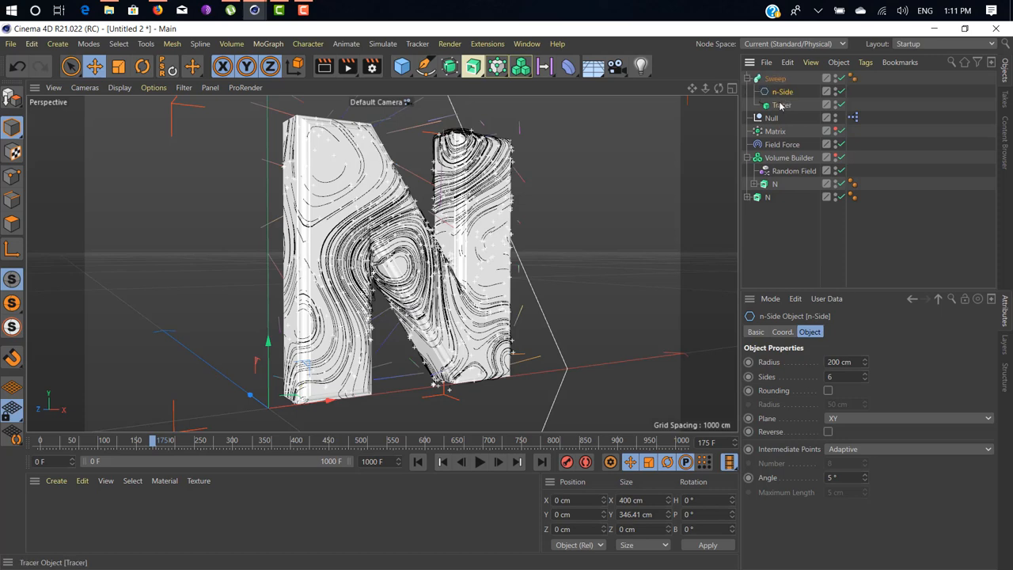
mouse_move(784, 111)
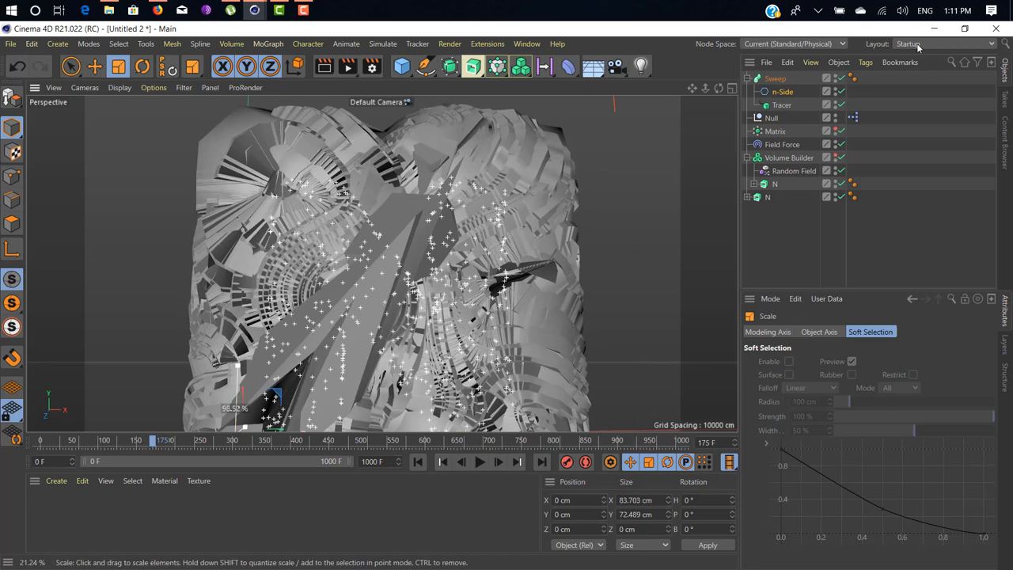
Shrink the n-Side profile radius to 1 cm, then 0.3 cm, settling on 0.4 cm
left_click(782, 91)
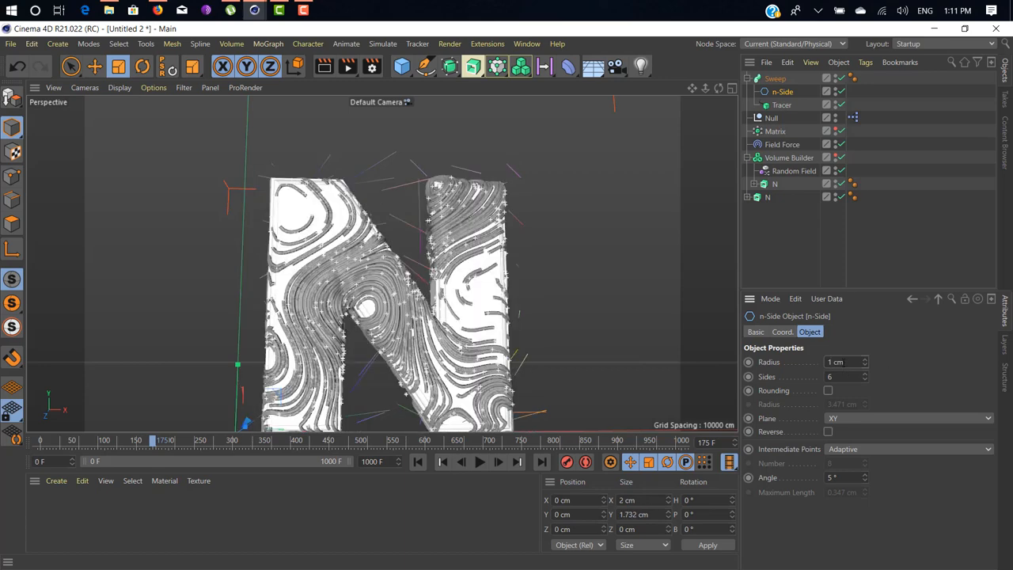
triple_click(843, 362)
type("0.3")
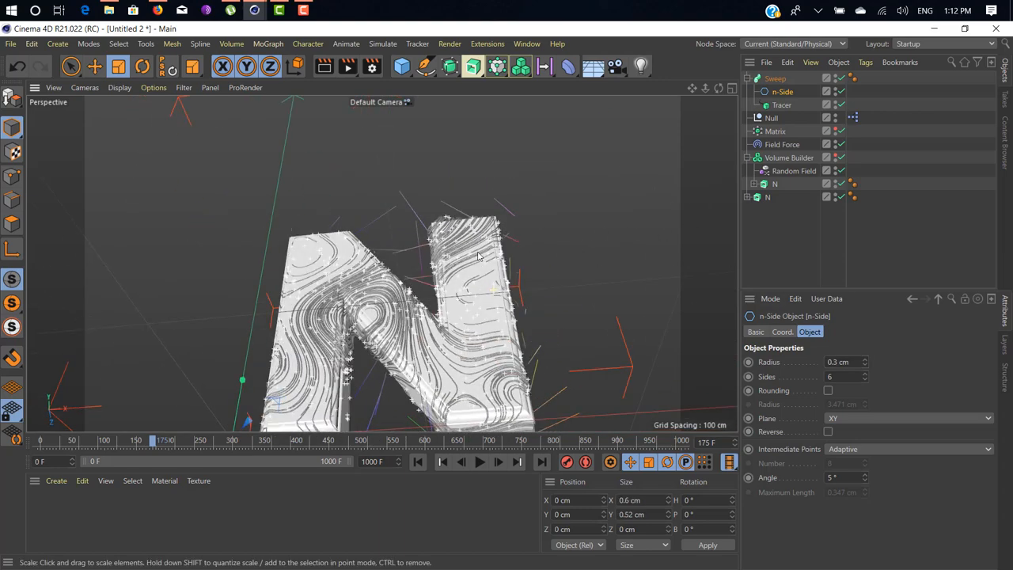
scroll("up", 3)
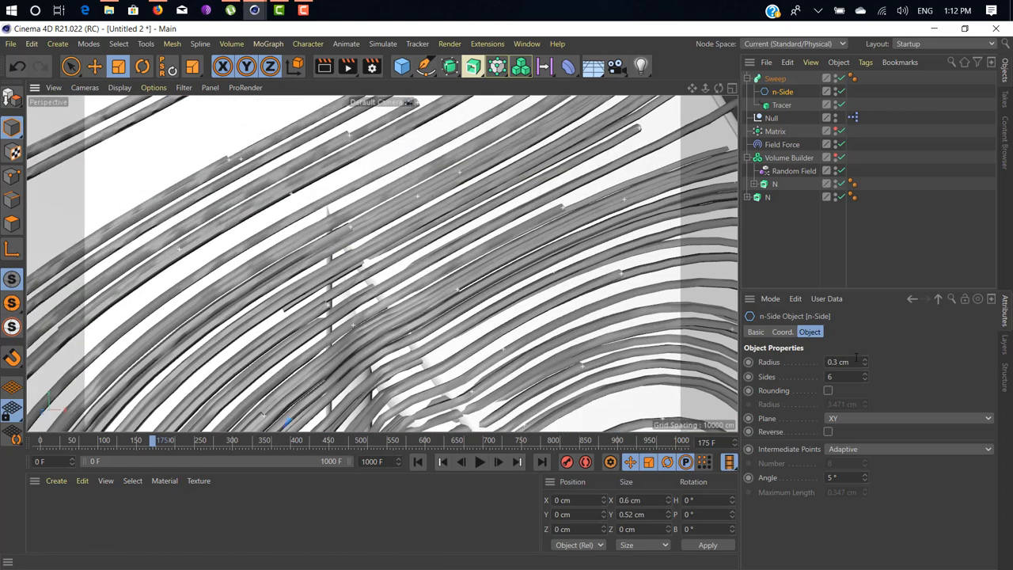
triple_click(843, 362)
type("0.4")
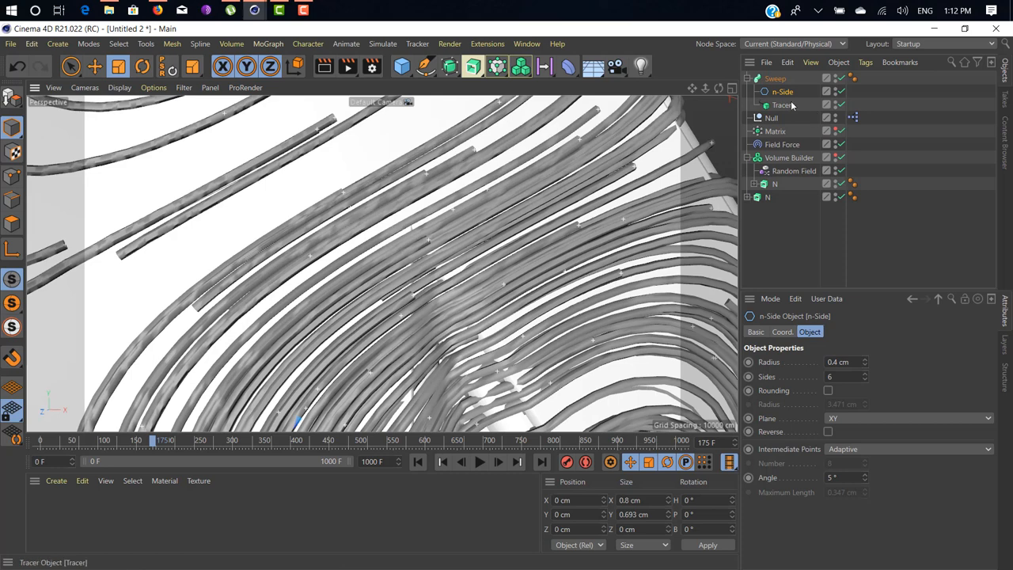
left_click(775, 78)
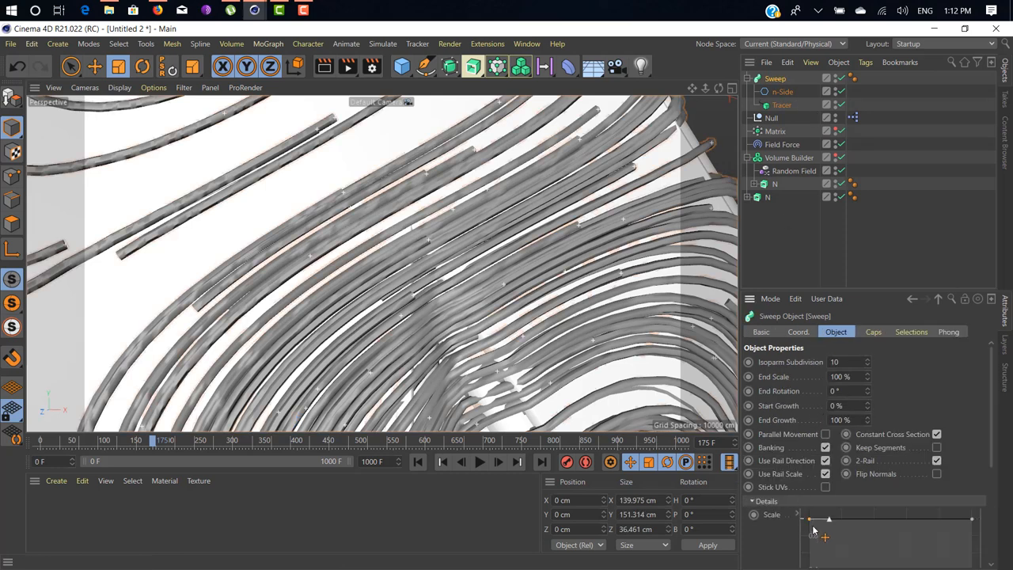
Shape the Sweep's Details scale spline into a peaked arch so strand ends taper
left_click_drag(829, 520, 814, 528)
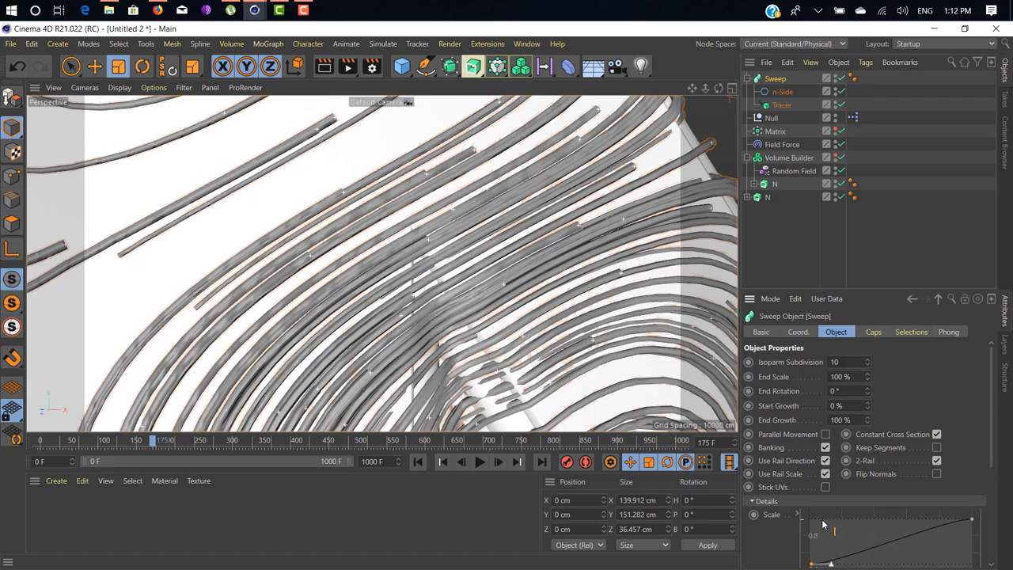
scroll("down", 3)
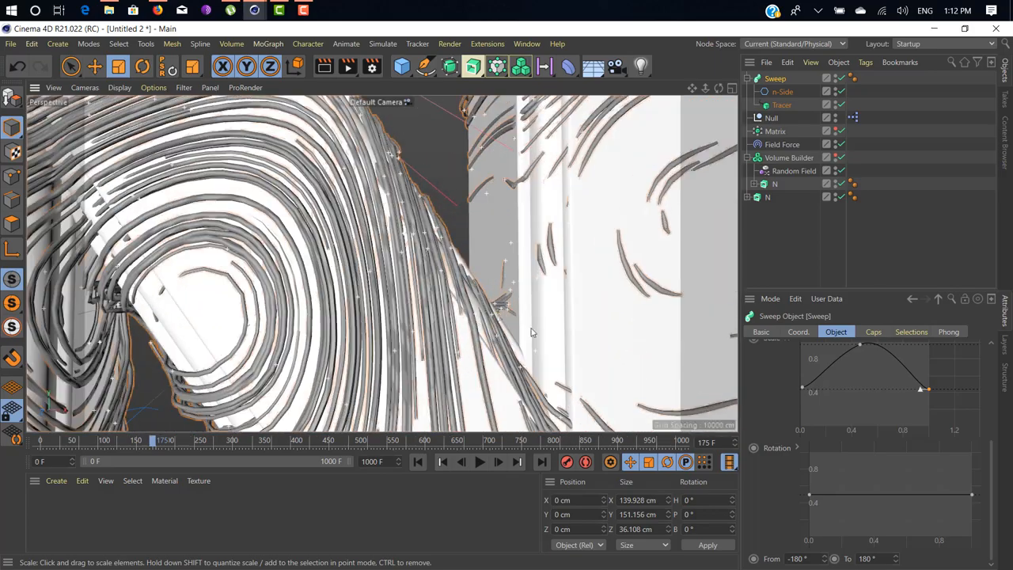
left_click_drag(532, 333, 512, 306)
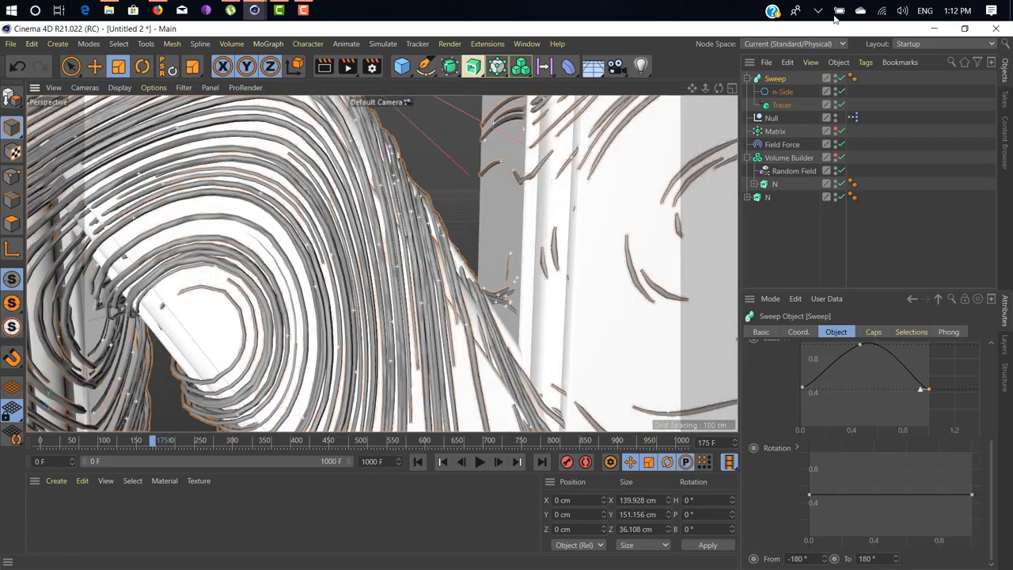
mouse_move(568, 67)
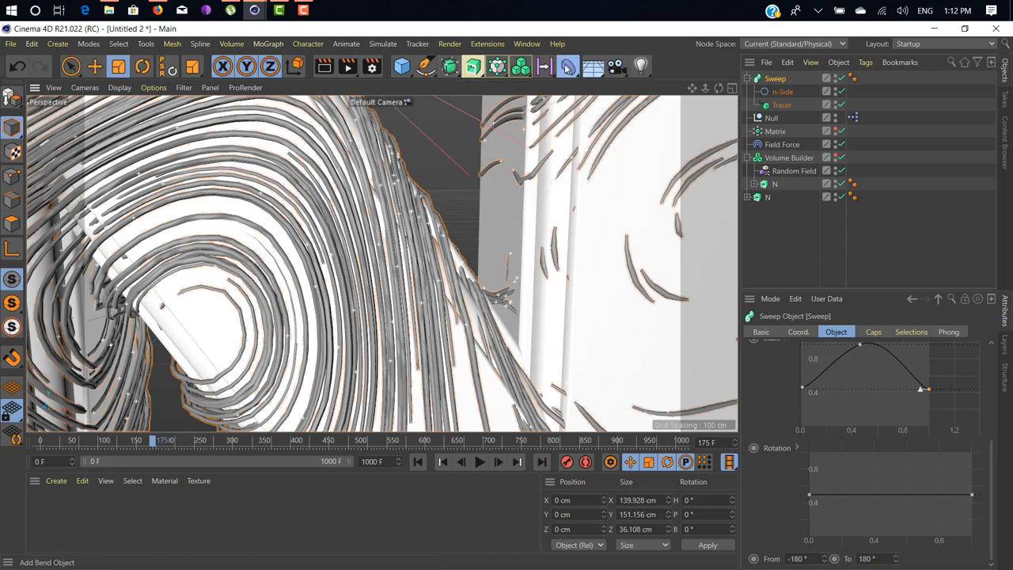
Add a Smoothing deformer and select it together with the Sweep
left_click(569, 67)
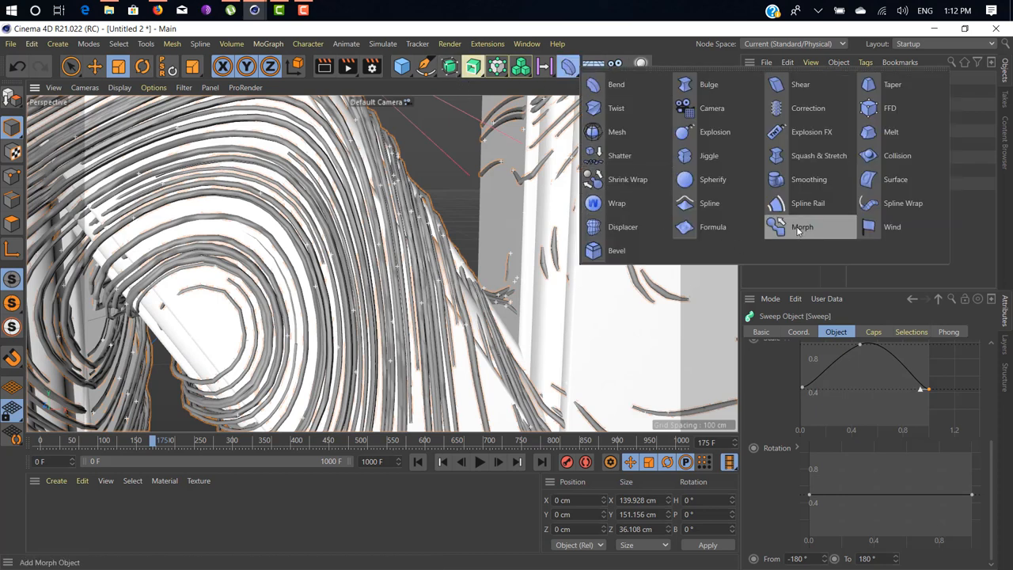
mouse_move(895, 178)
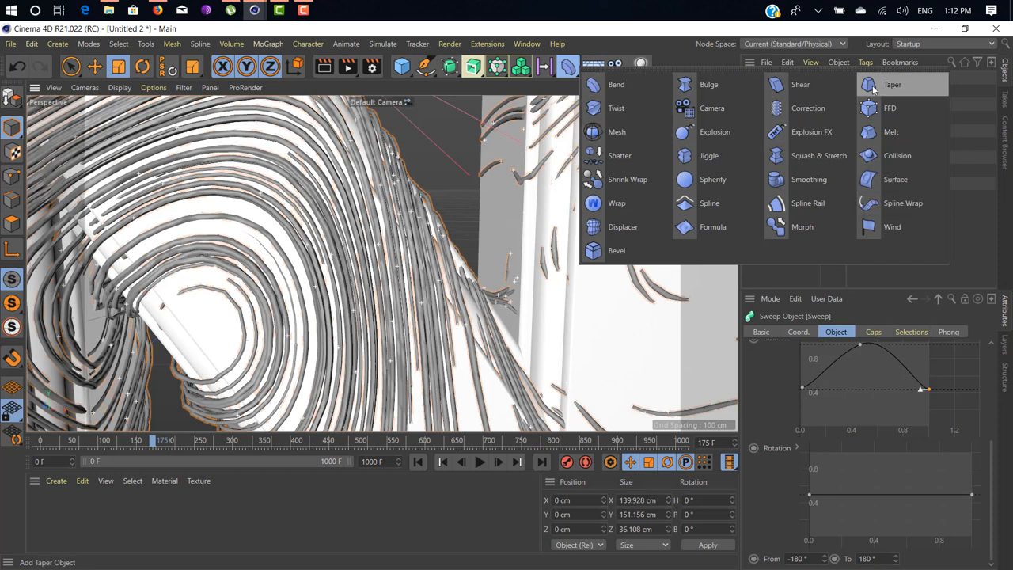
mouse_move(808, 179)
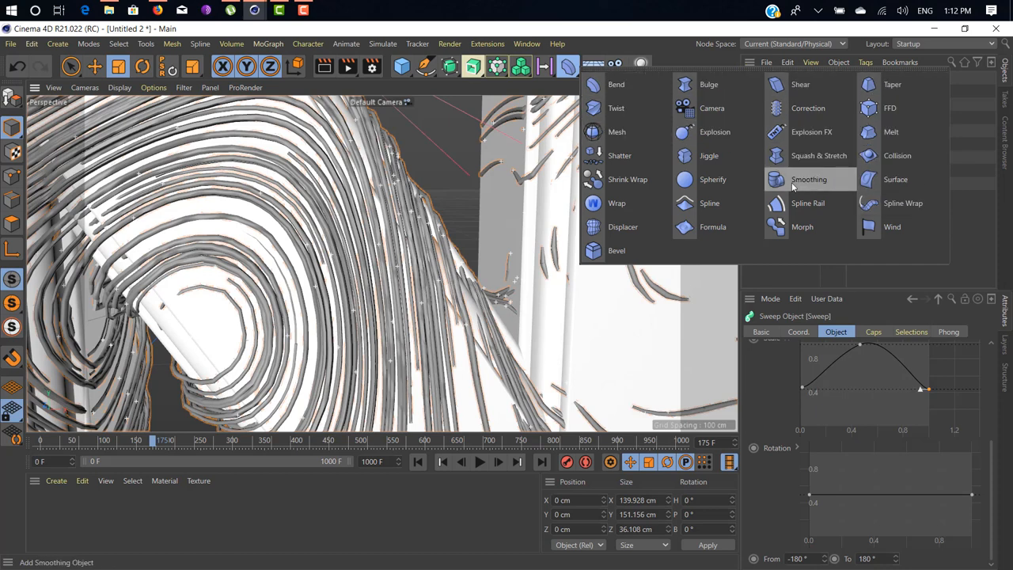
left_click(809, 179)
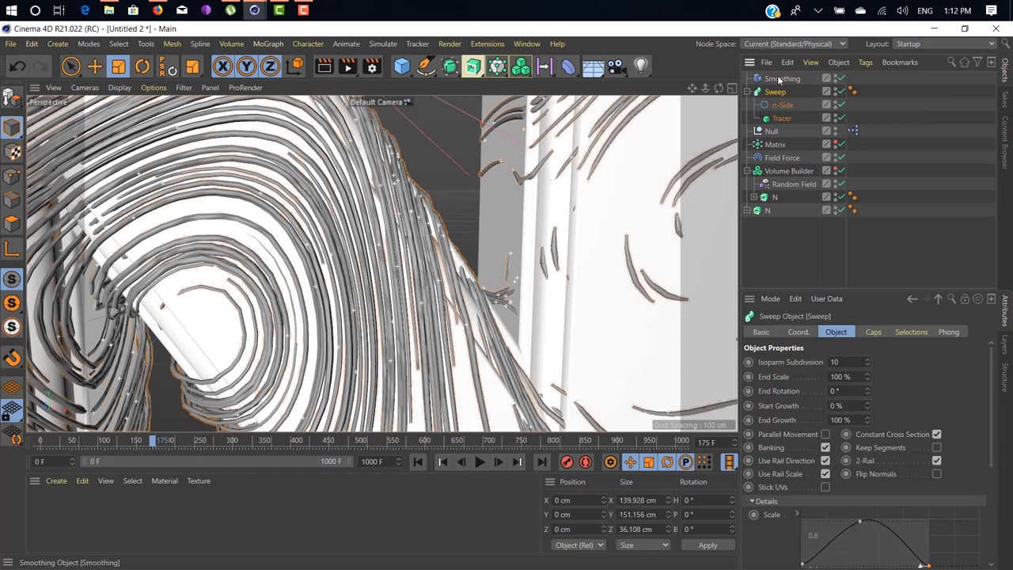
left_click(783, 79)
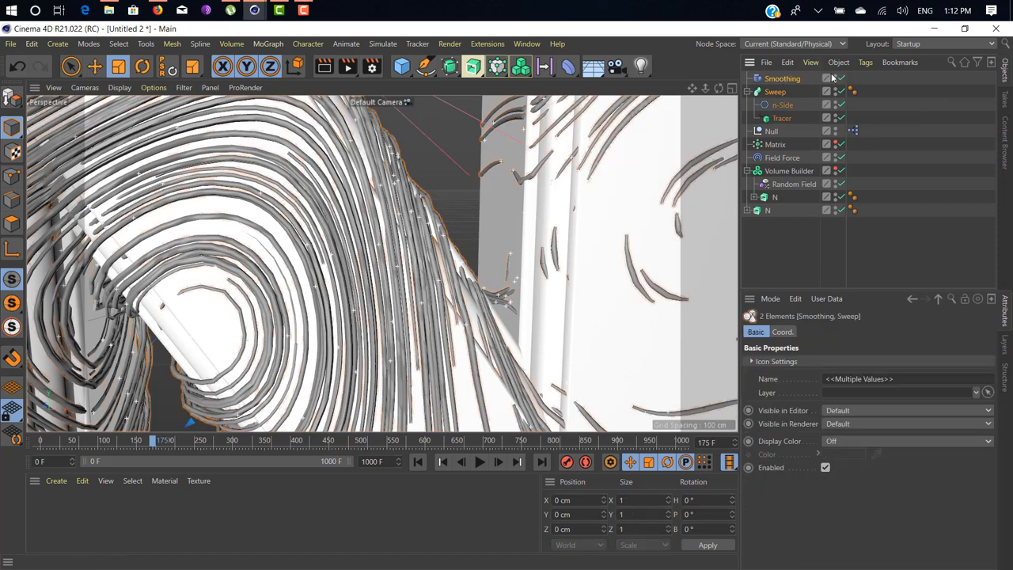
mouse_move(782, 99)
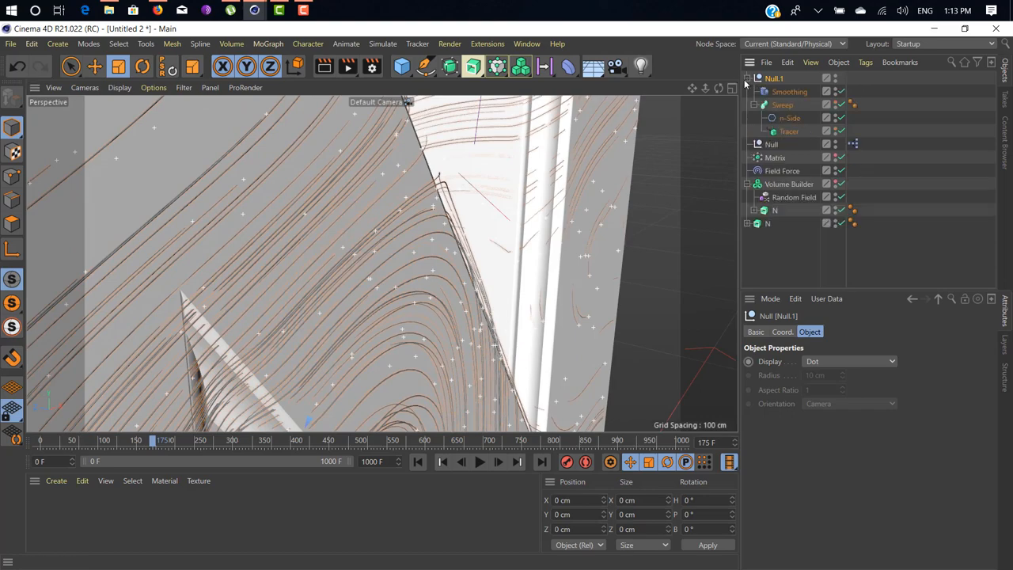
Adjust the Smoothing deformer's strength, then select the n-Side profile to set radius 0.9 cm
left_click(790, 91)
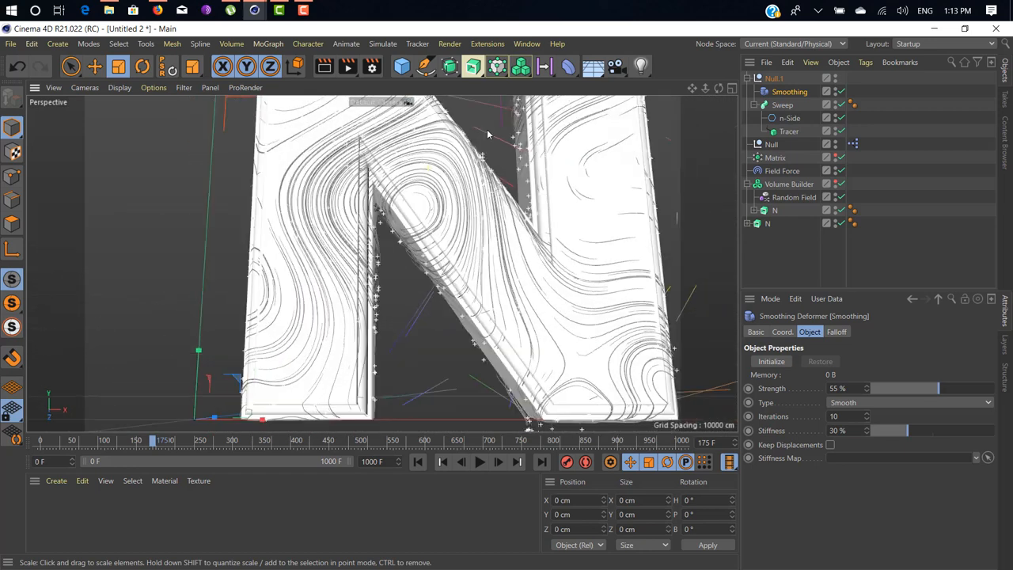
left_click(789, 117)
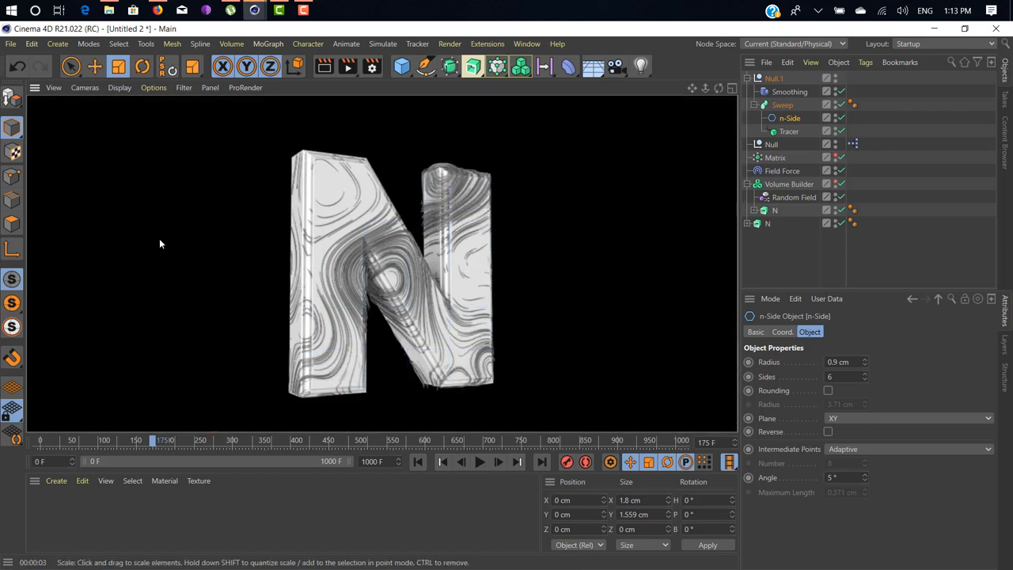
mouse_move(538, 283)
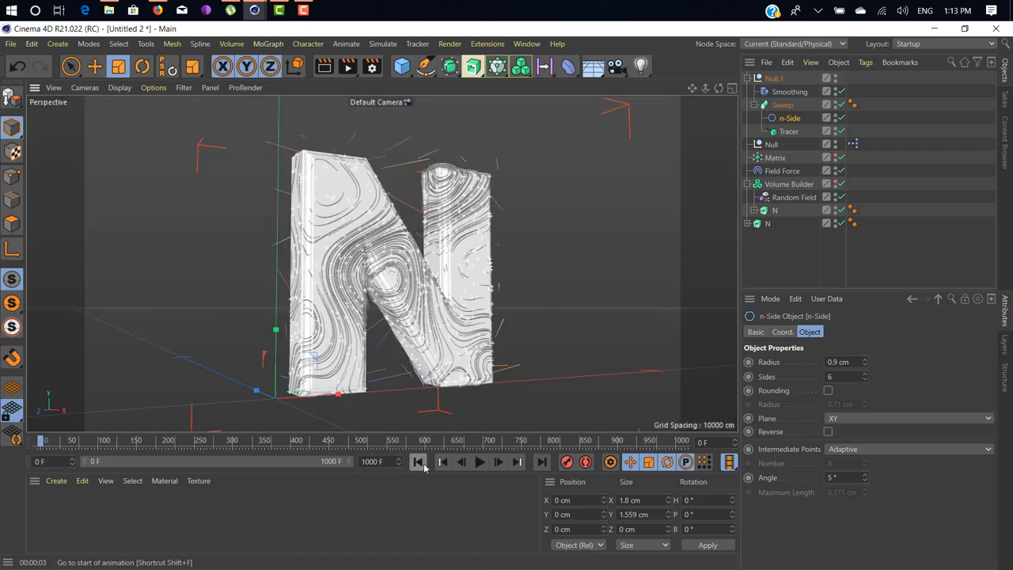
Rewind to frame 0, play the strand-growth animation, and stop playback
left_click(479, 462)
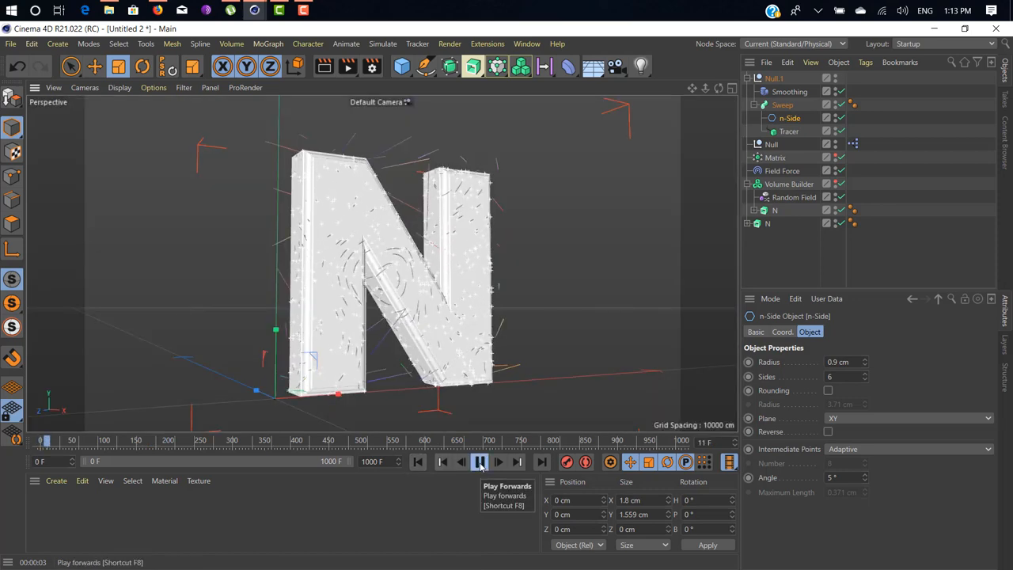
left_click(479, 462)
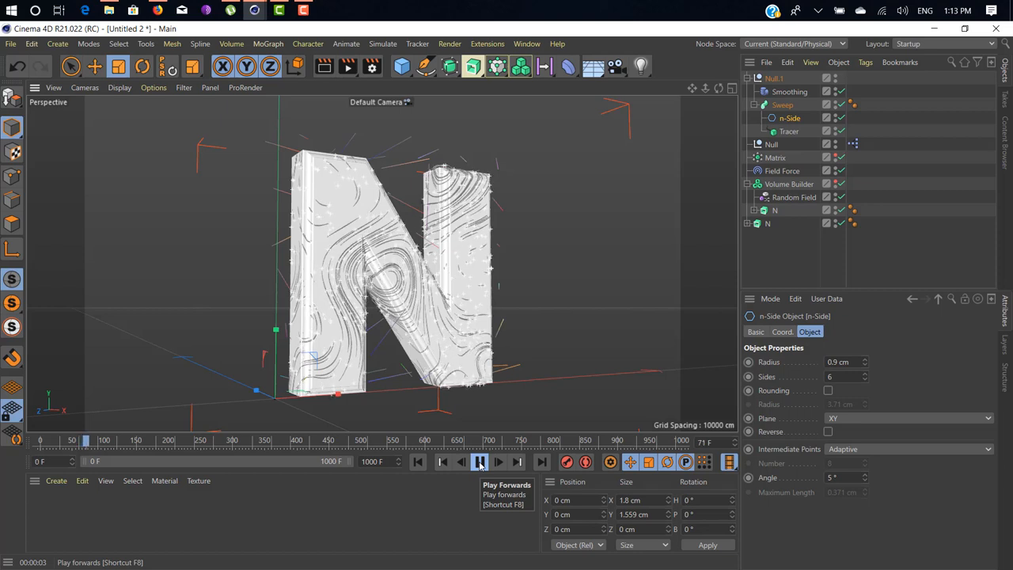
left_click(479, 461)
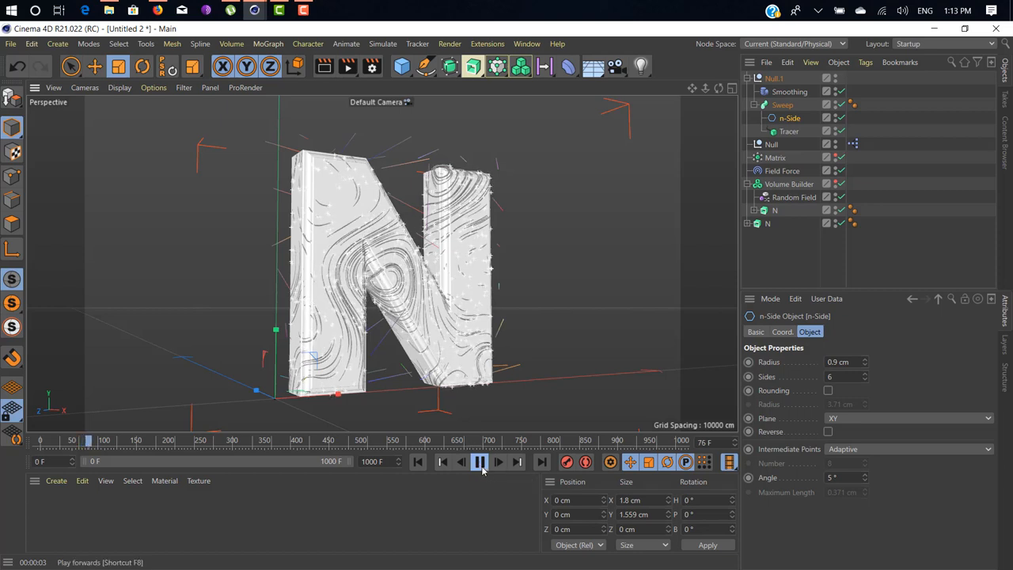